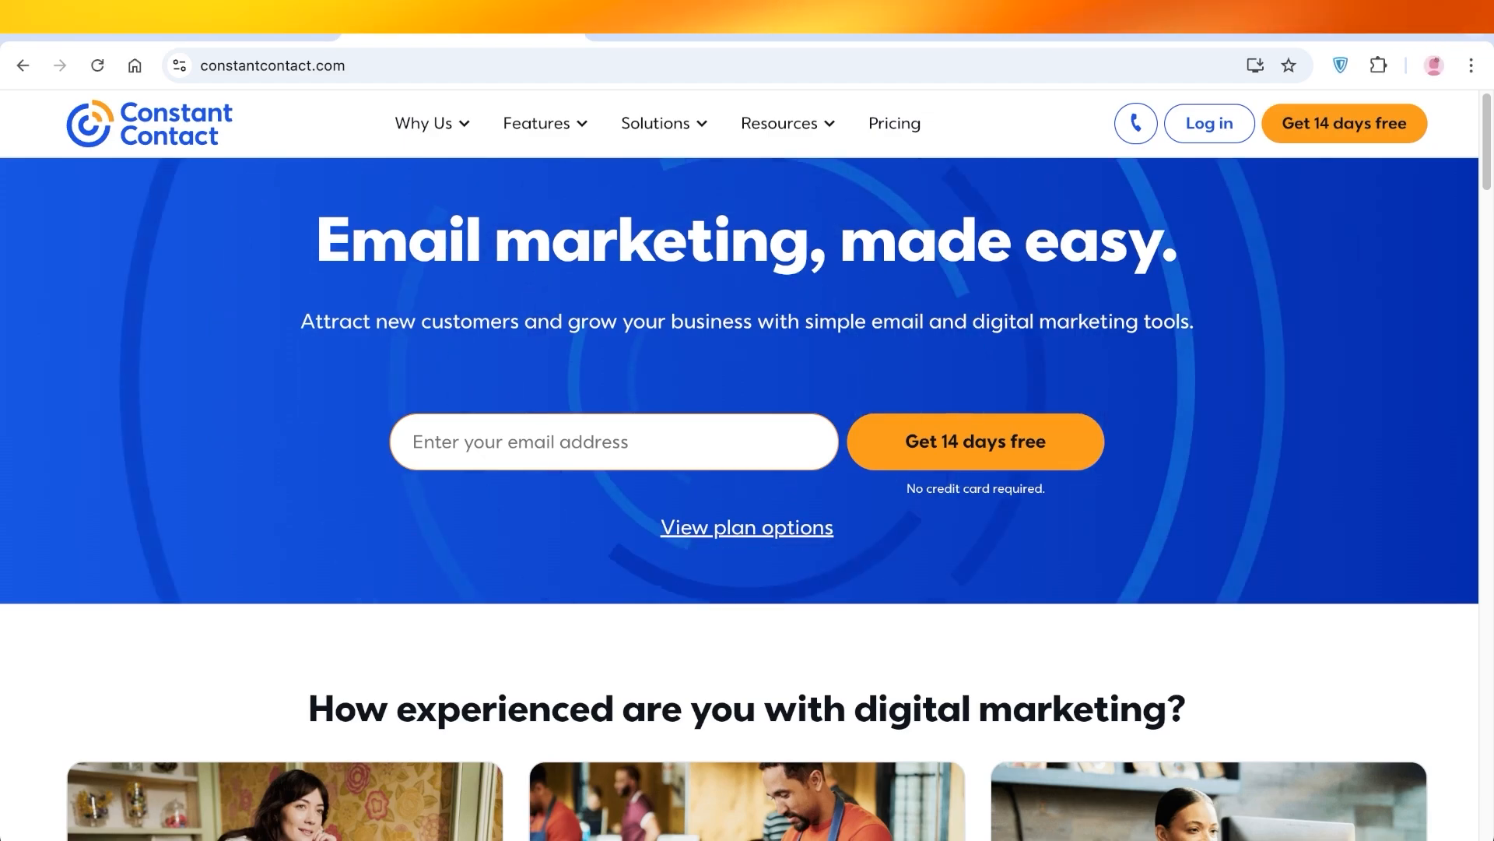
scroll("down", 3)
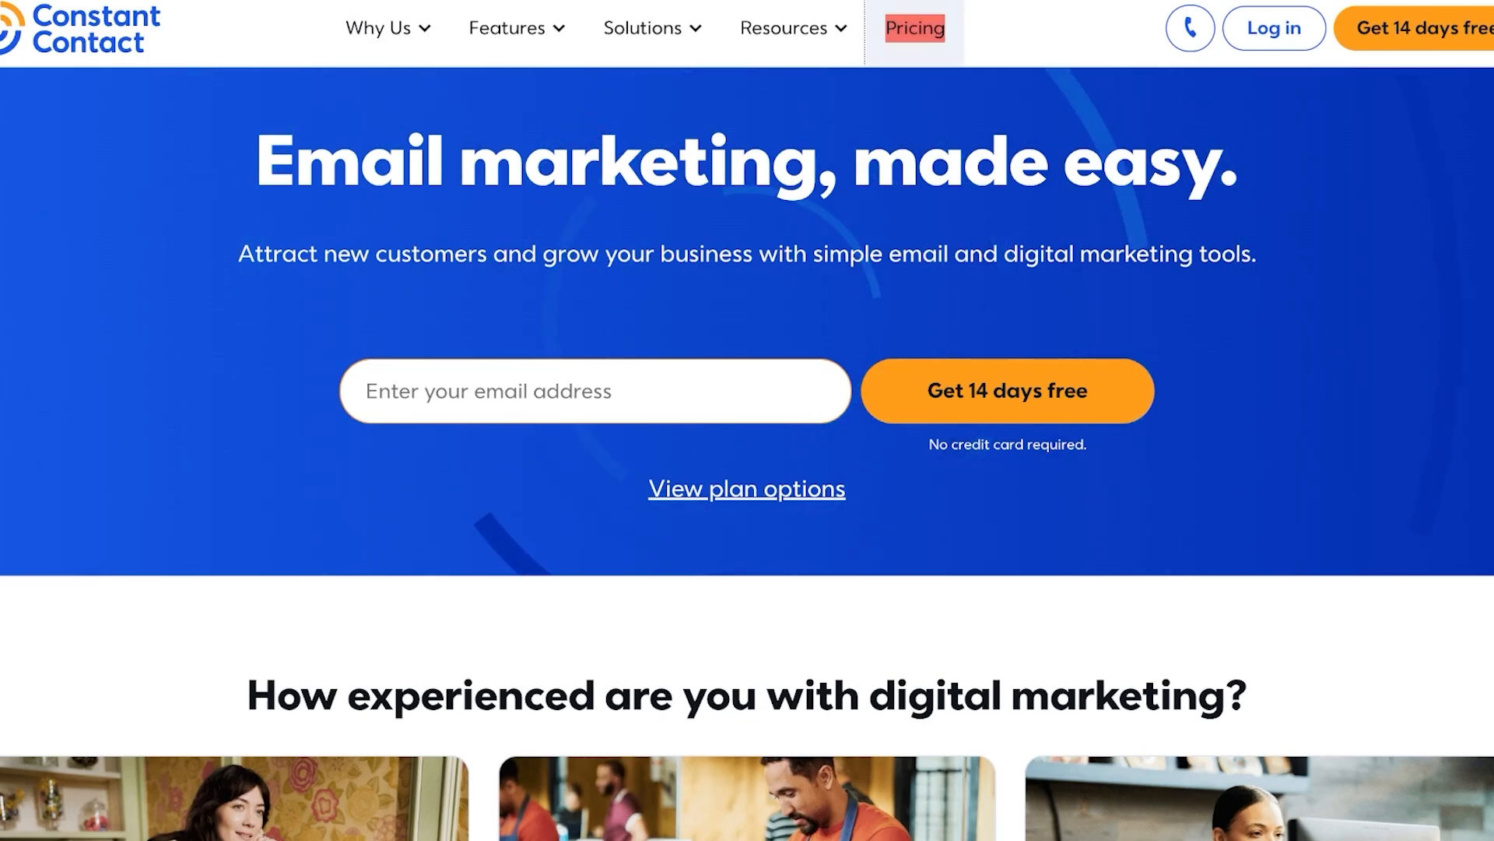
left_click(593, 391)
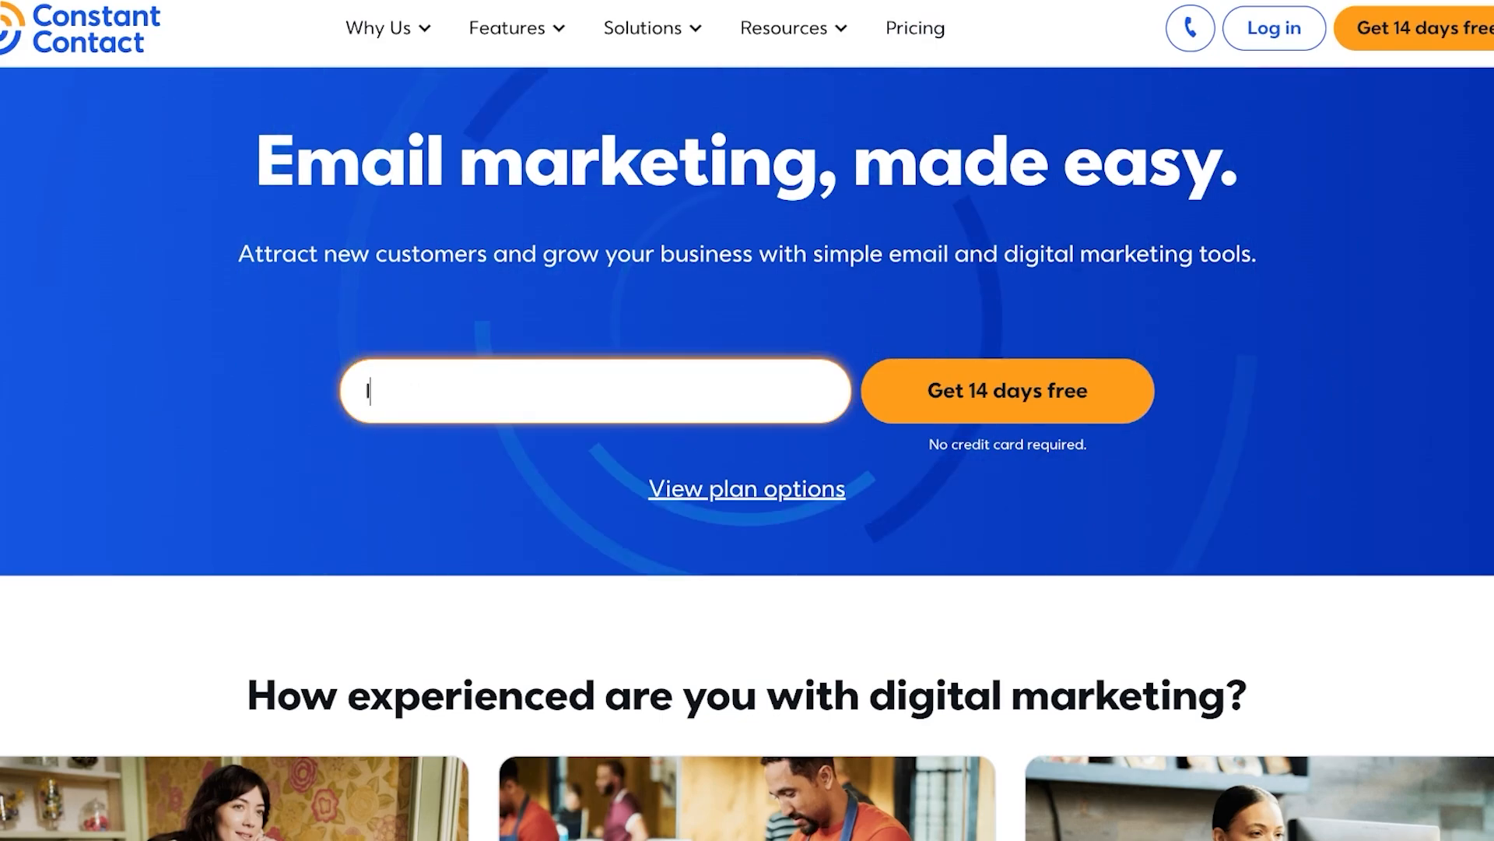
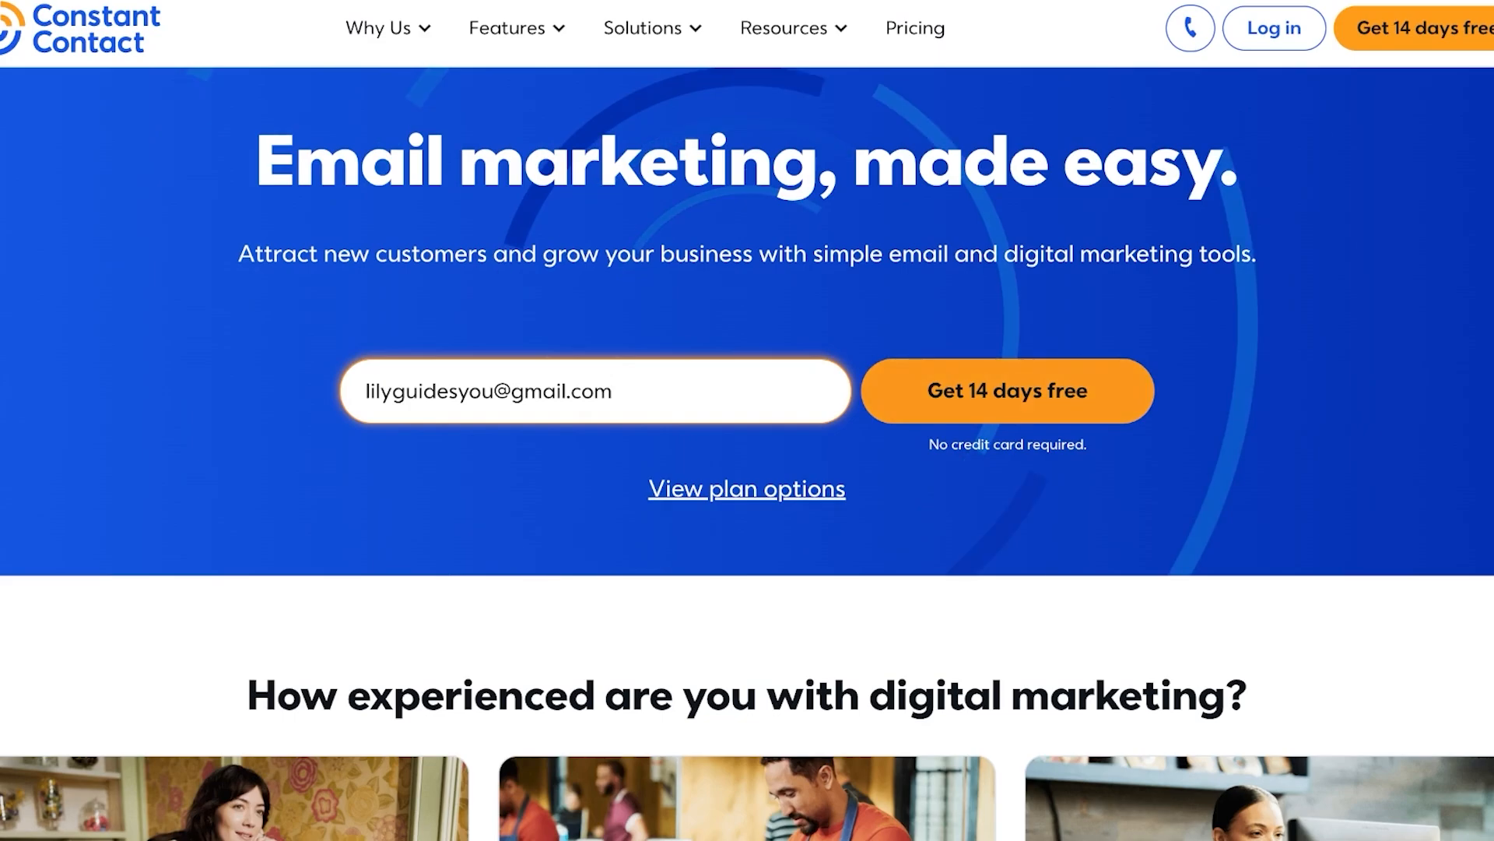
Start the 14-day trial and submit the signup form with email, password and name
left_click(1007, 389)
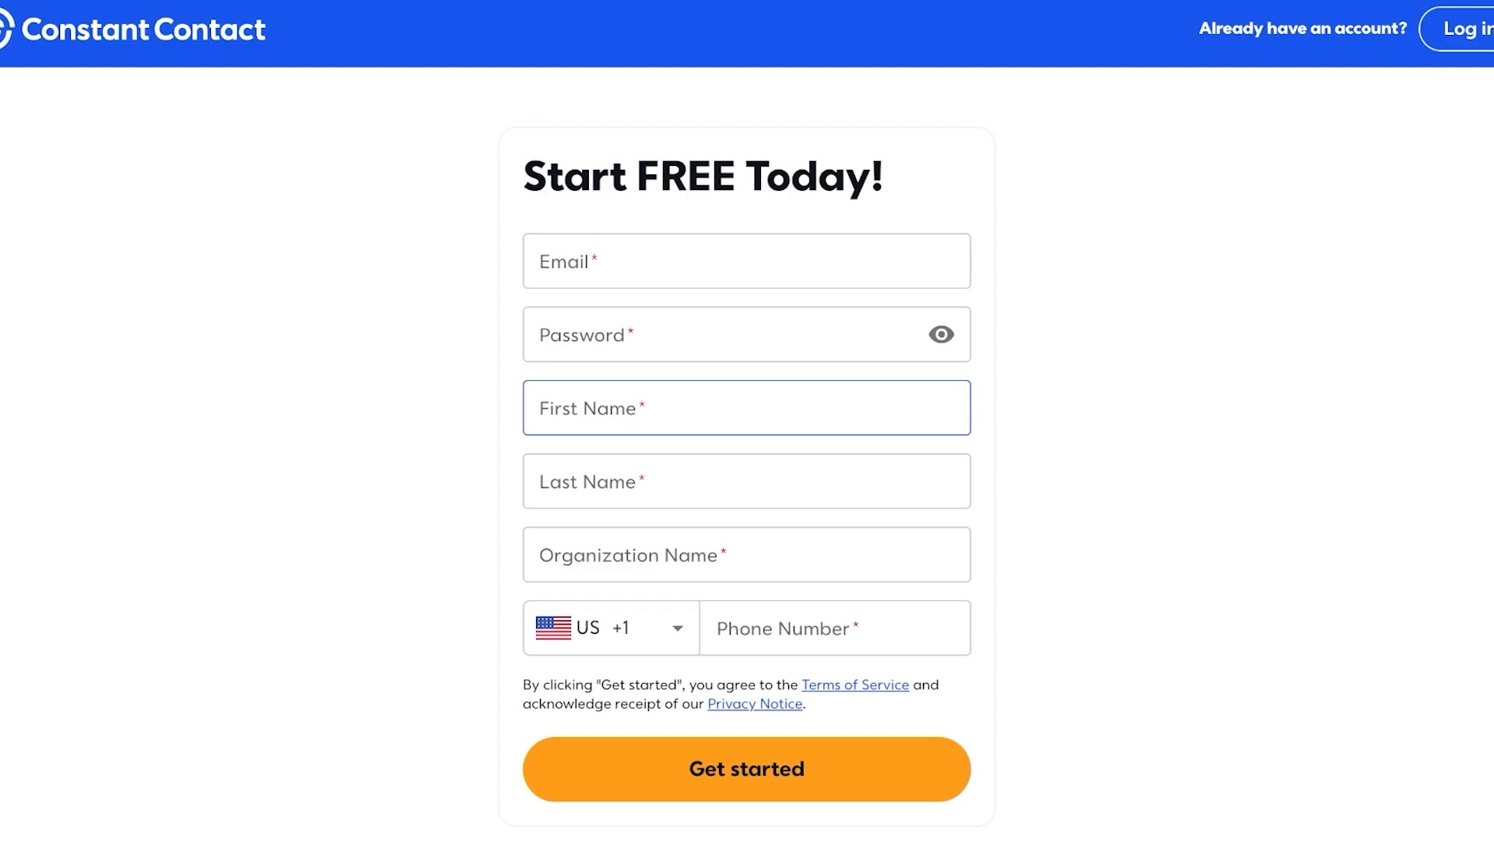
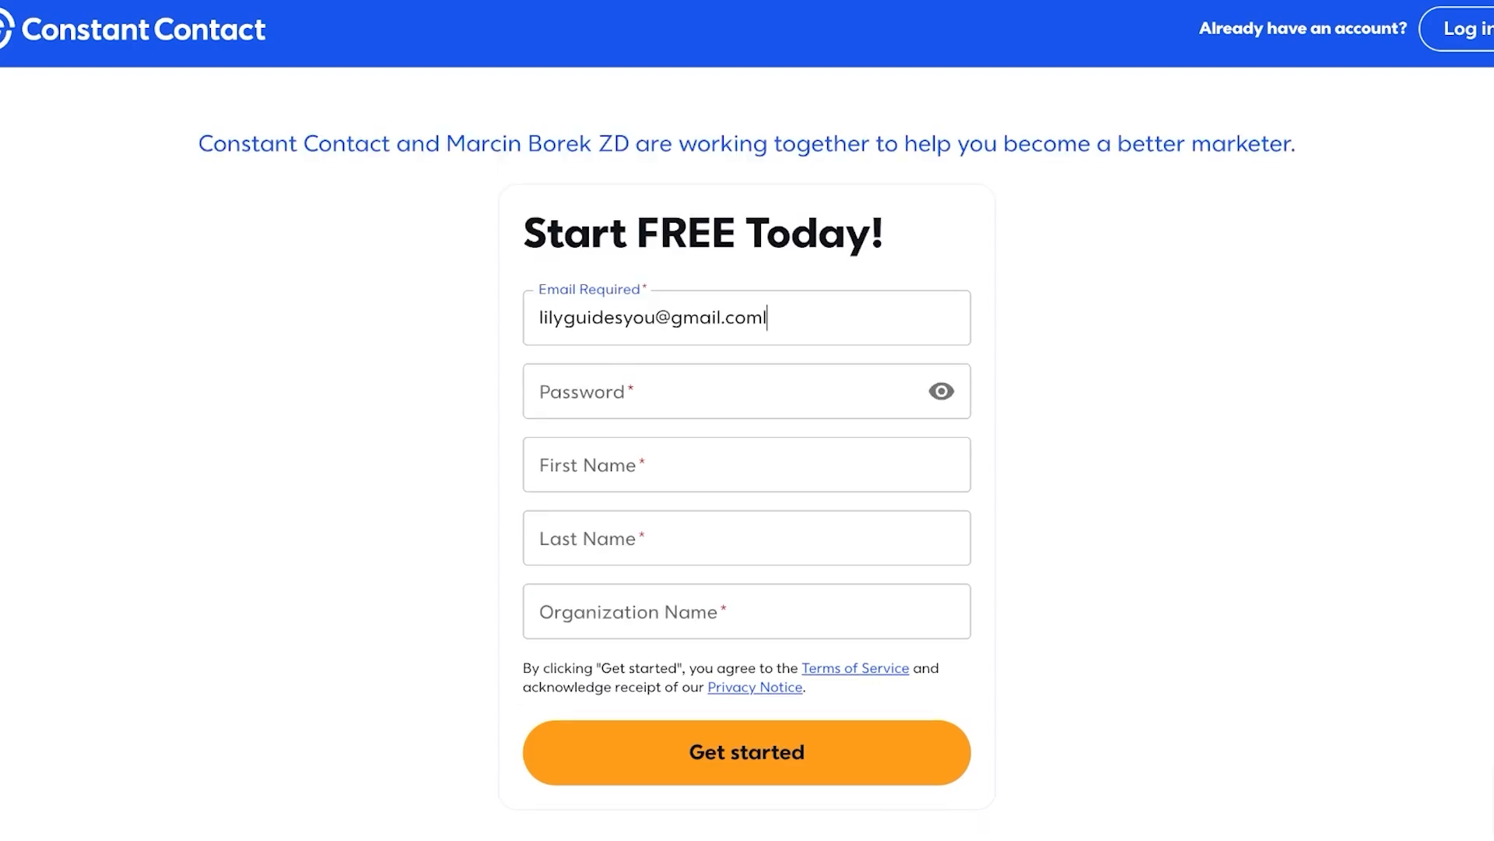
type("••")
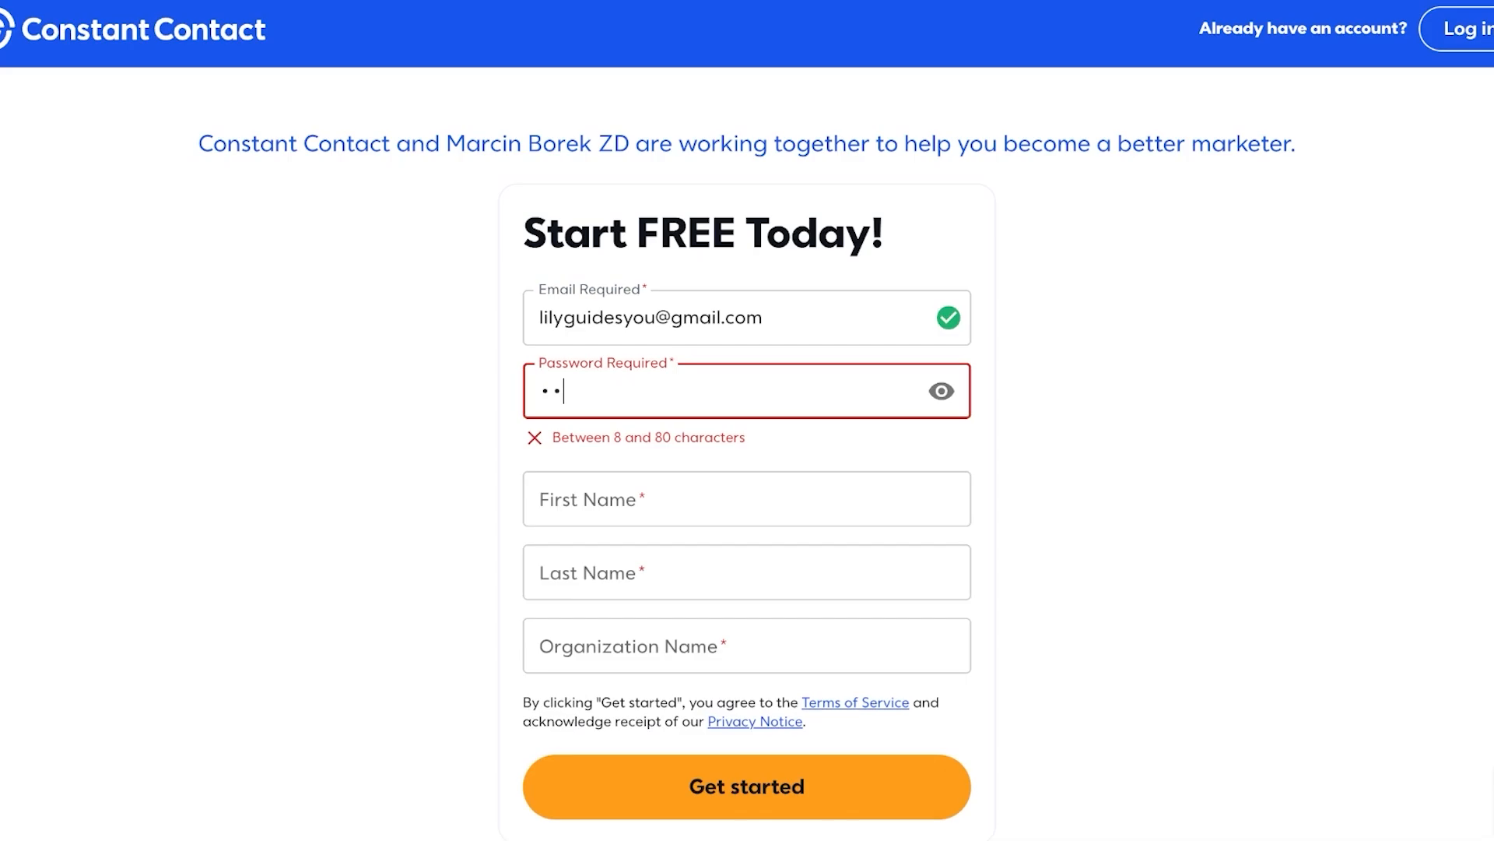
type("Davis")
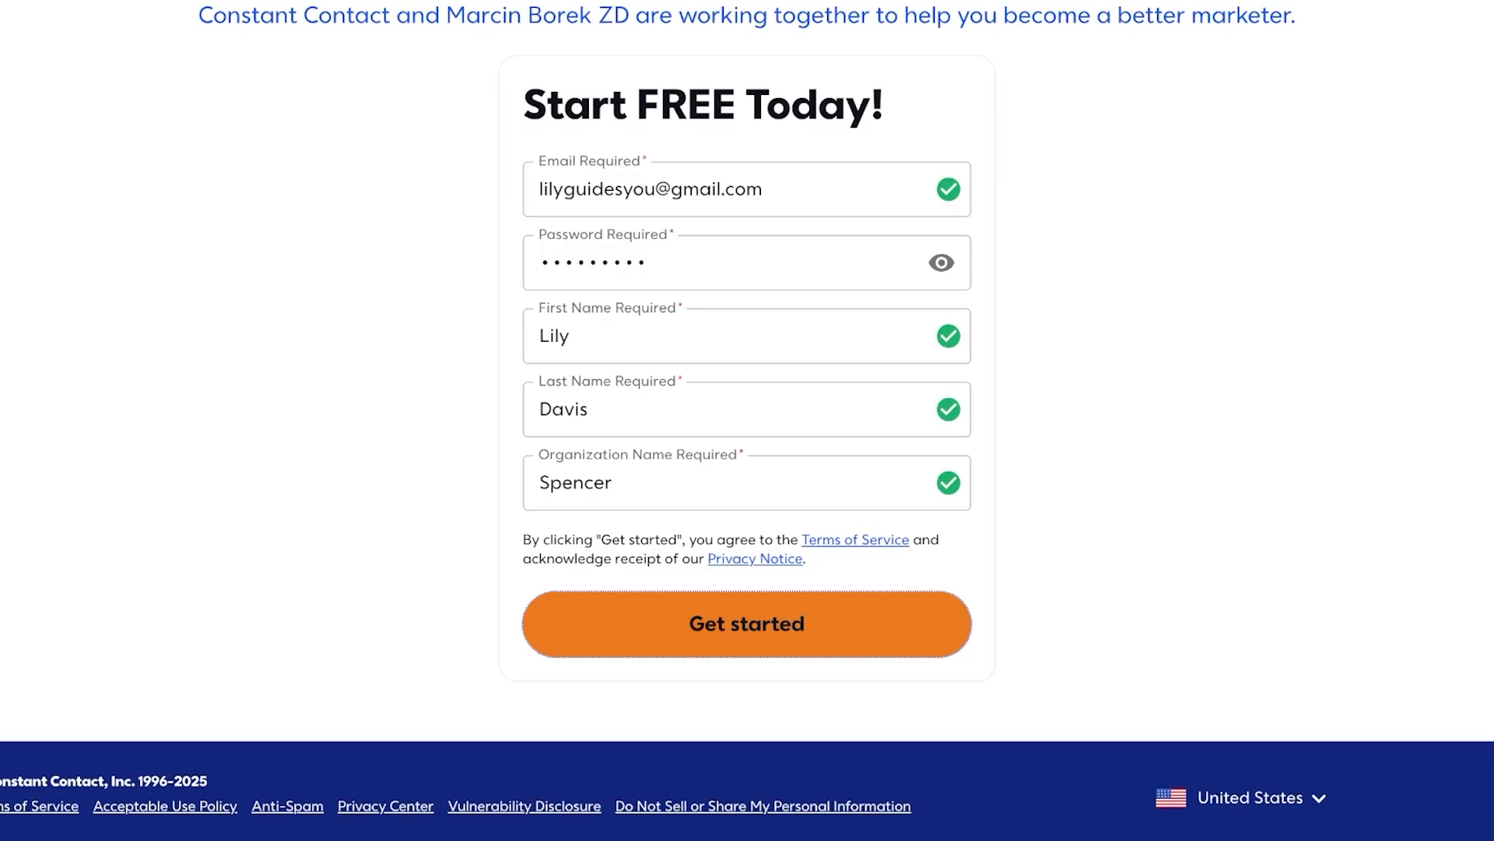
left_click(746, 623)
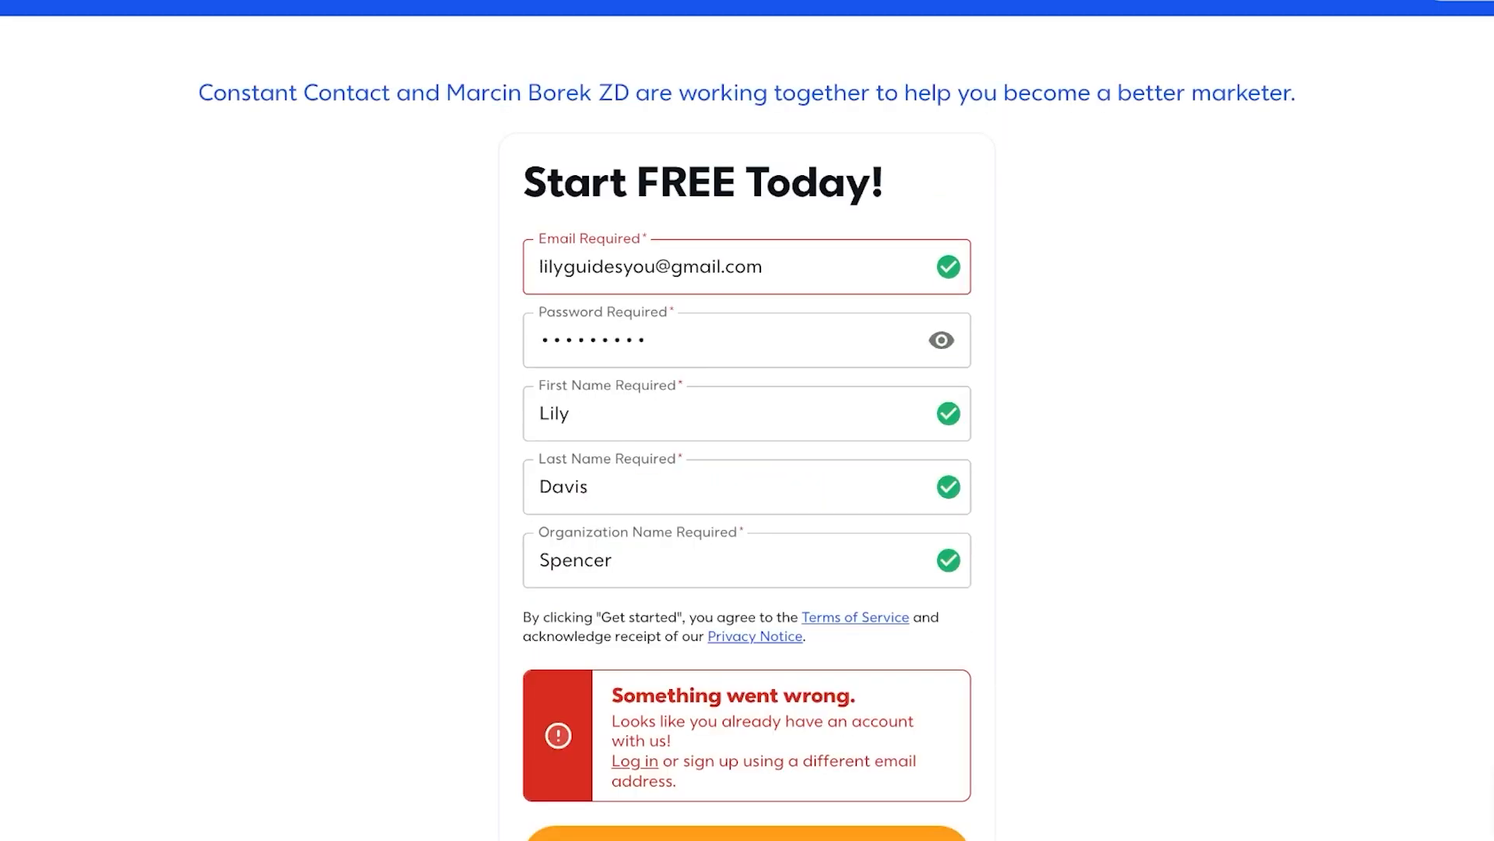
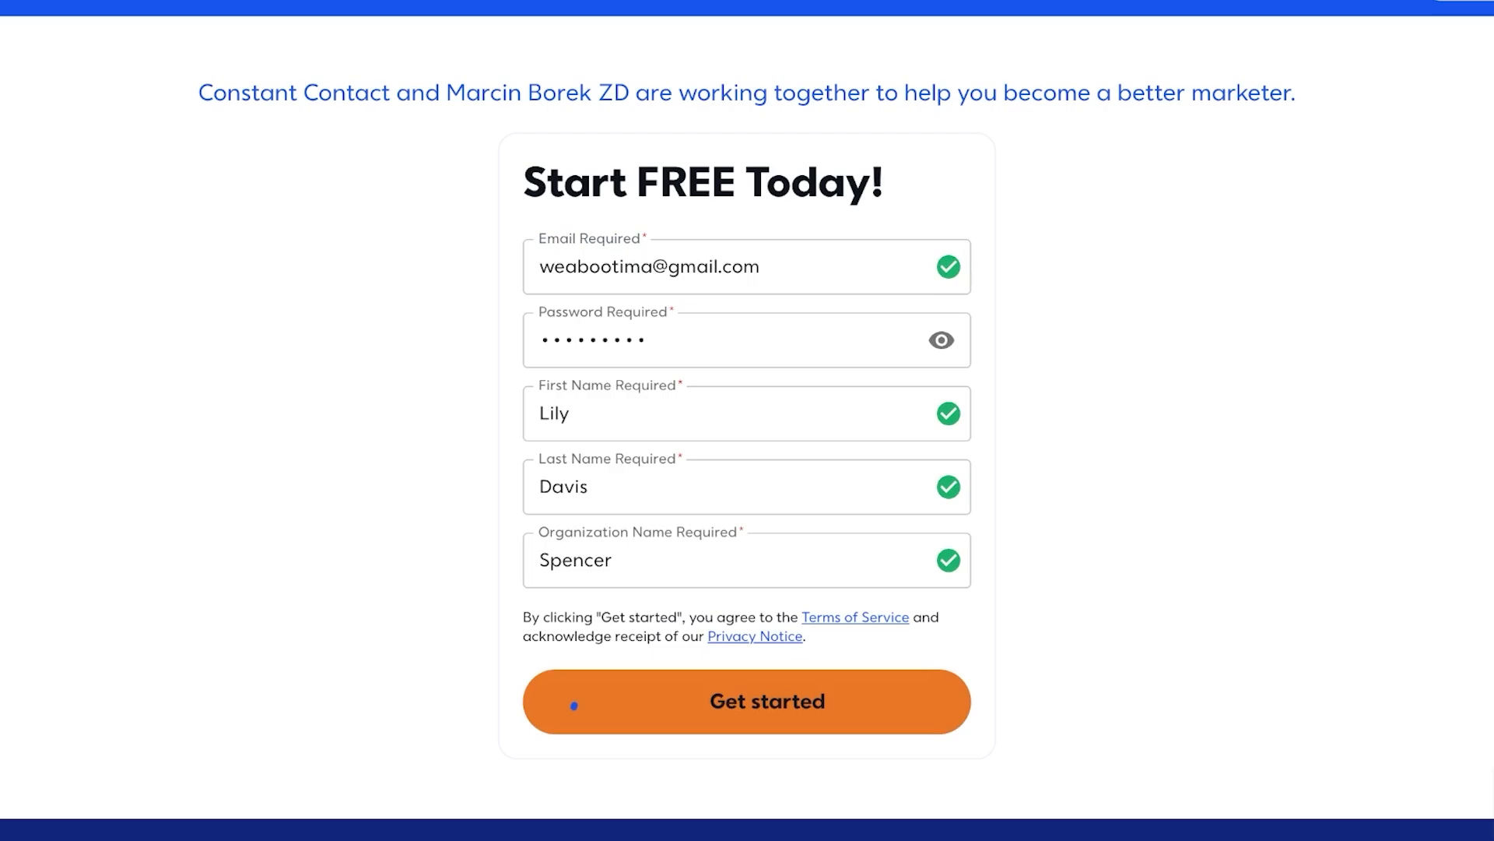
left_click(746, 701)
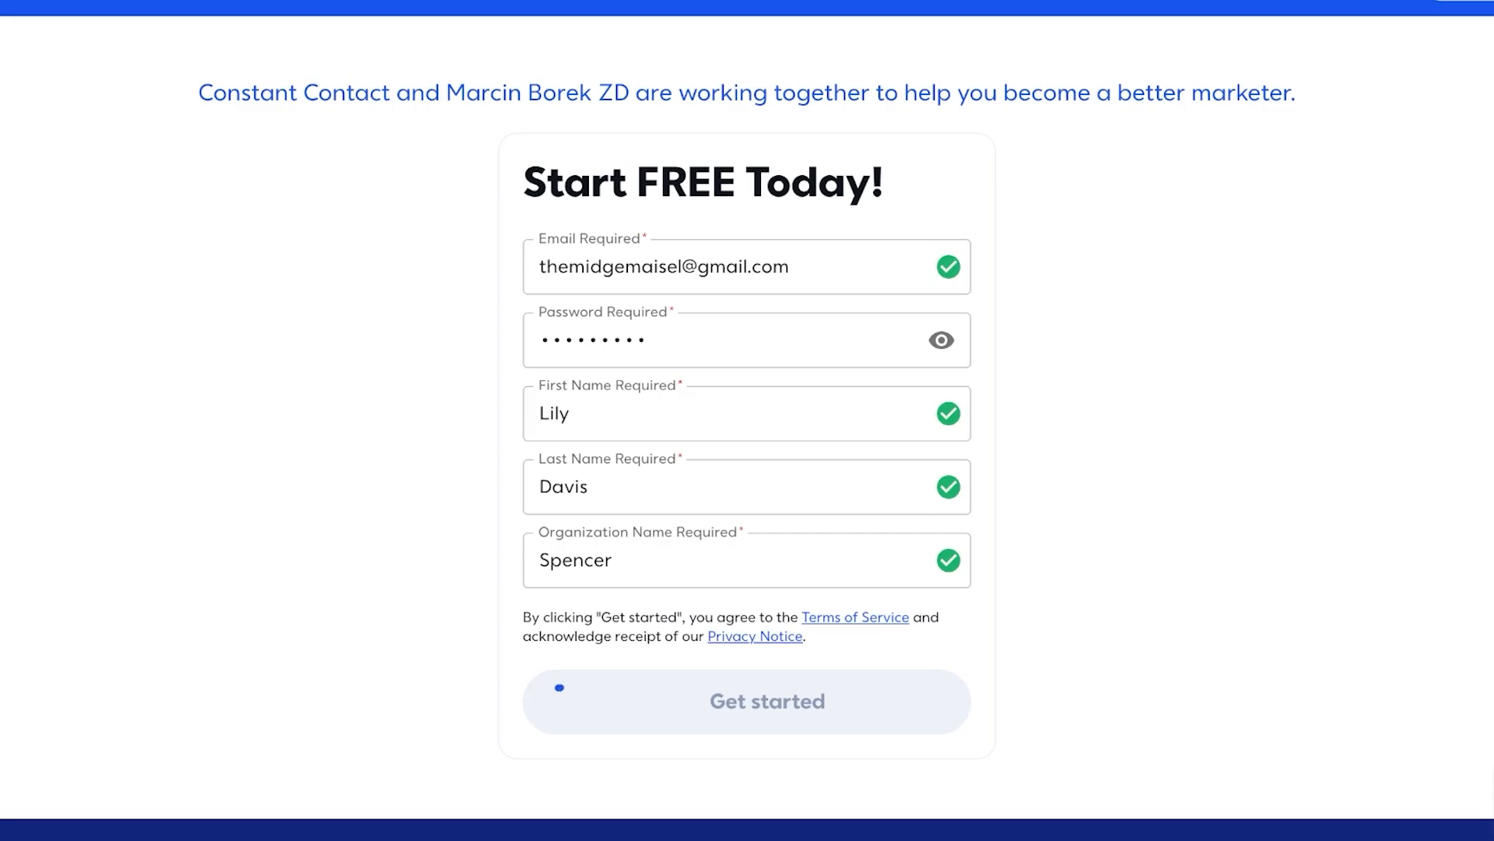
left_click(746, 701)
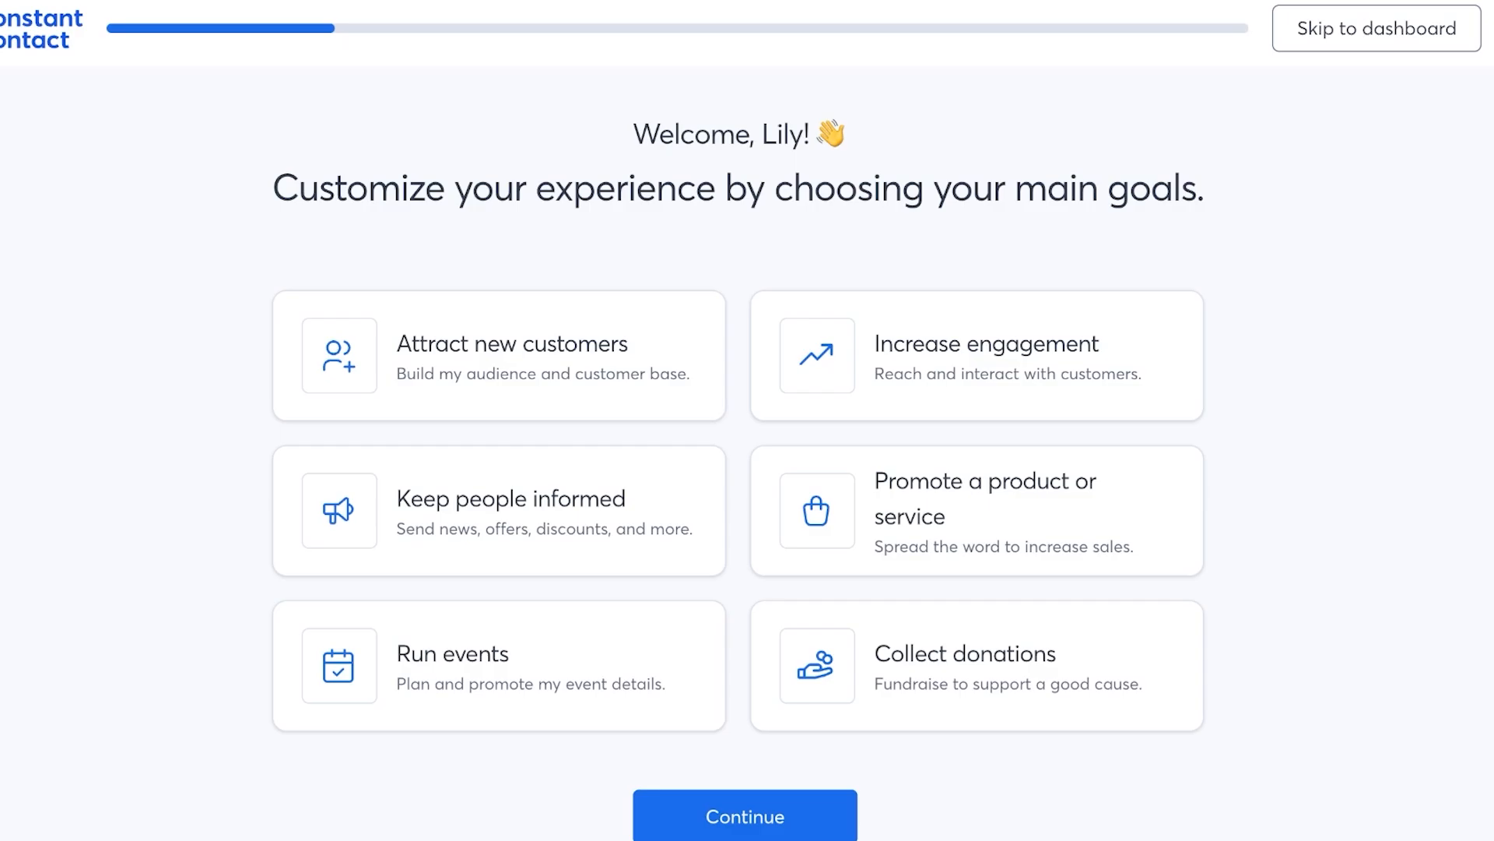
Continue past the main-goals question and finish the onboarding questions
scroll("down", 3)
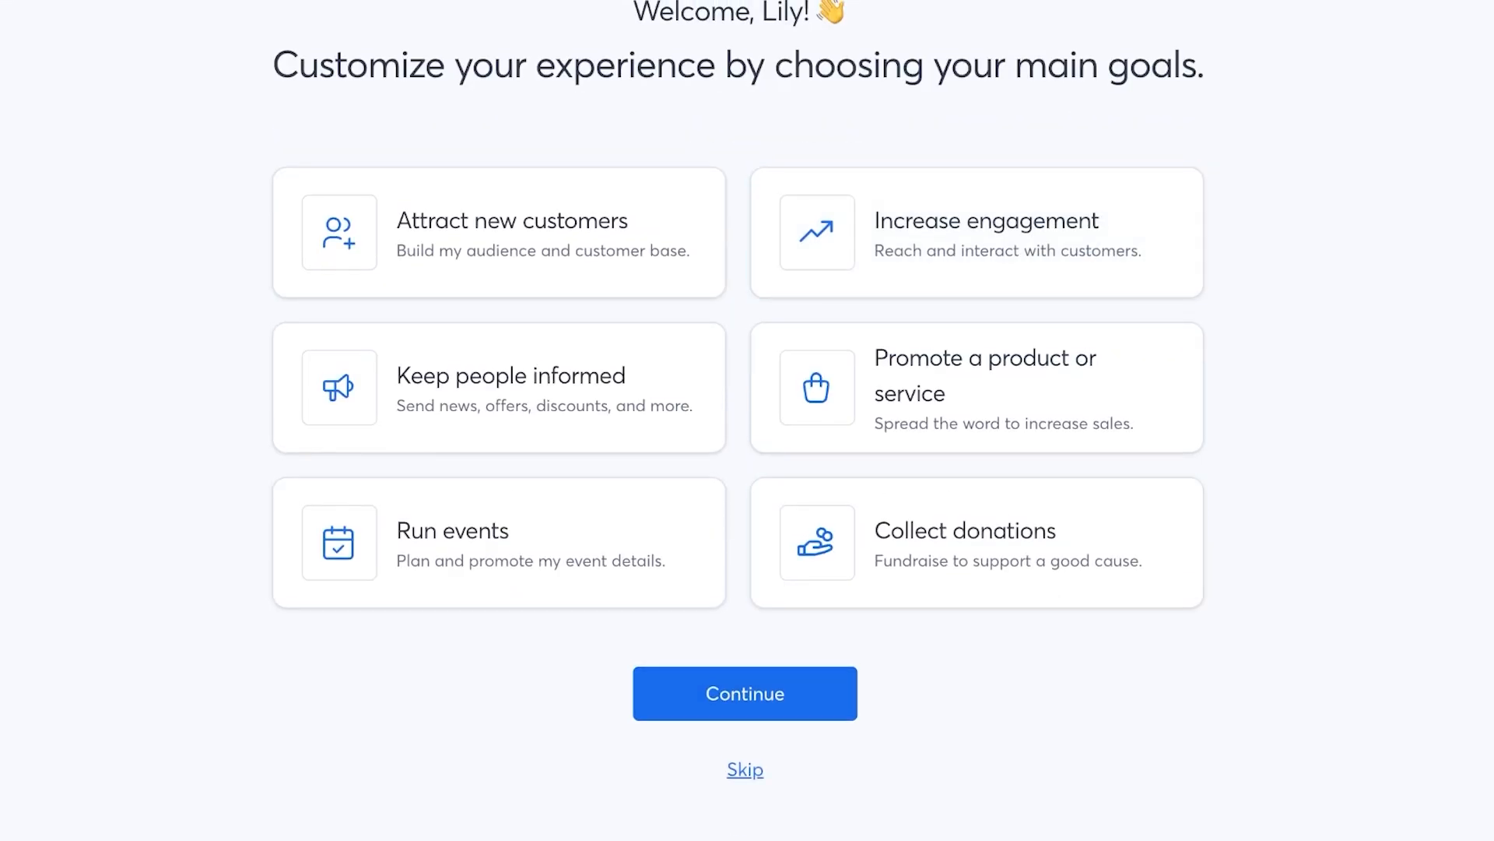
left_click(745, 693)
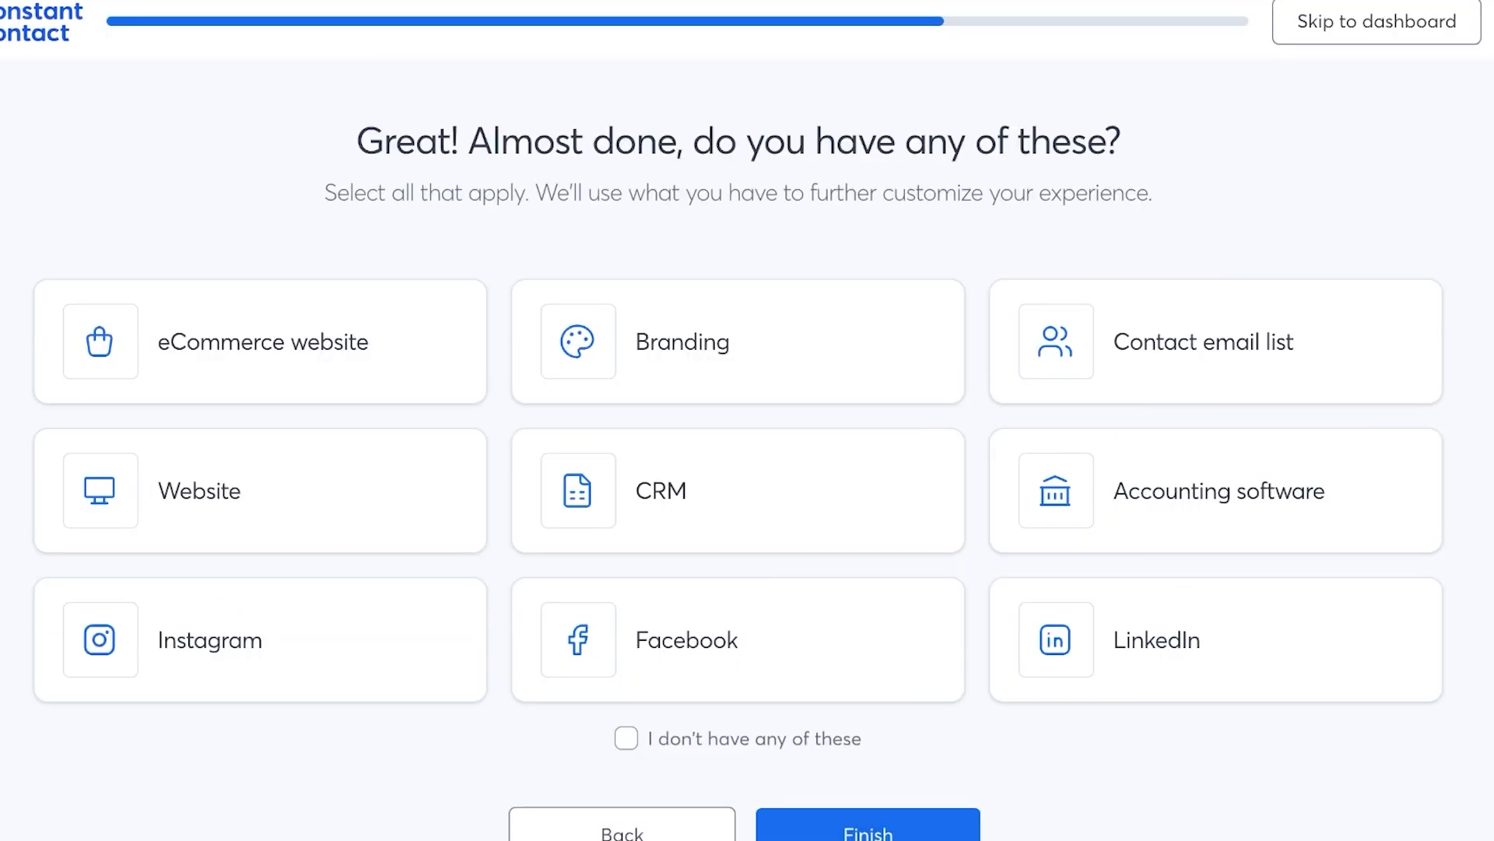
left_click(867, 830)
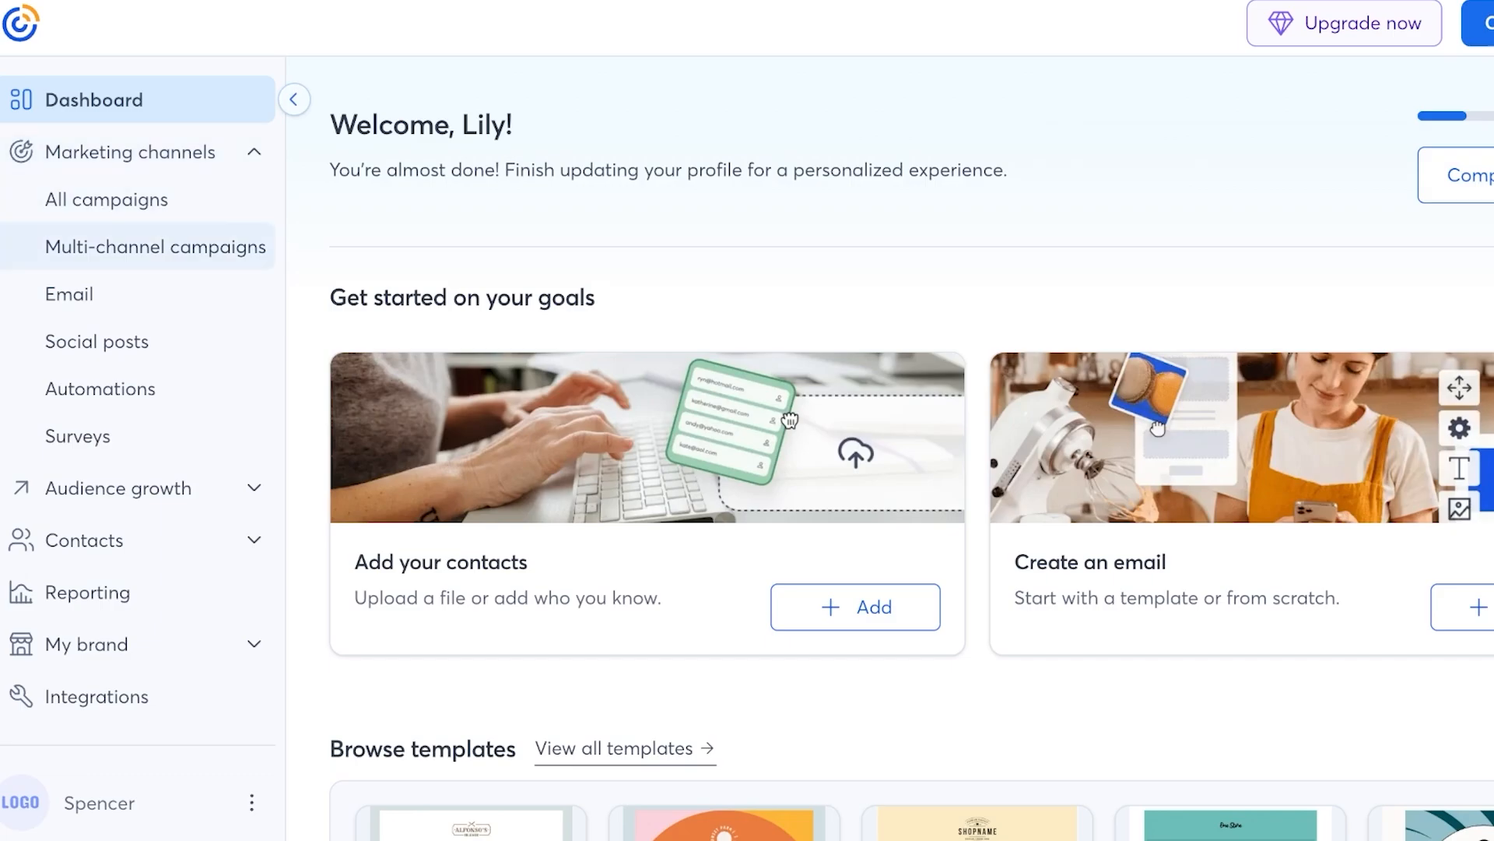
Expand Audience growth in the sidebar and show the Growth center page
left_click(68, 295)
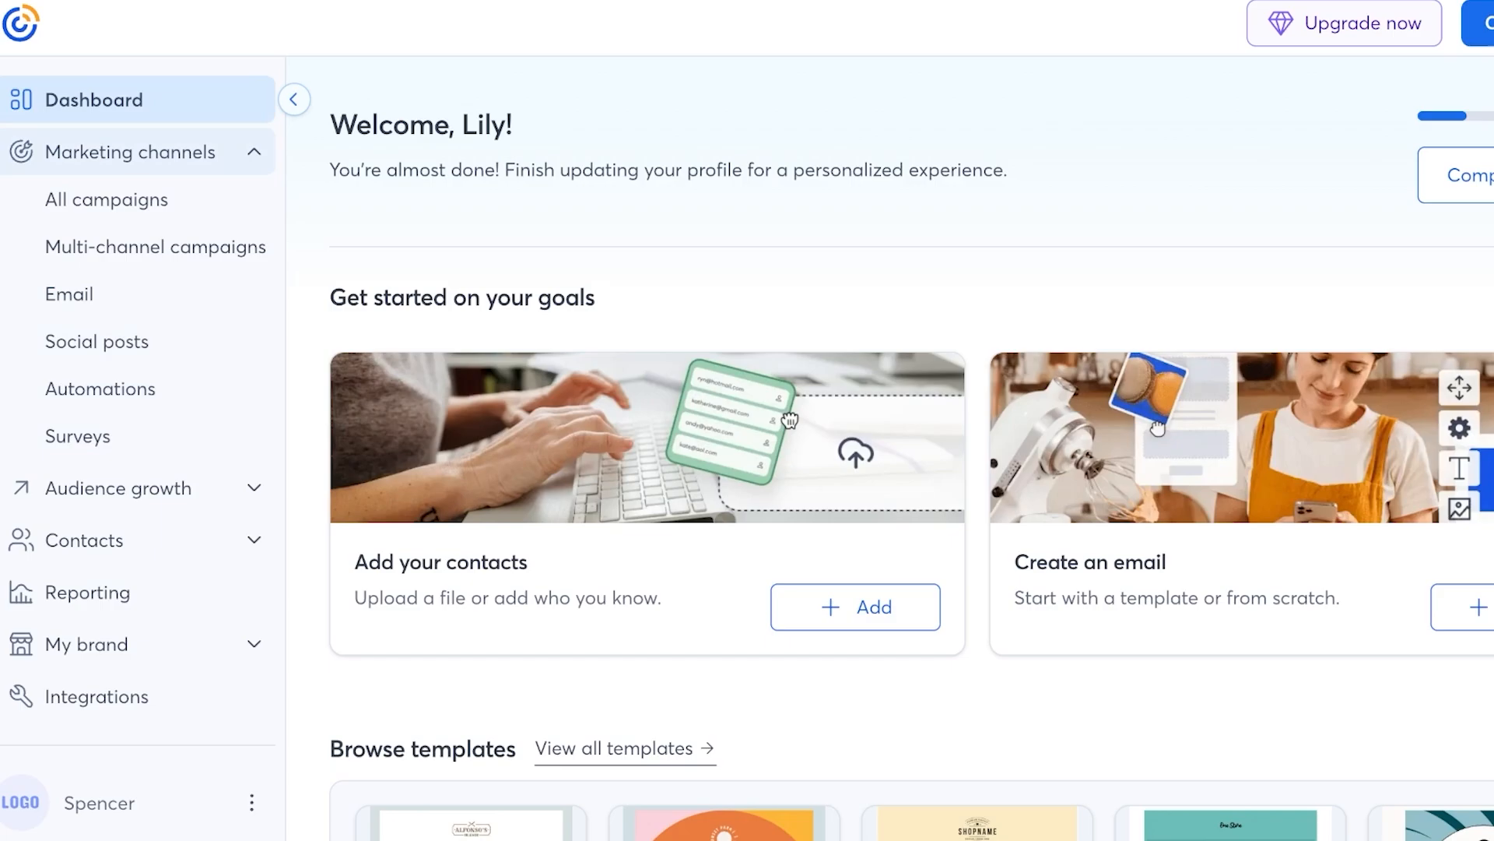
left_click(118, 202)
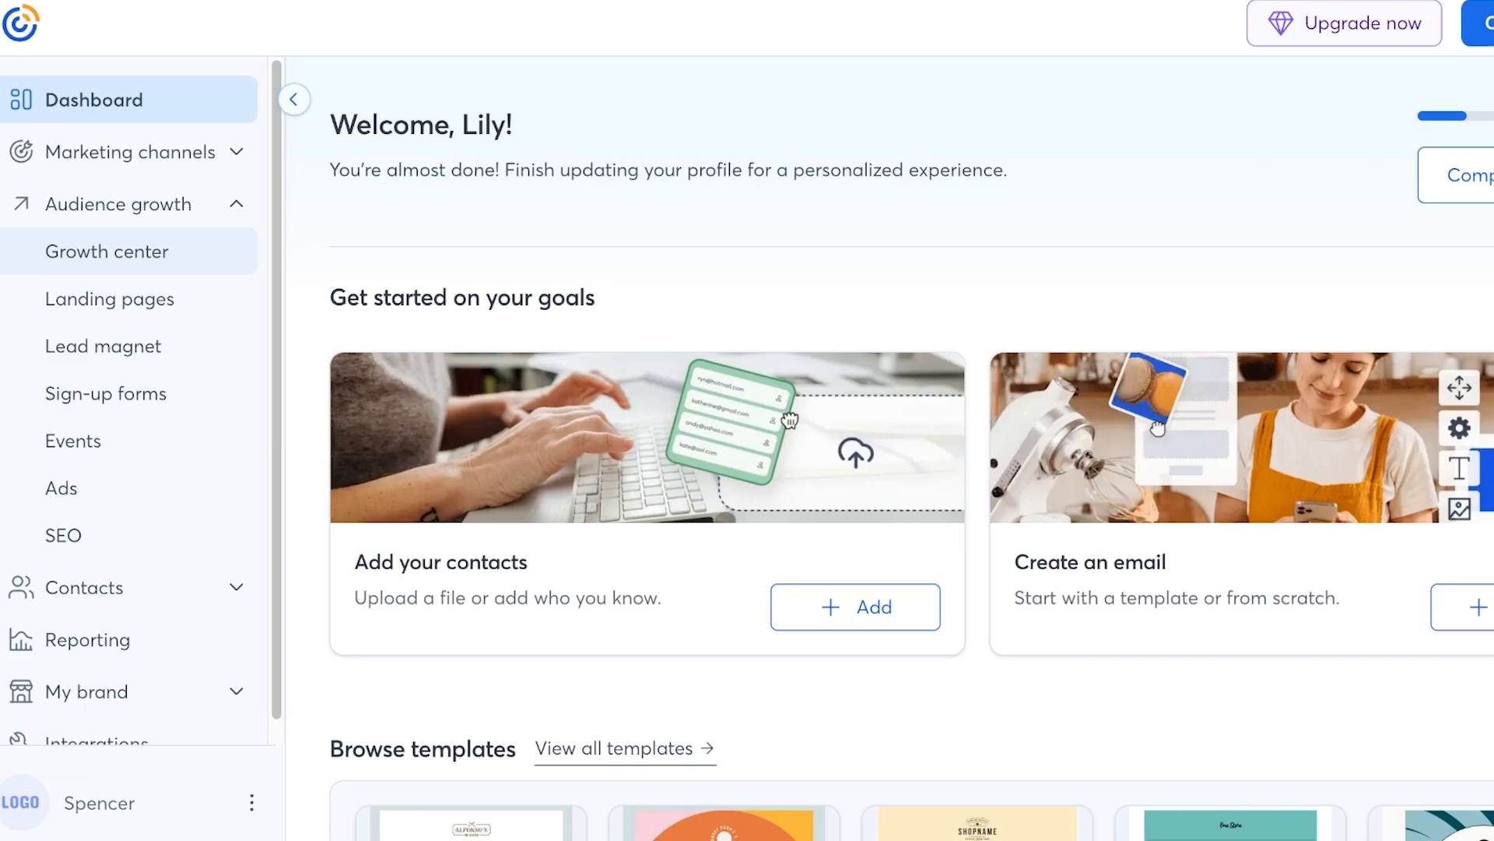
left_click(103, 345)
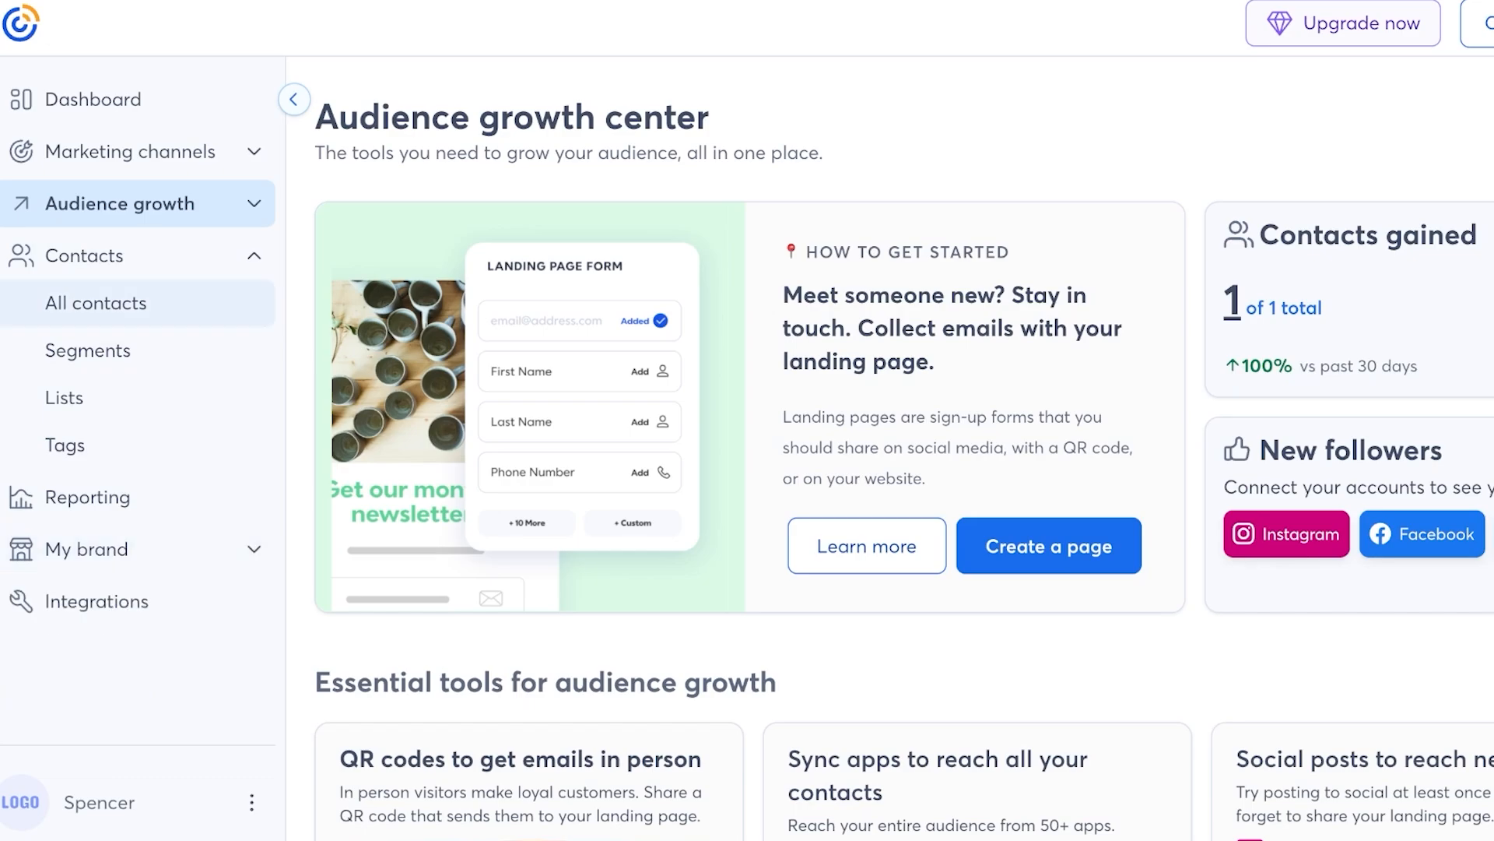
Show All contacts, check the more-options menu, and start adding new contacts
left_click(96, 302)
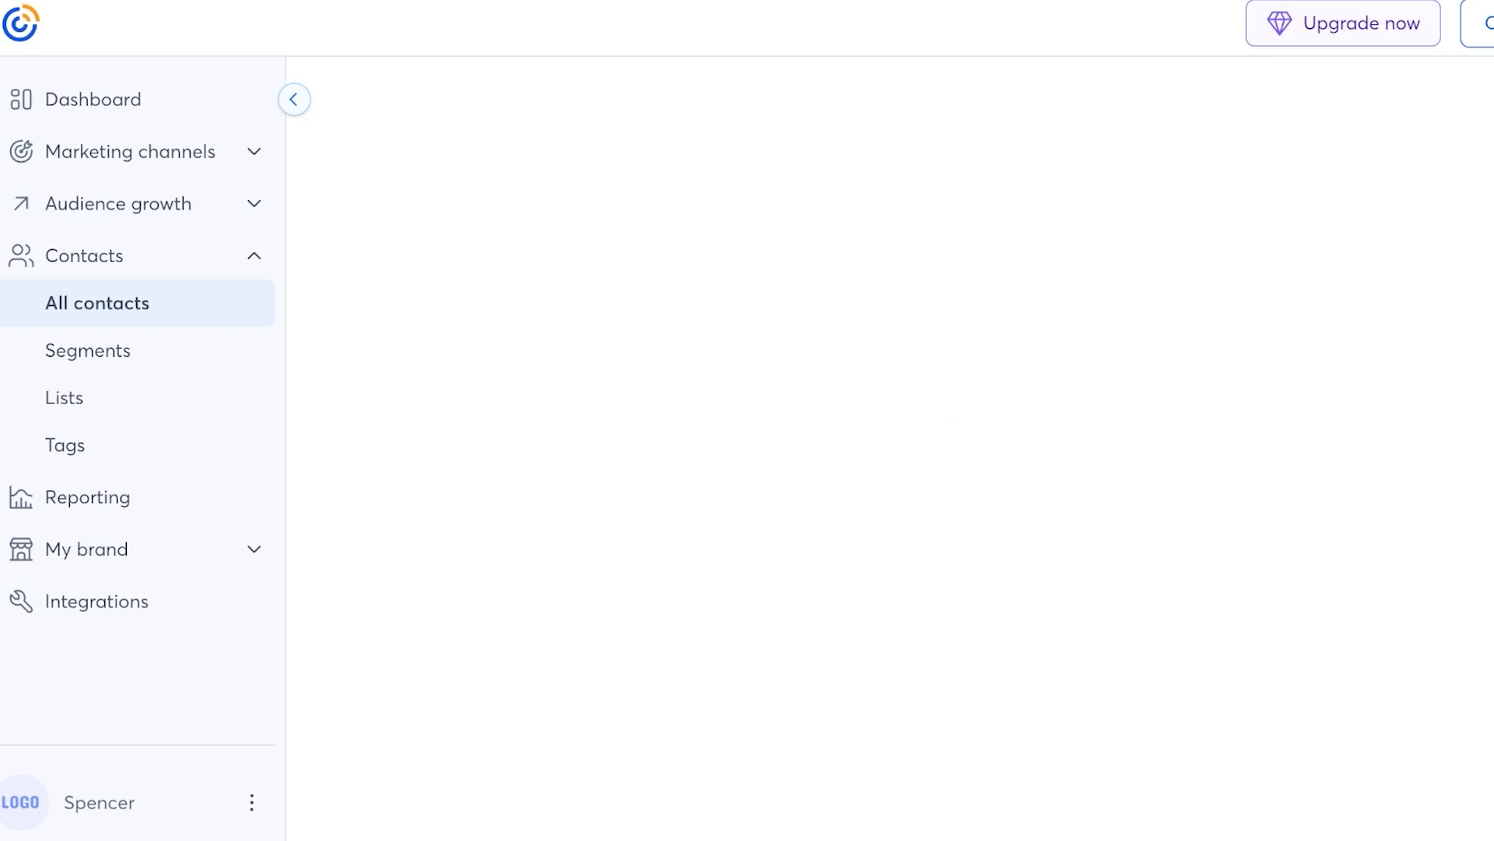
left_click(96, 302)
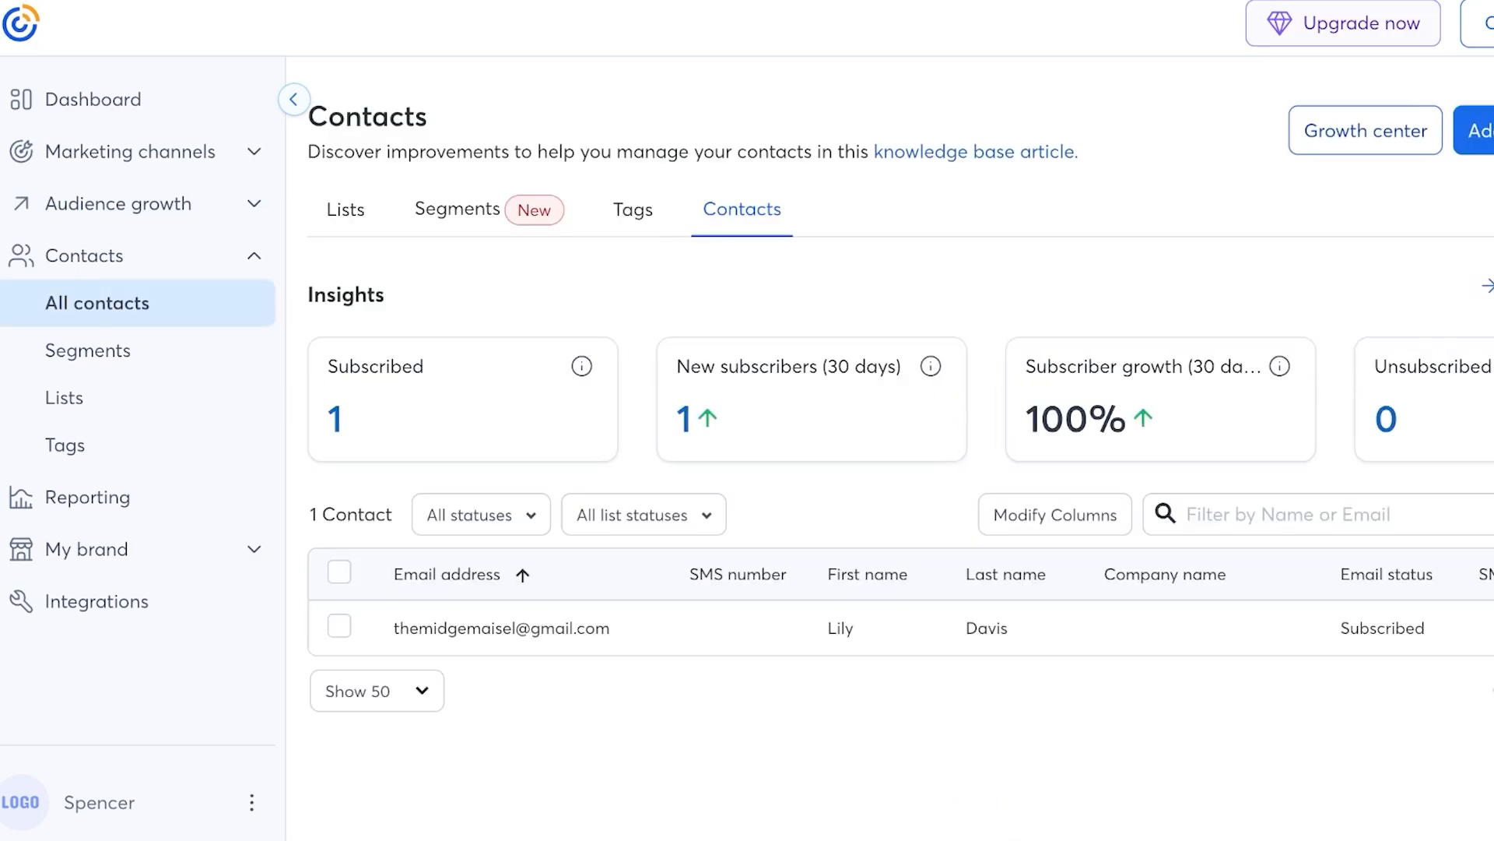
left_click(1460, 131)
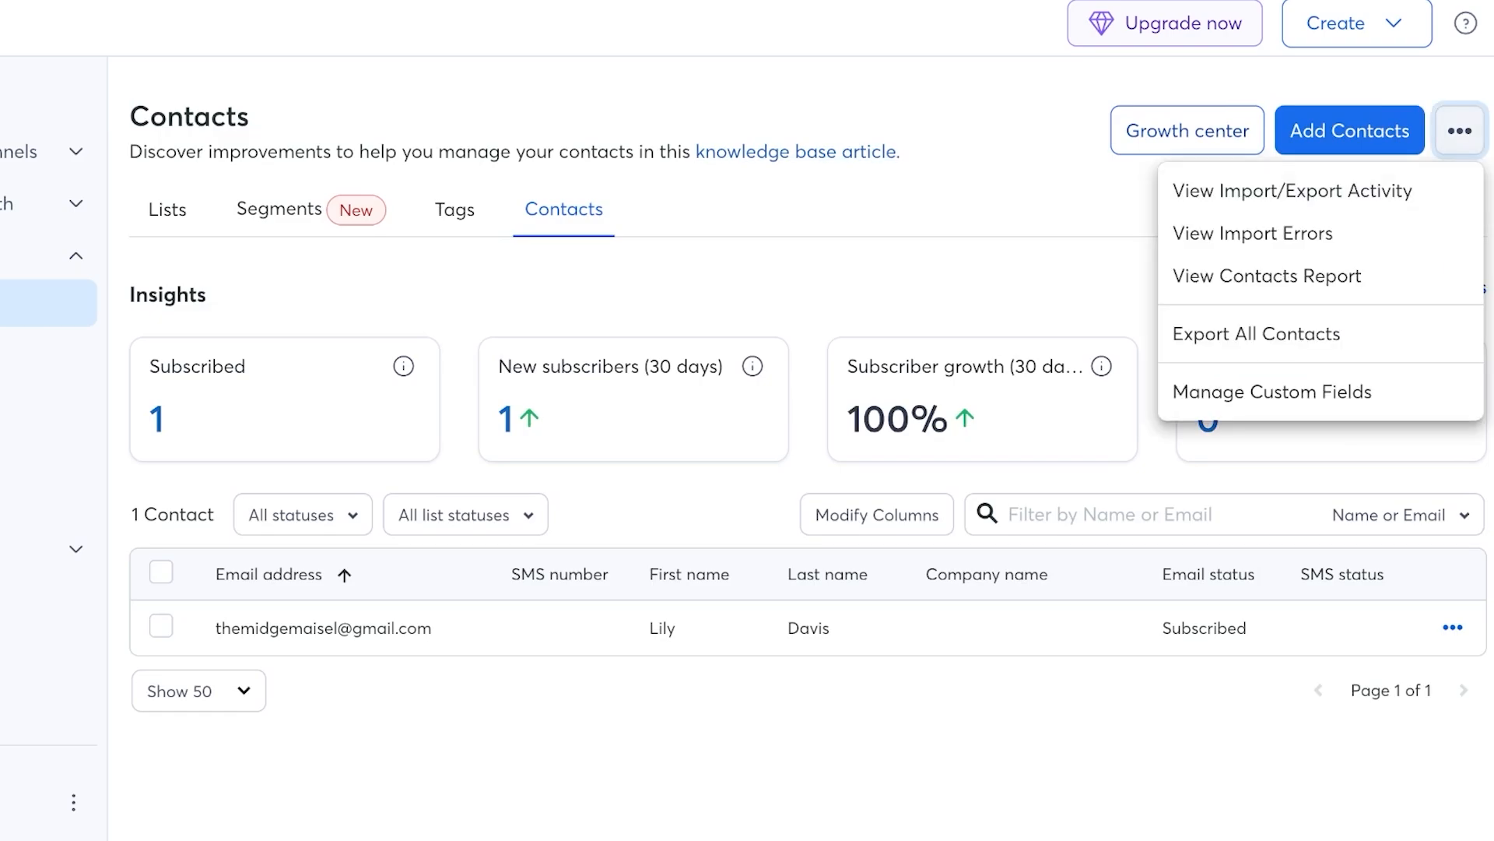
mouse_move(1252, 232)
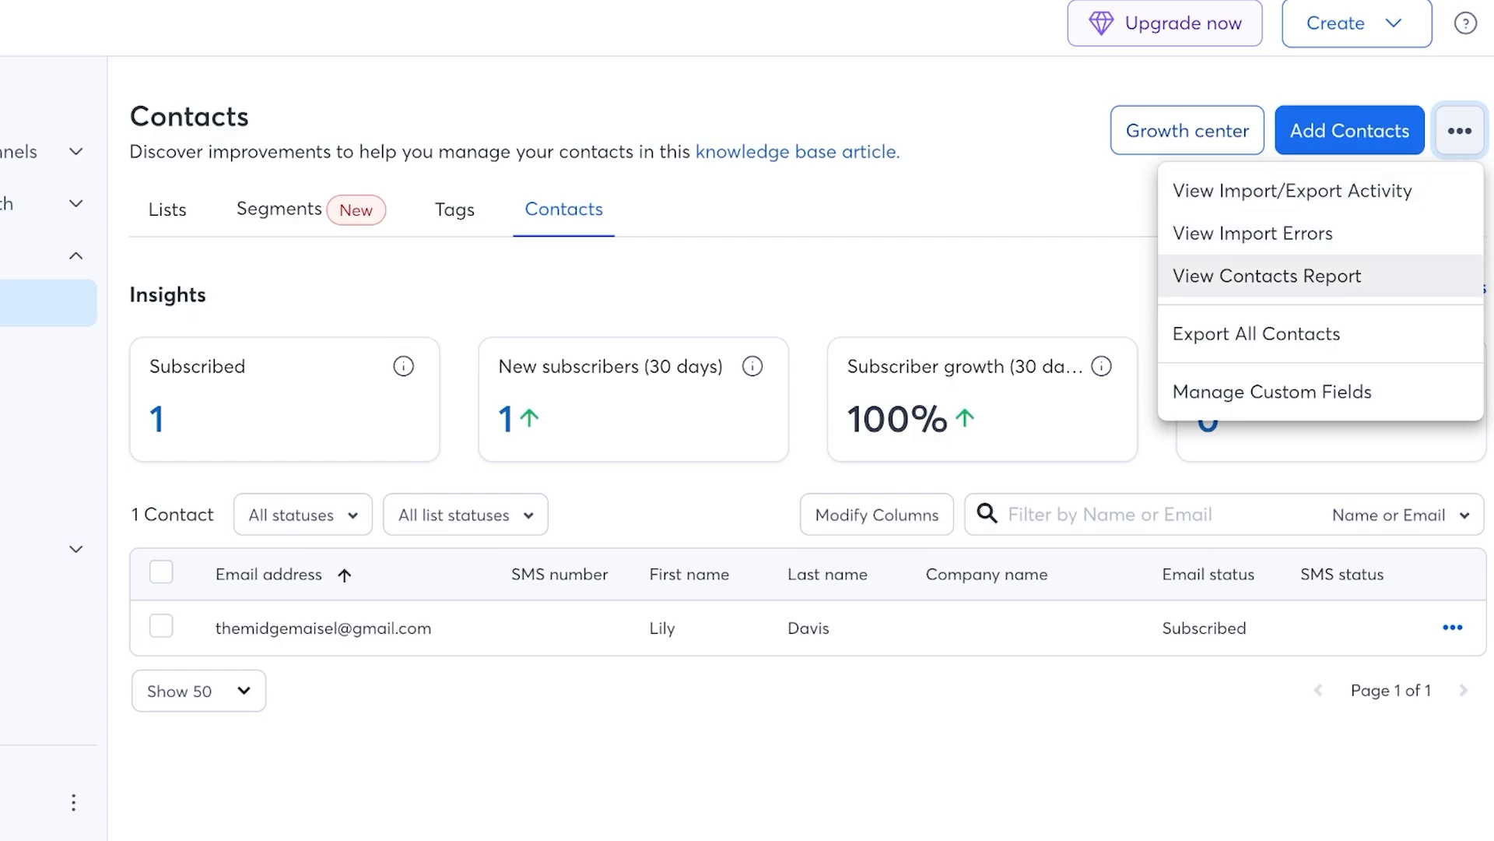
left_click(1458, 131)
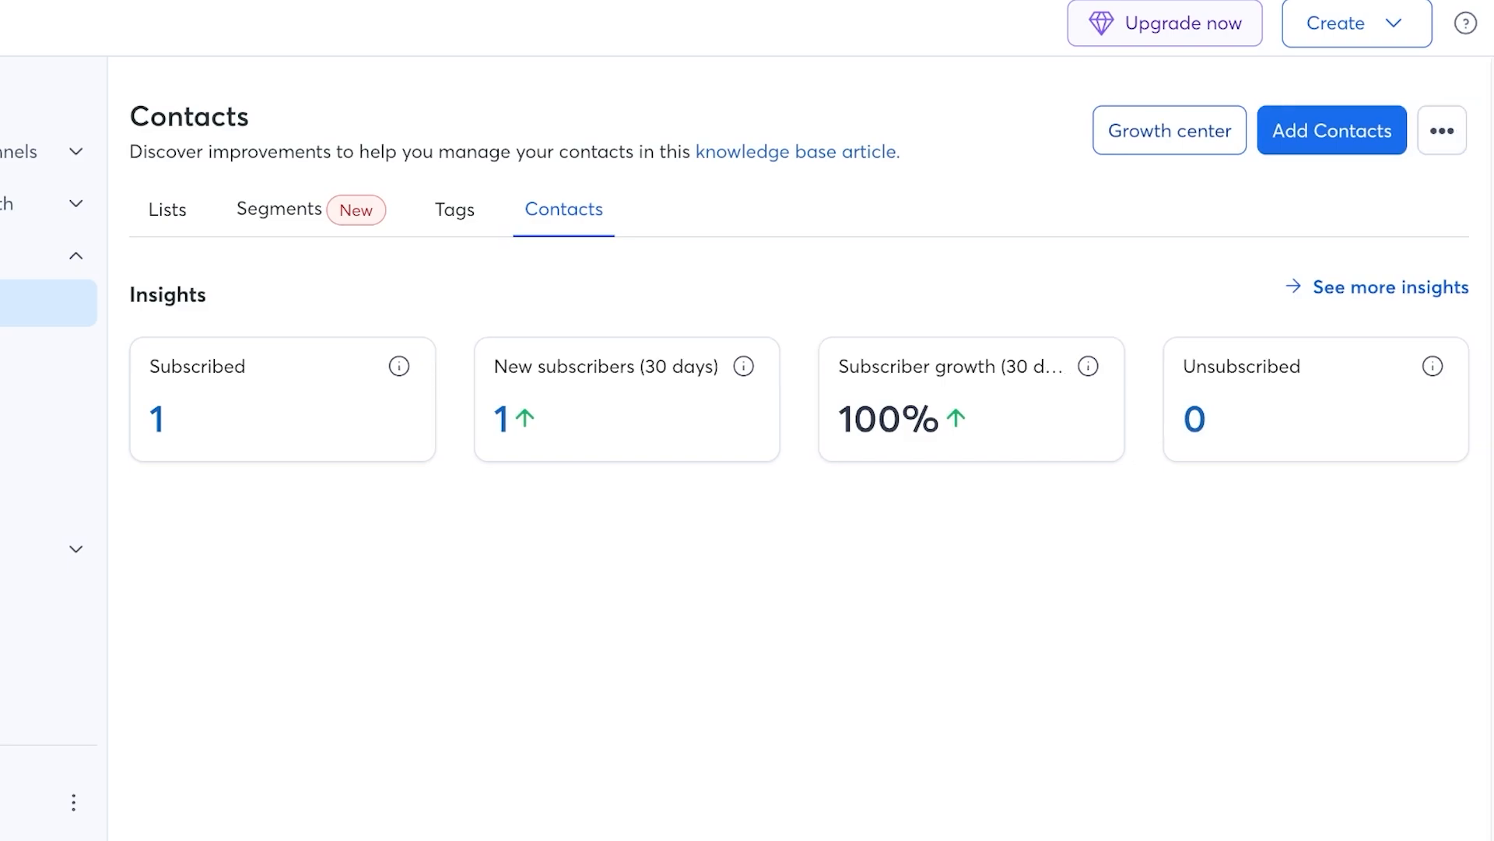
left_click(1331, 131)
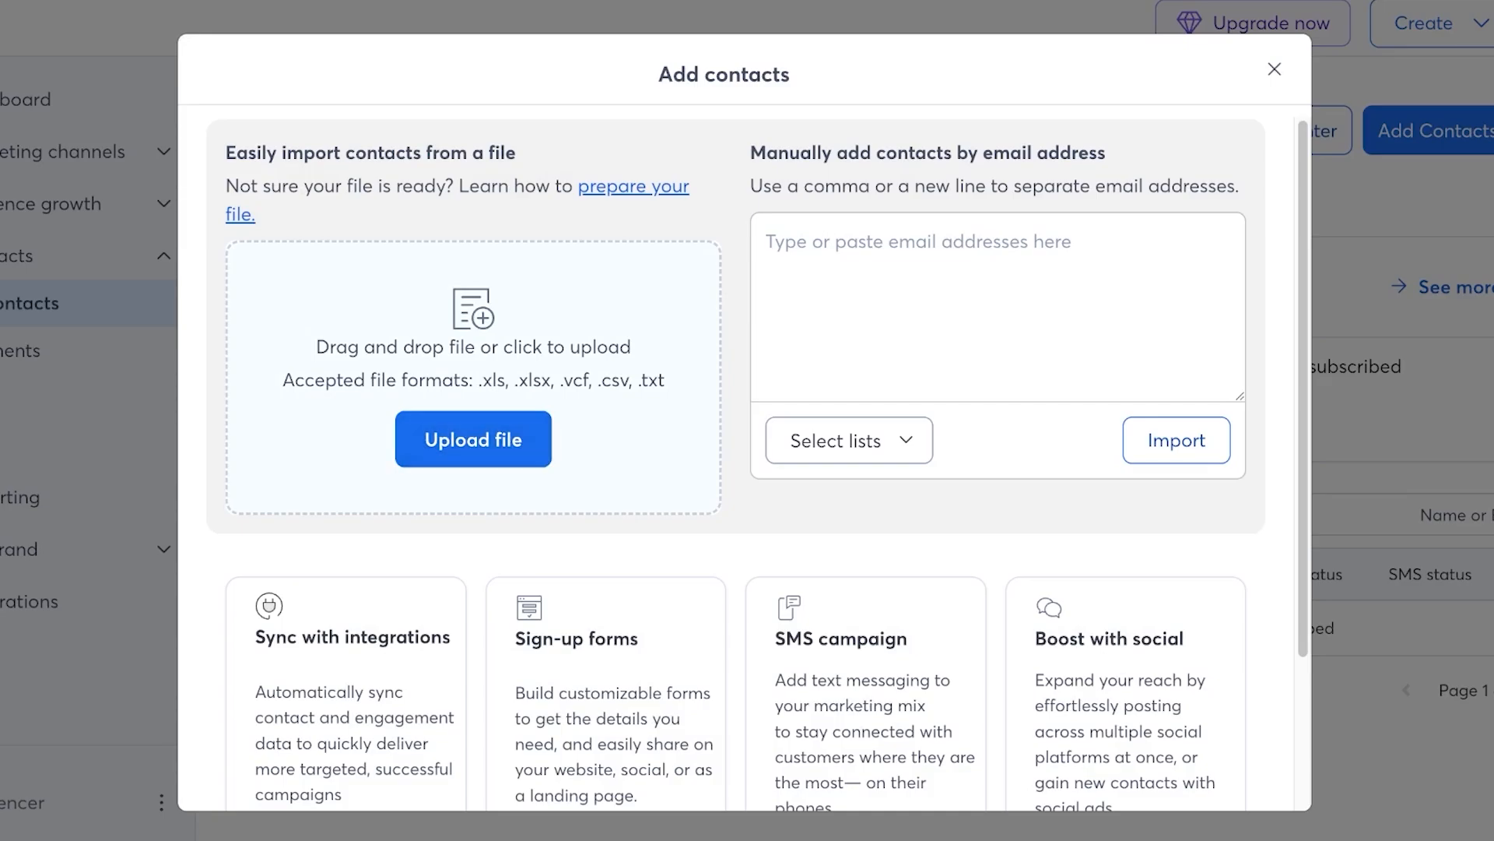
Import a manually typed email address into a list and close the Add contacts dialog
scroll("down", 3)
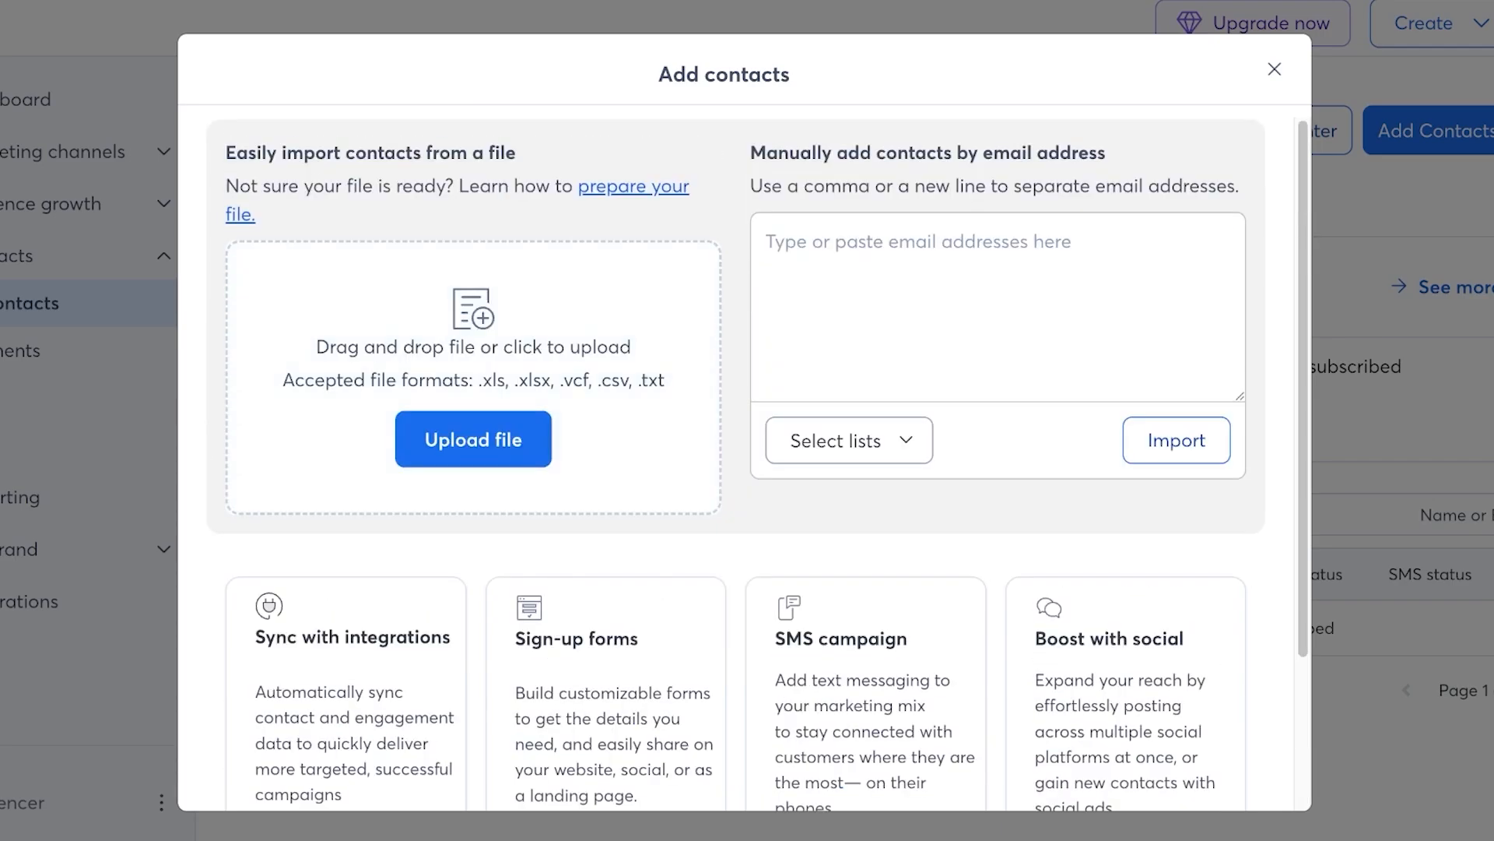
type("w")
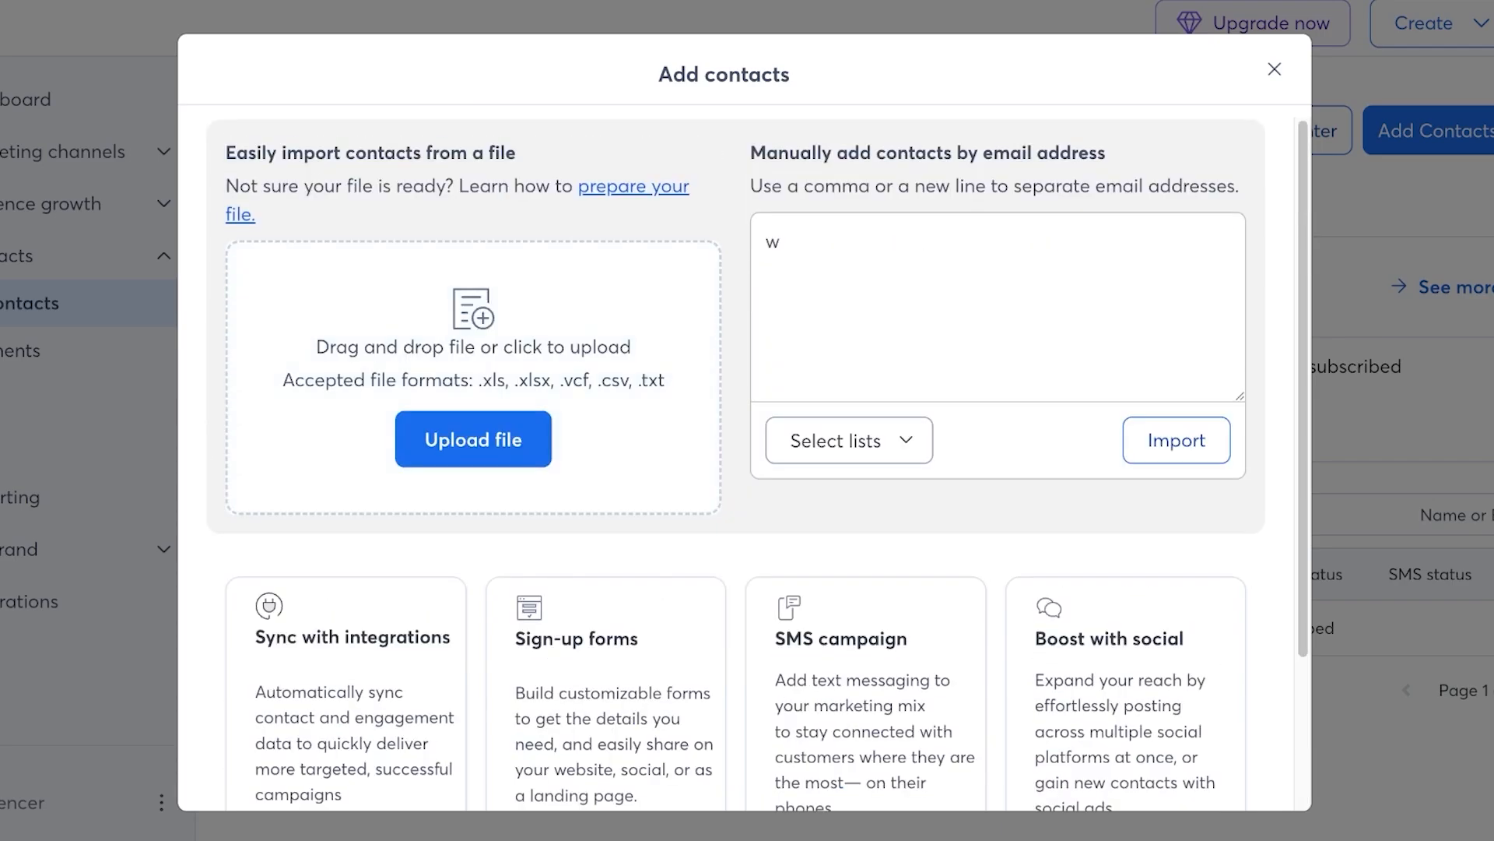
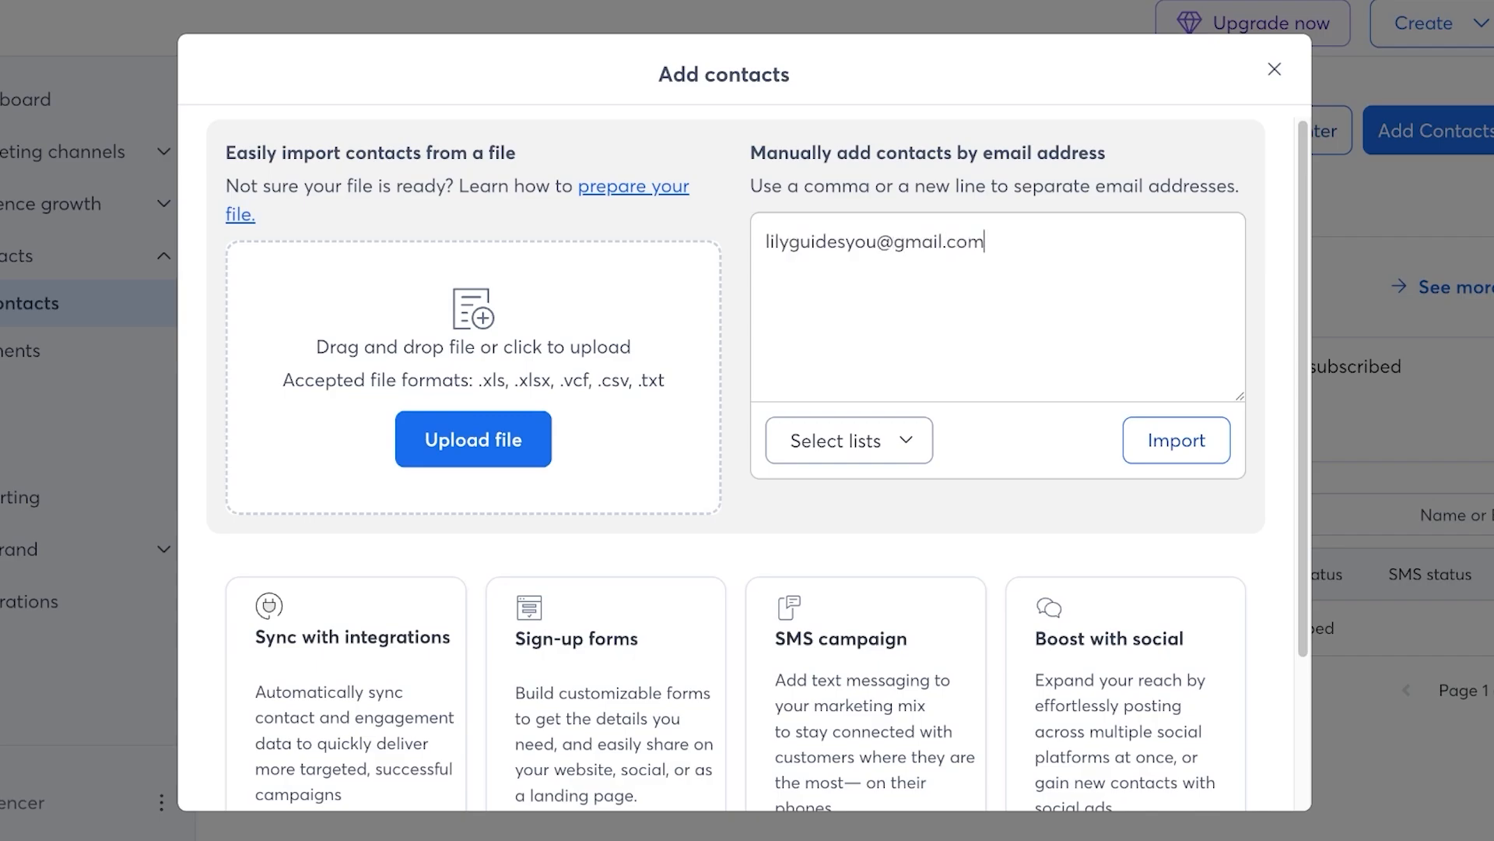
left_click(1177, 439)
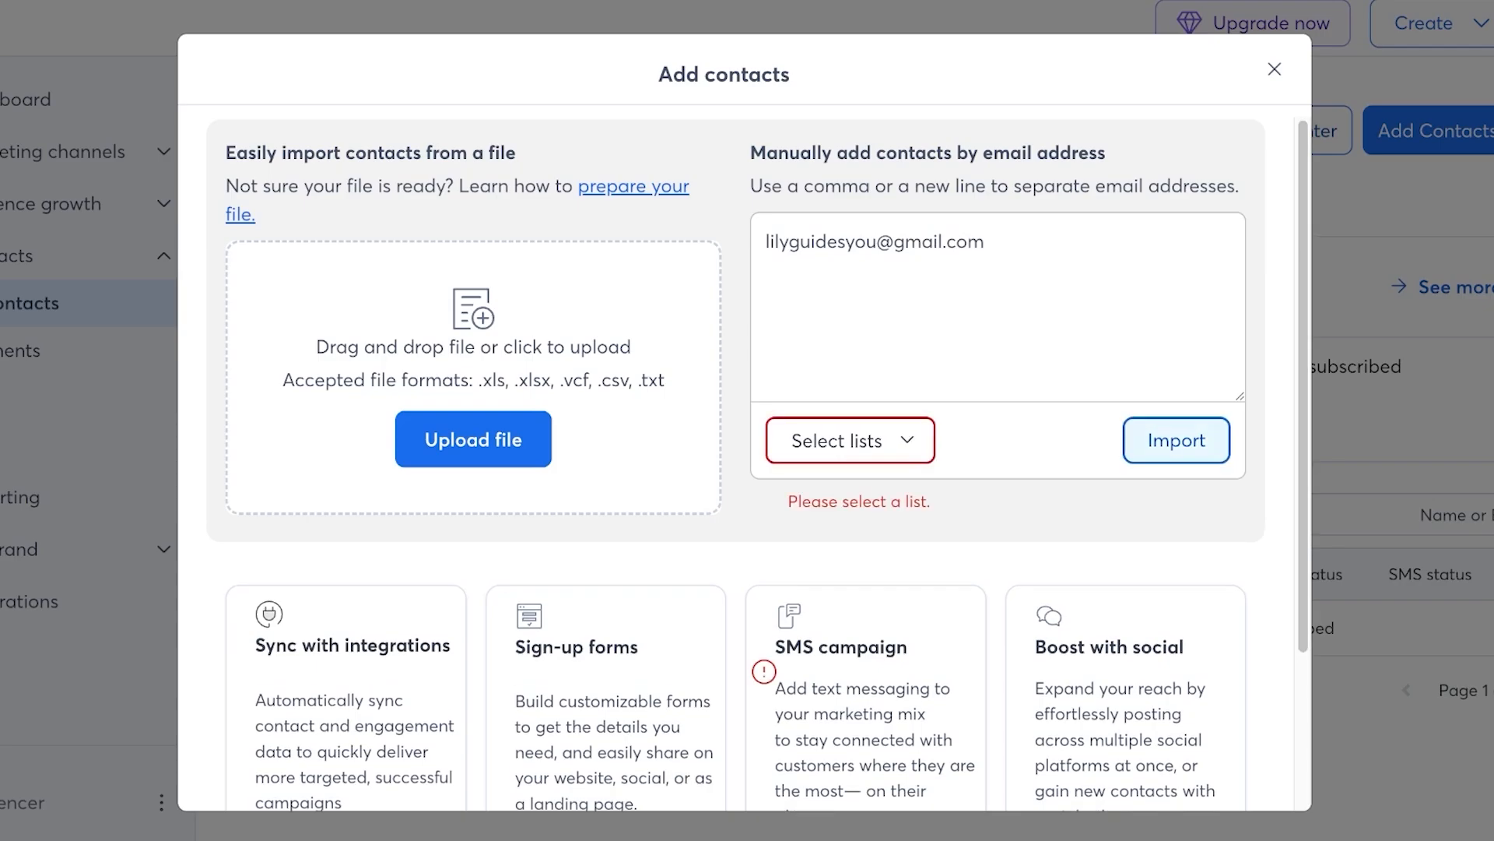
left_click(1176, 439)
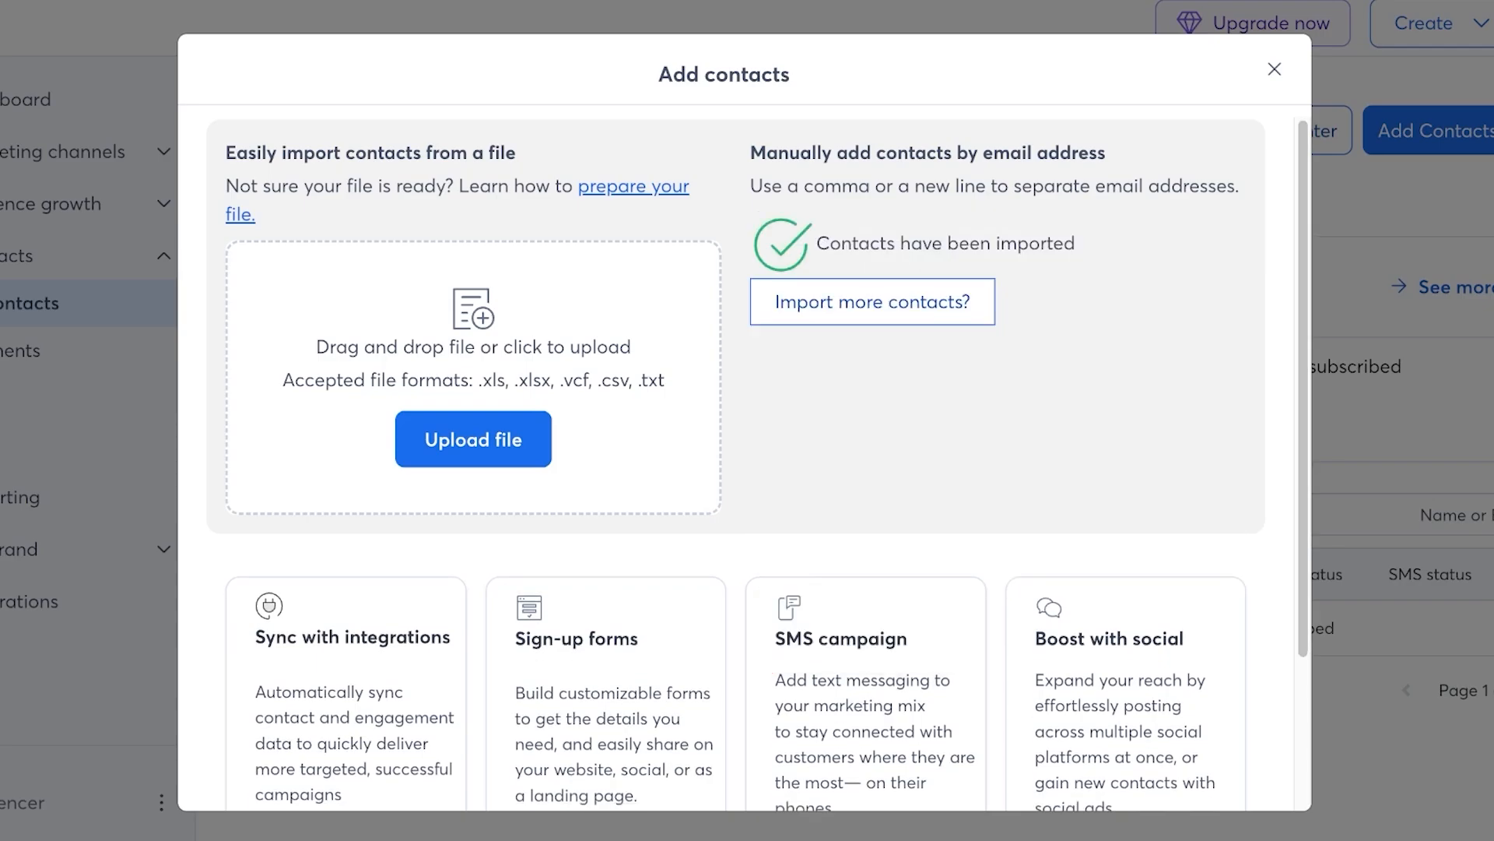
left_click(1275, 68)
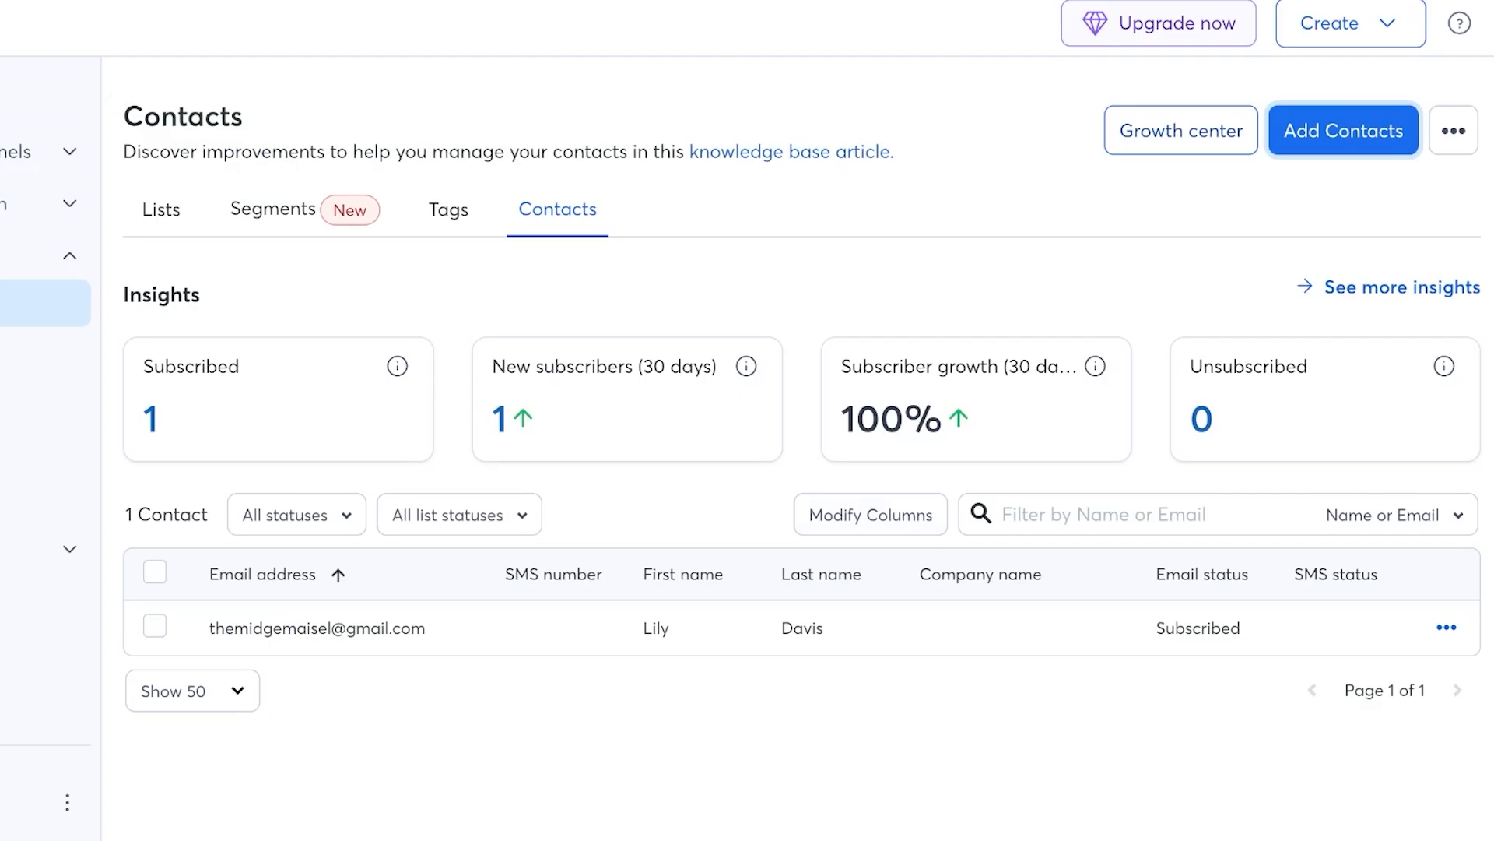
Rename the My Contacts list to All Contacts and show the Segments page
left_click(161, 208)
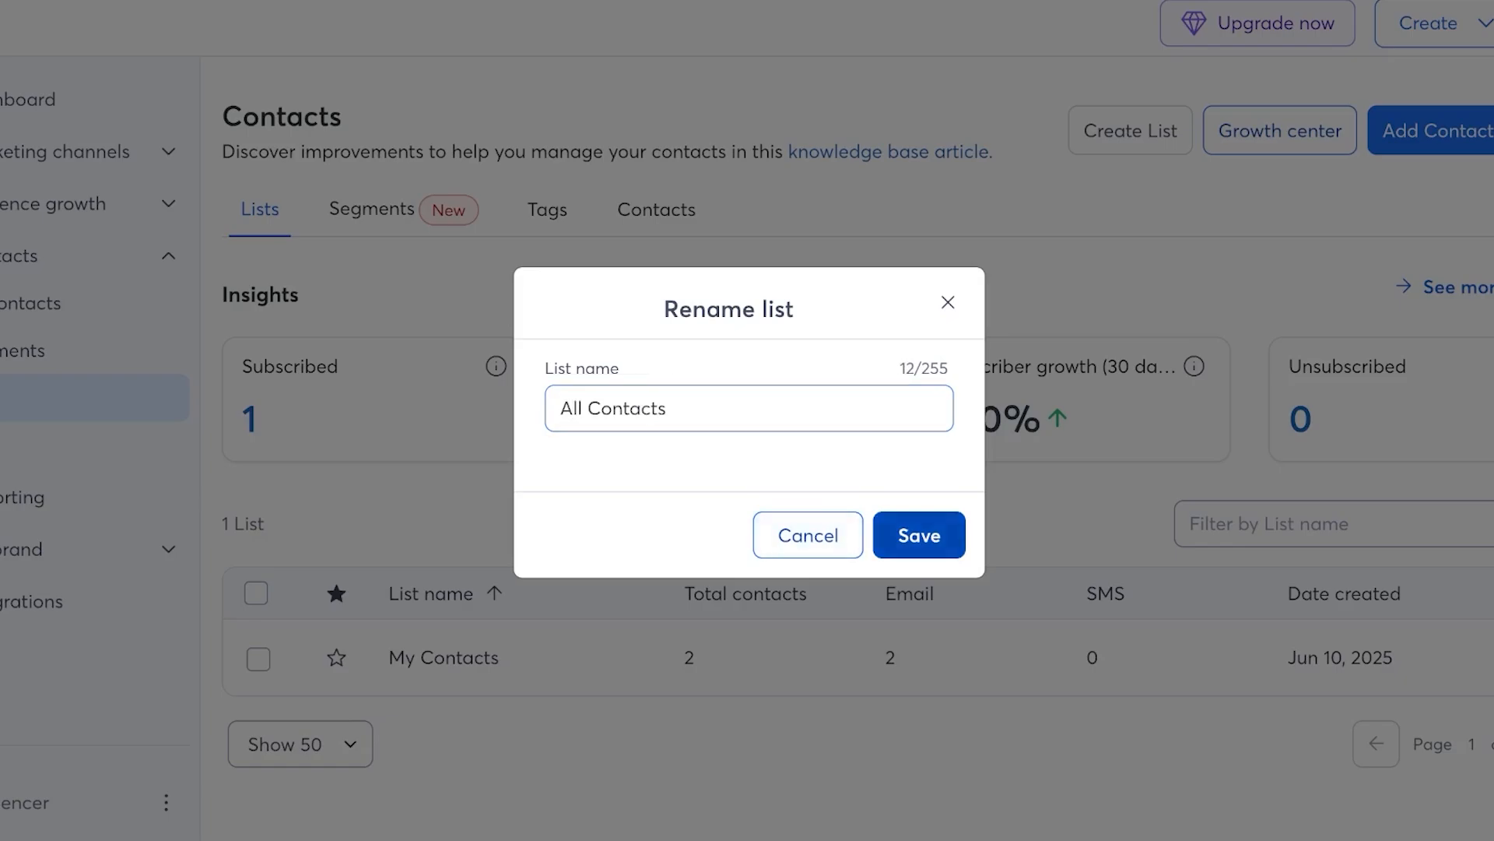
left_click(916, 534)
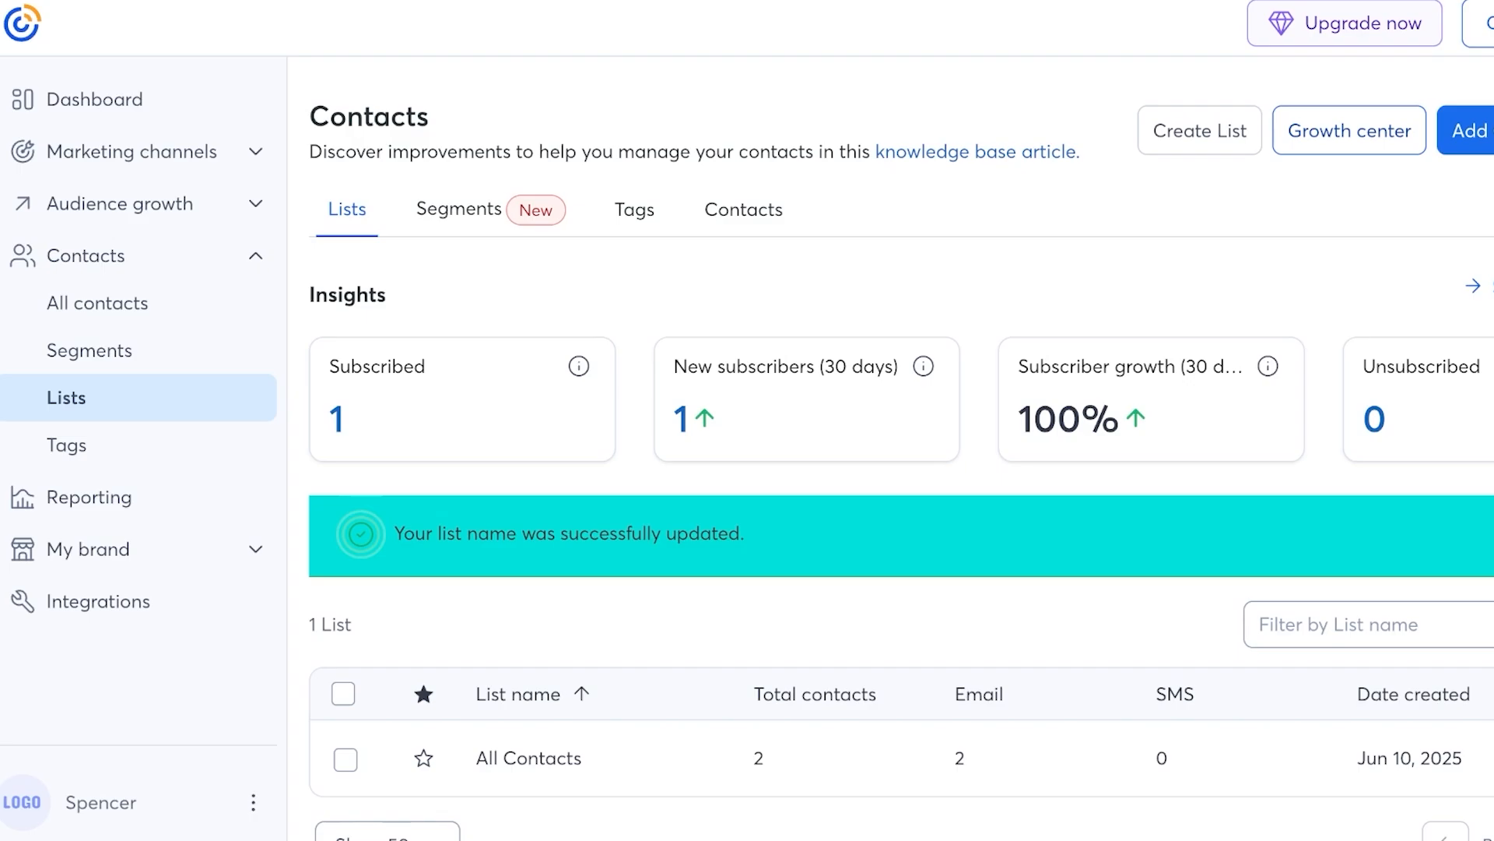
left_click(458, 210)
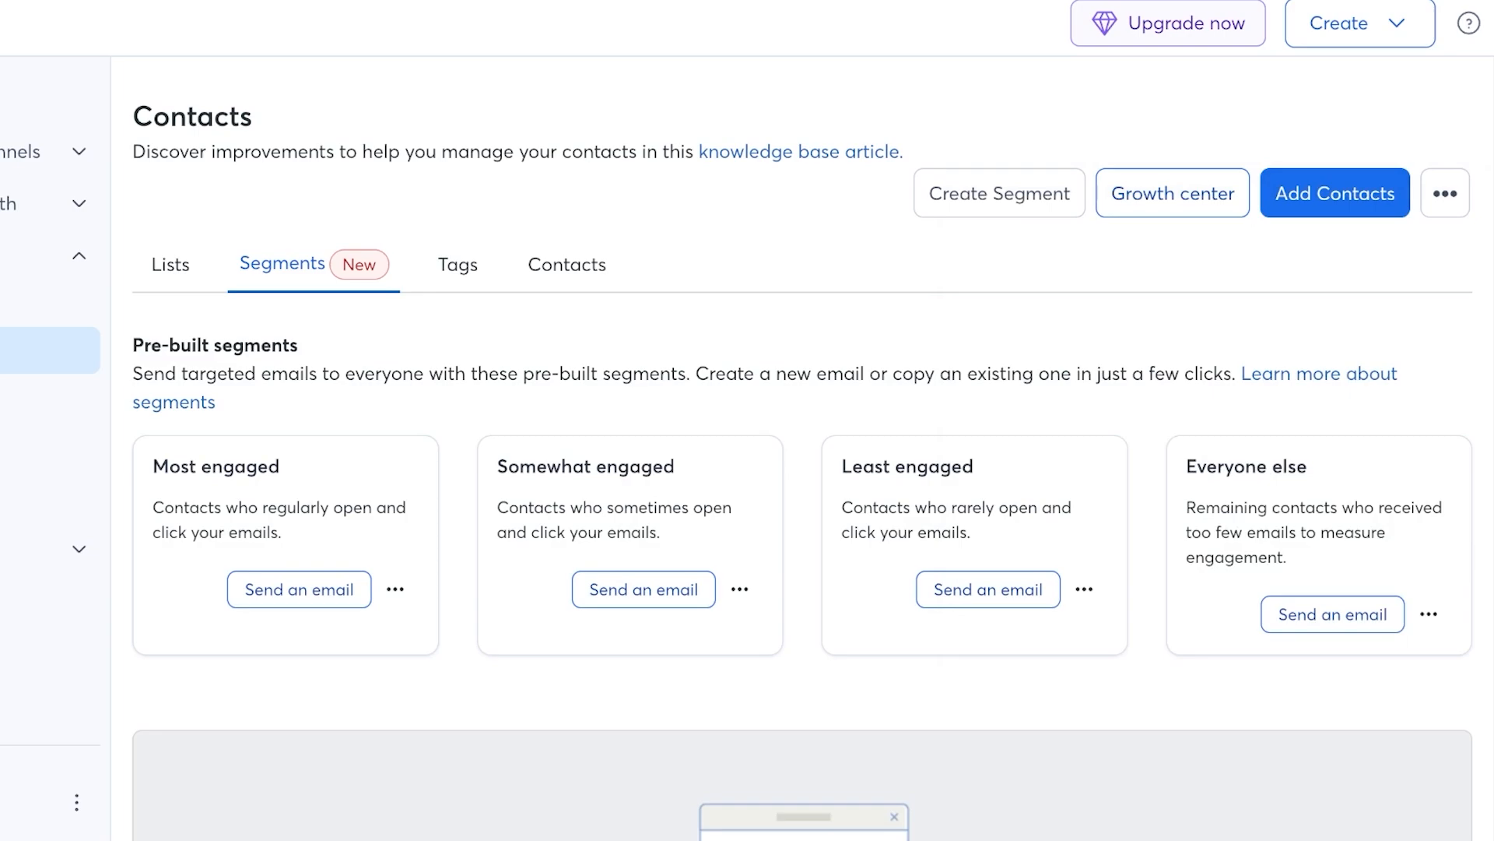
Review the pre-built segments and start creating a new segment
scroll("down", 3)
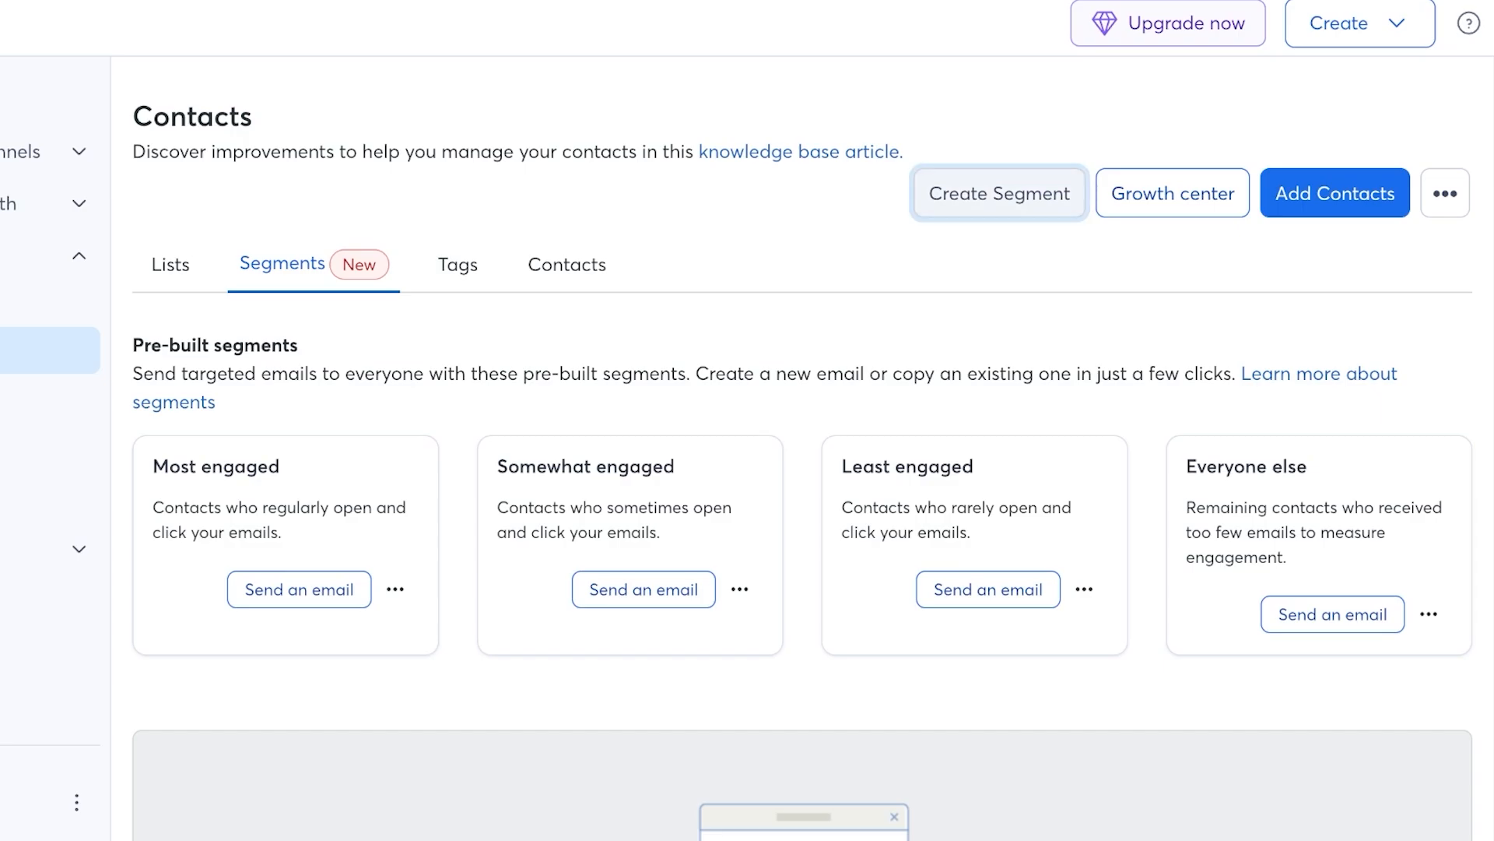
left_click(1000, 193)
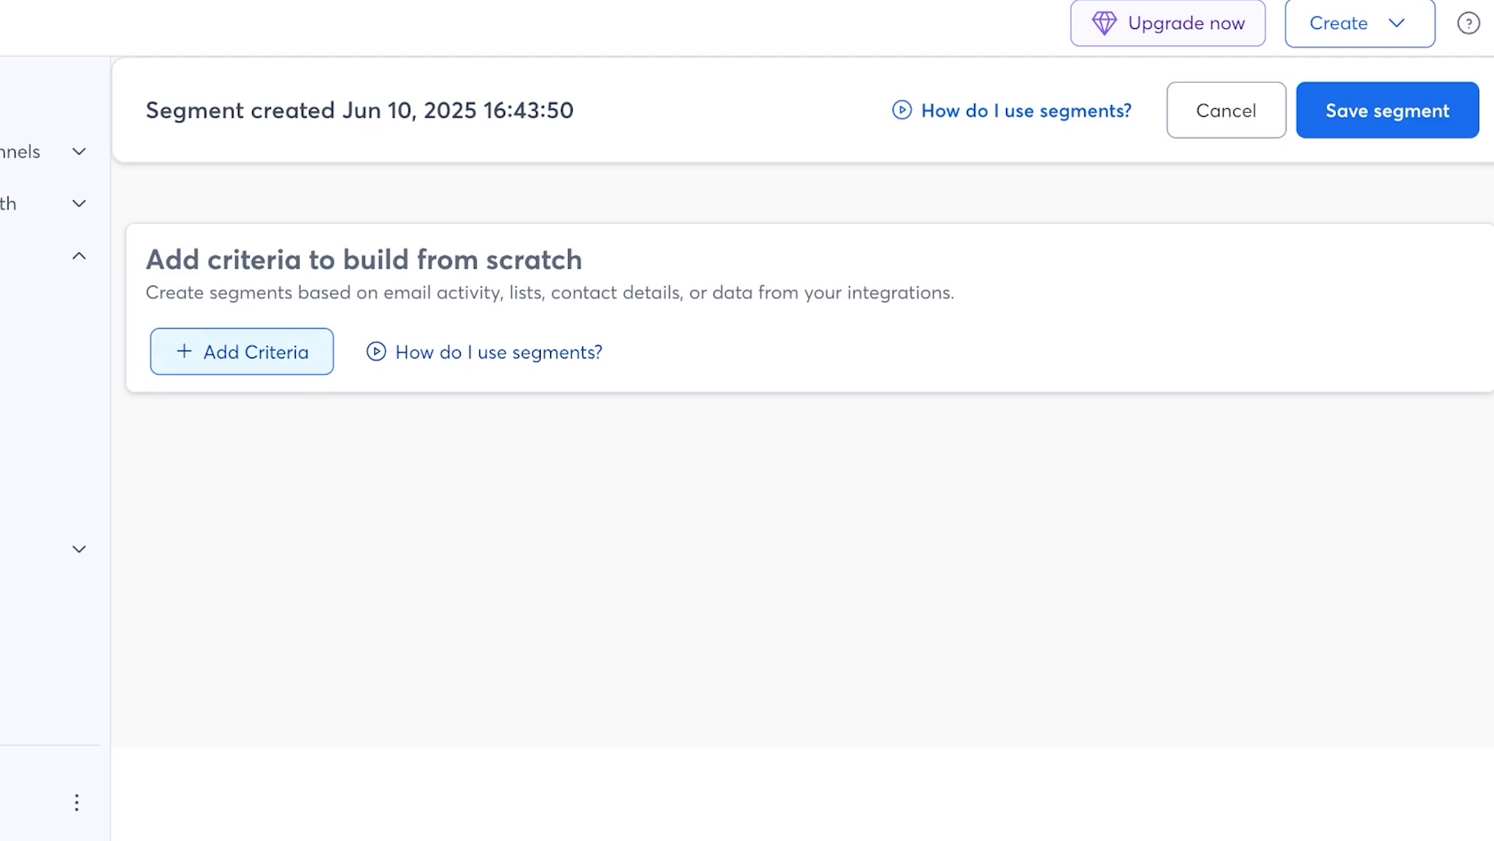
Save a segment requiring Engagement Most engaged AND SMS status Subscribed
left_click(241, 350)
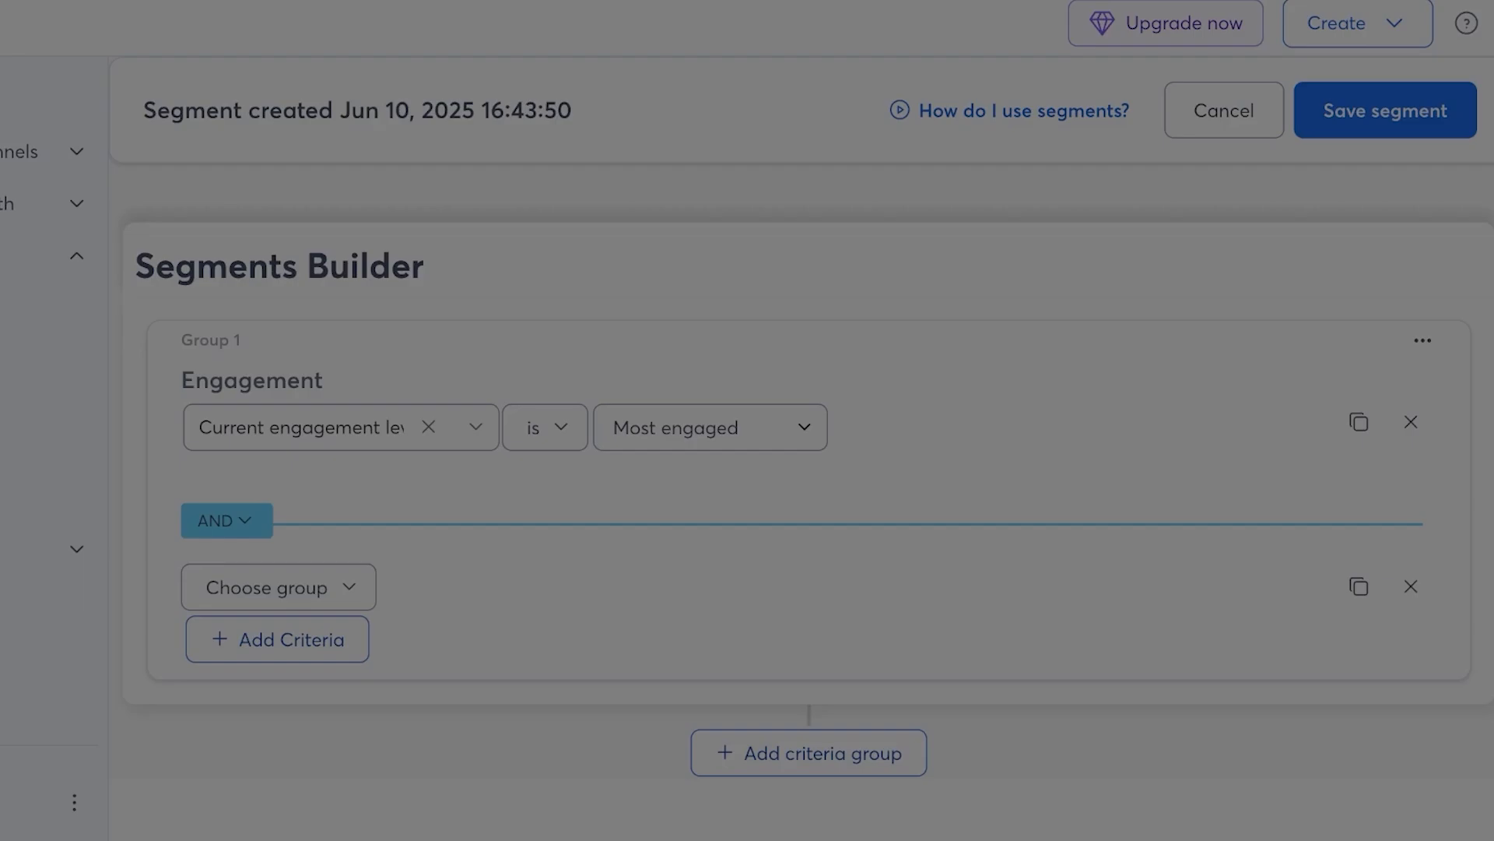
left_click(277, 638)
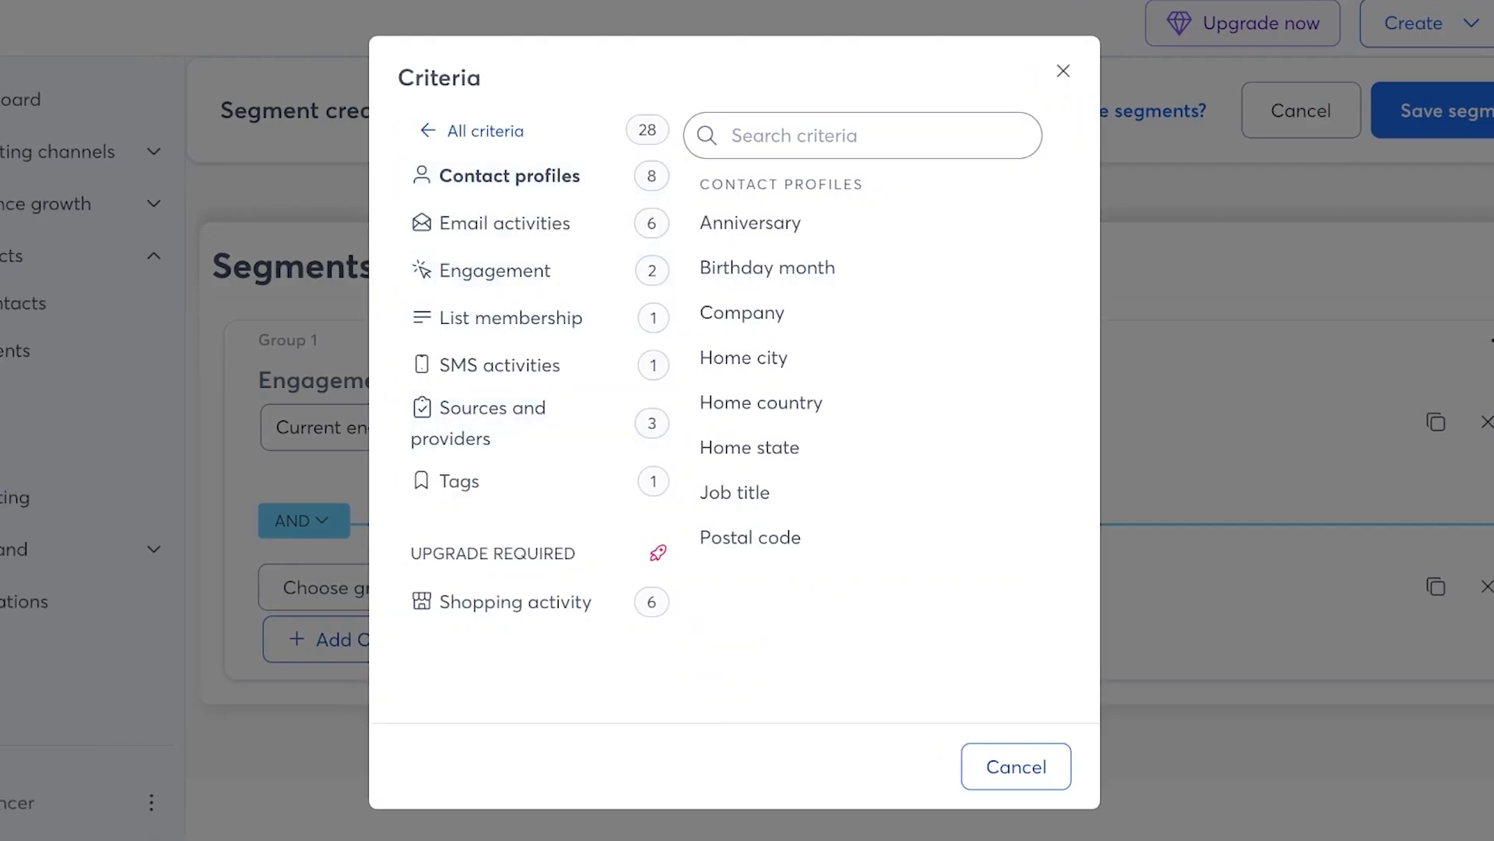
scroll("down", 3)
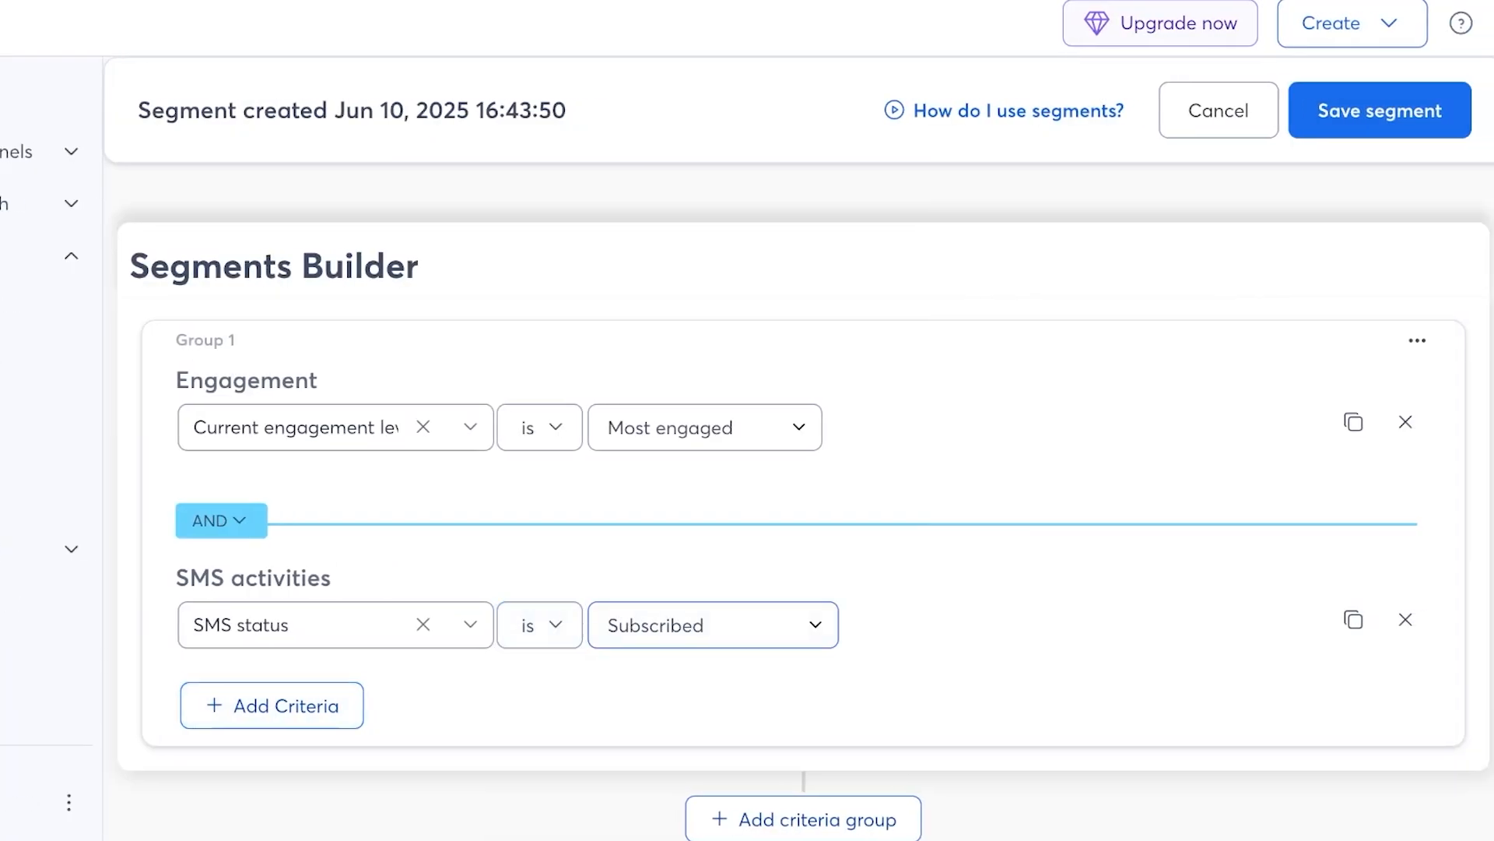
left_click(1377, 109)
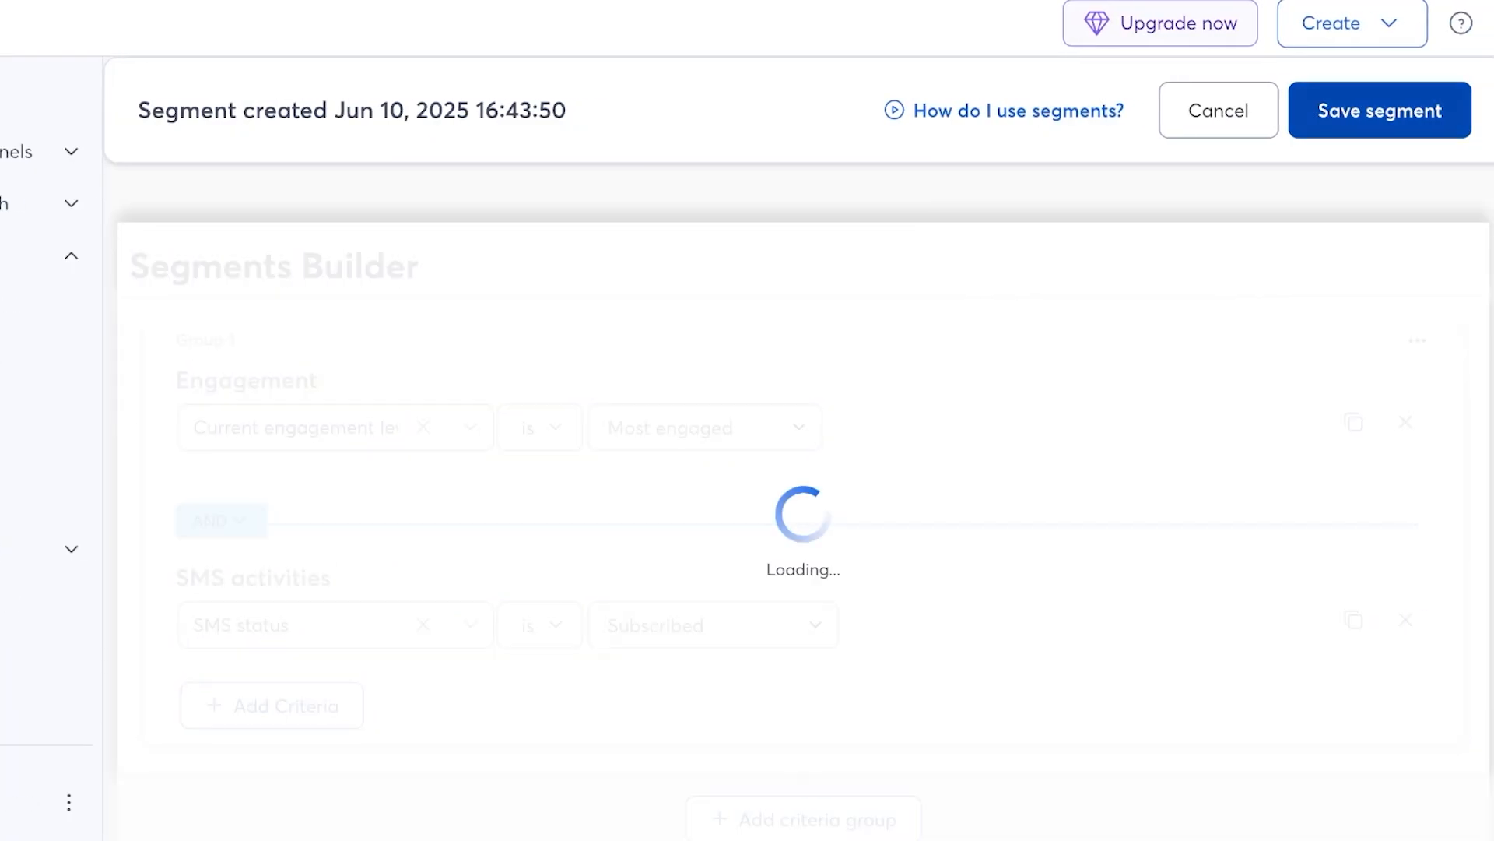
left_click(1378, 109)
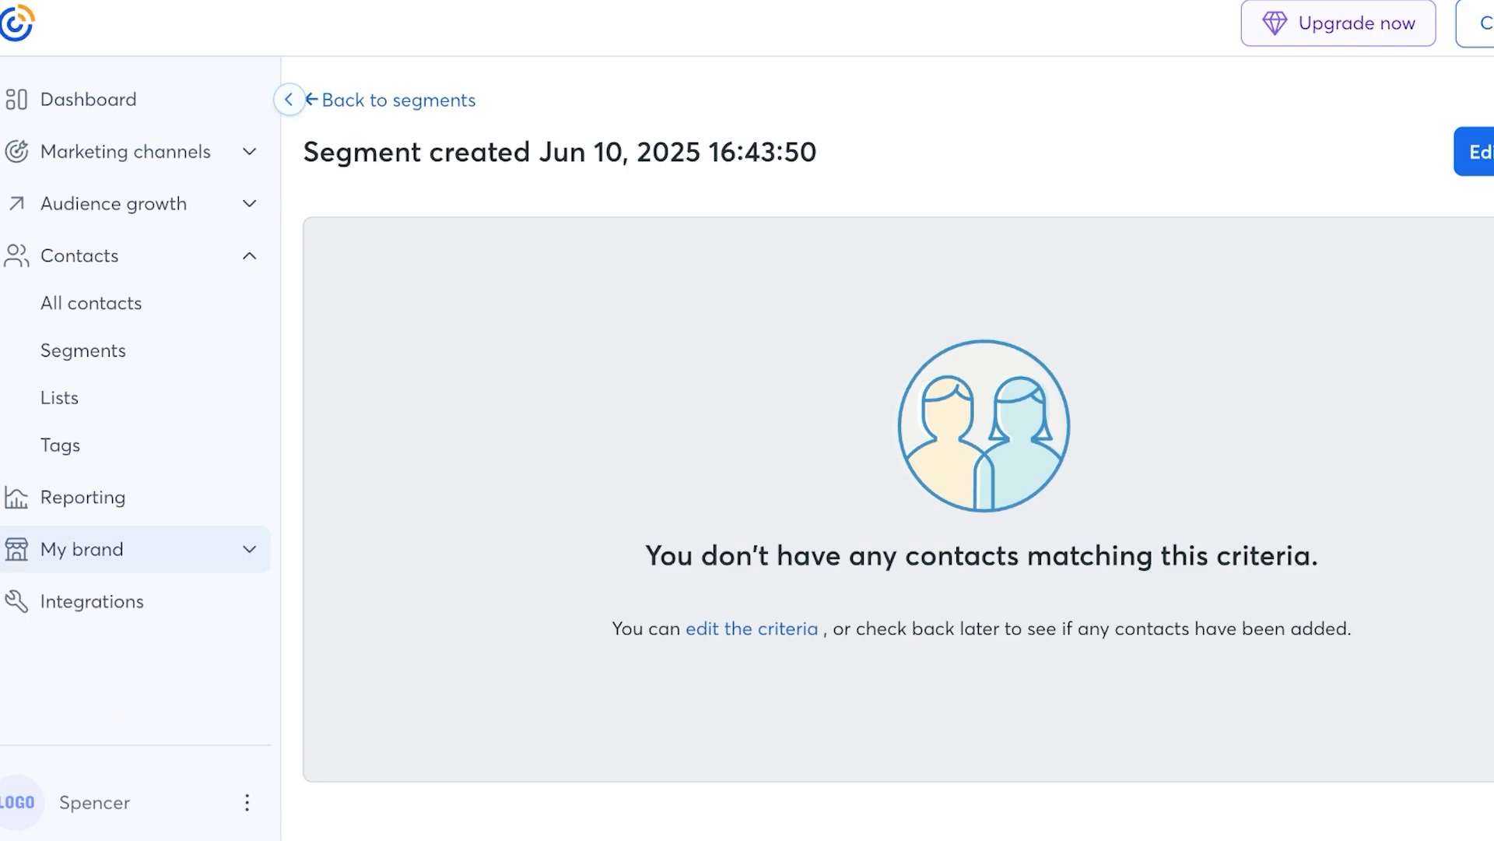
Insert the black and white SPENCER logo into the BrandKit
left_click(82, 548)
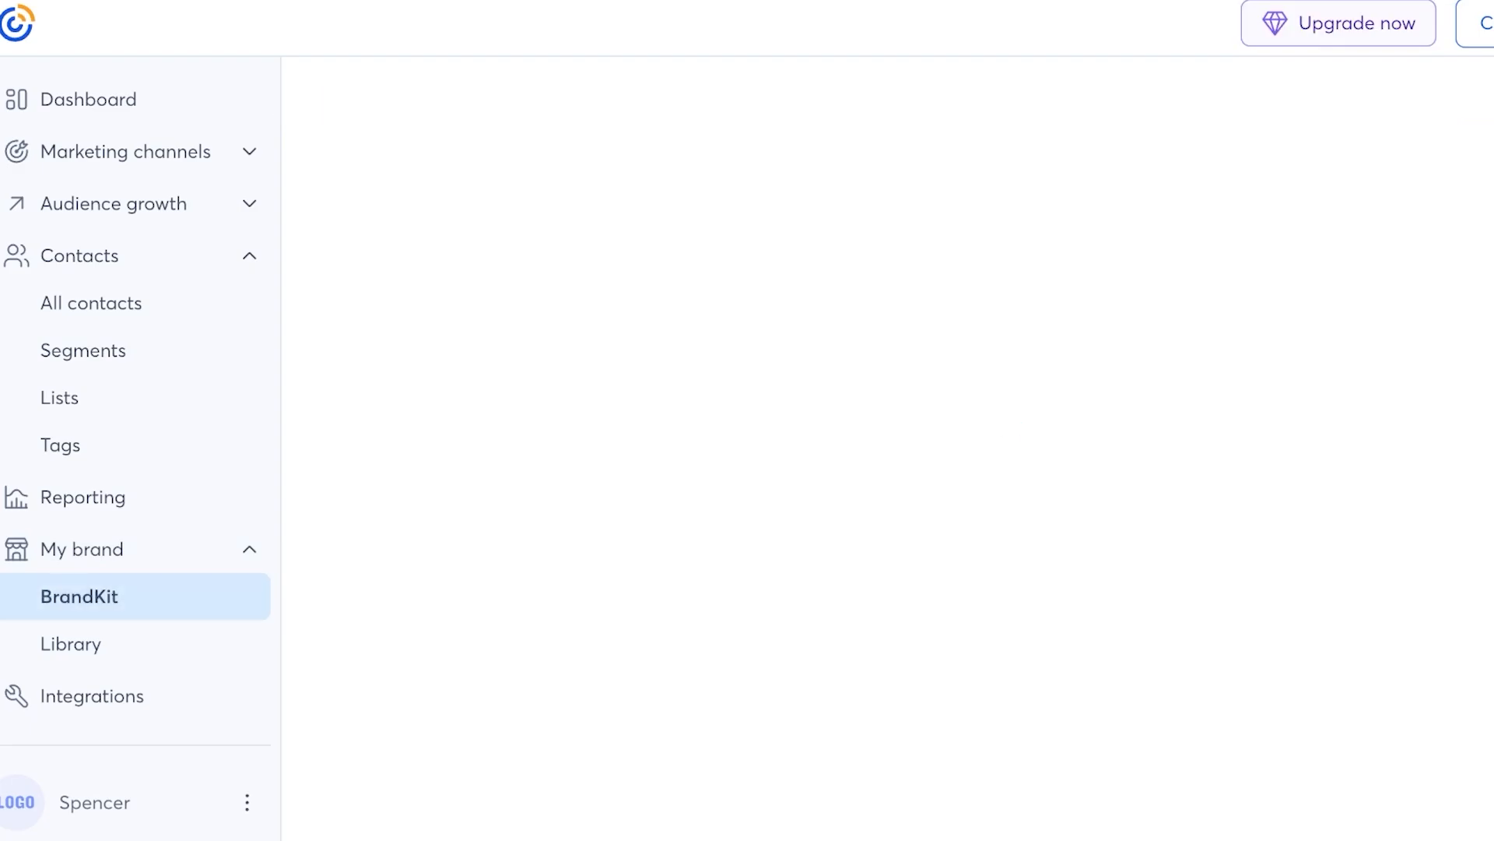
left_click(80, 596)
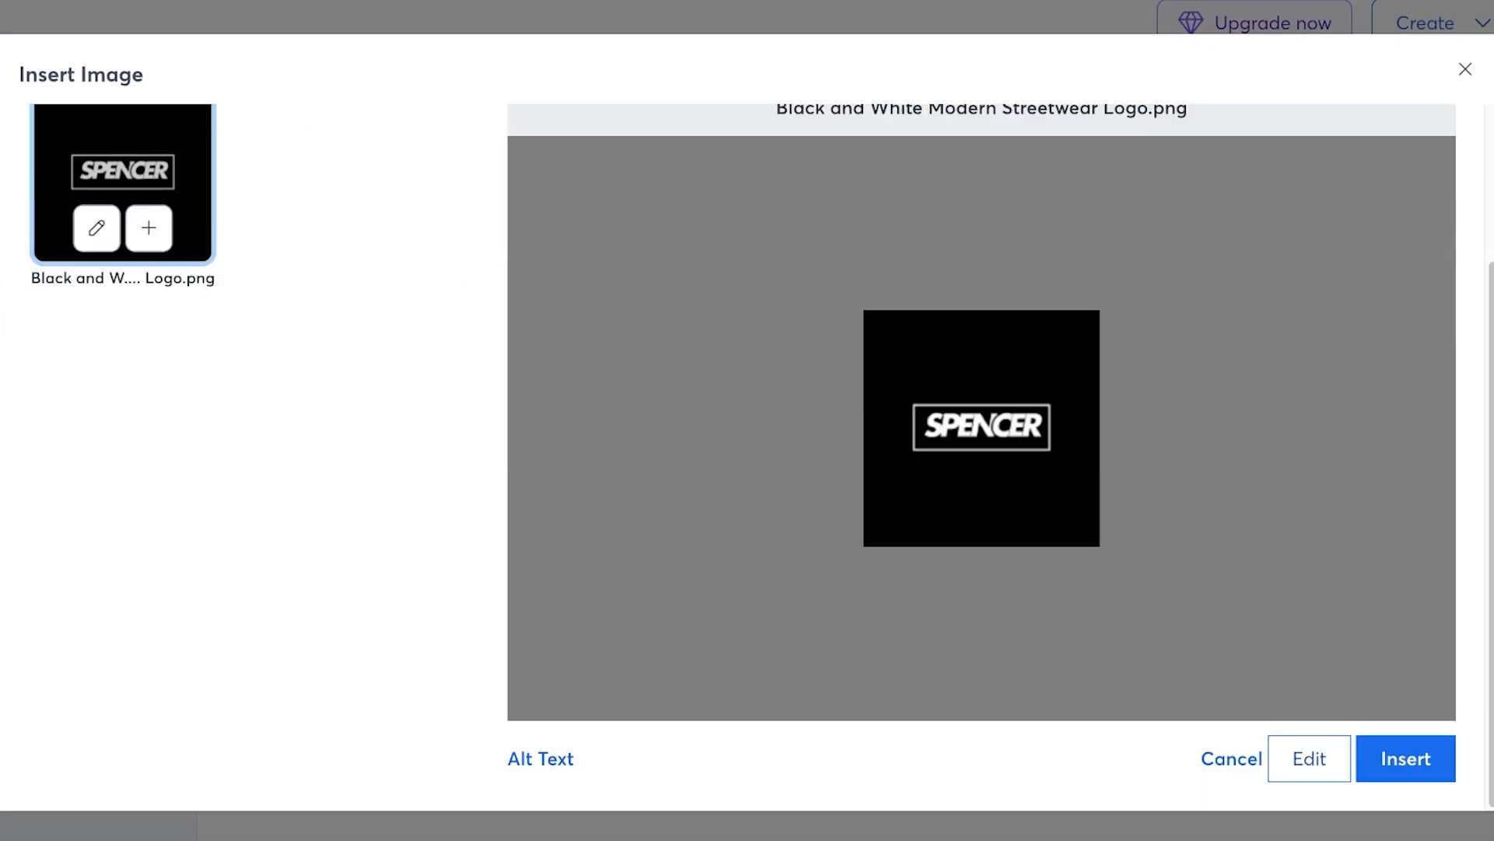
left_click(1404, 758)
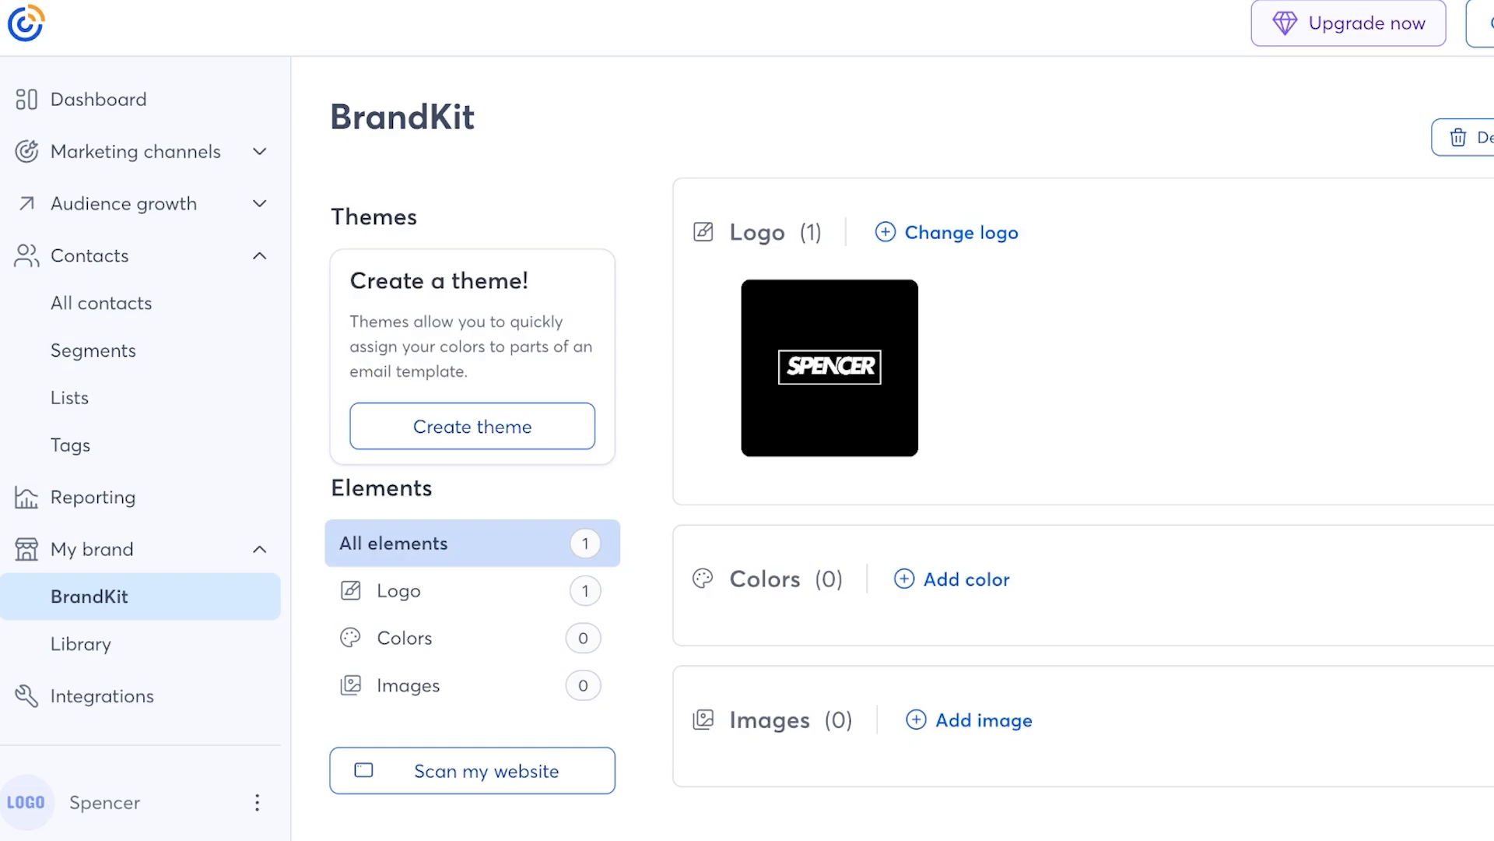
Add brand colours black, white, grey and light pink to the BrandKit
left_click(948, 579)
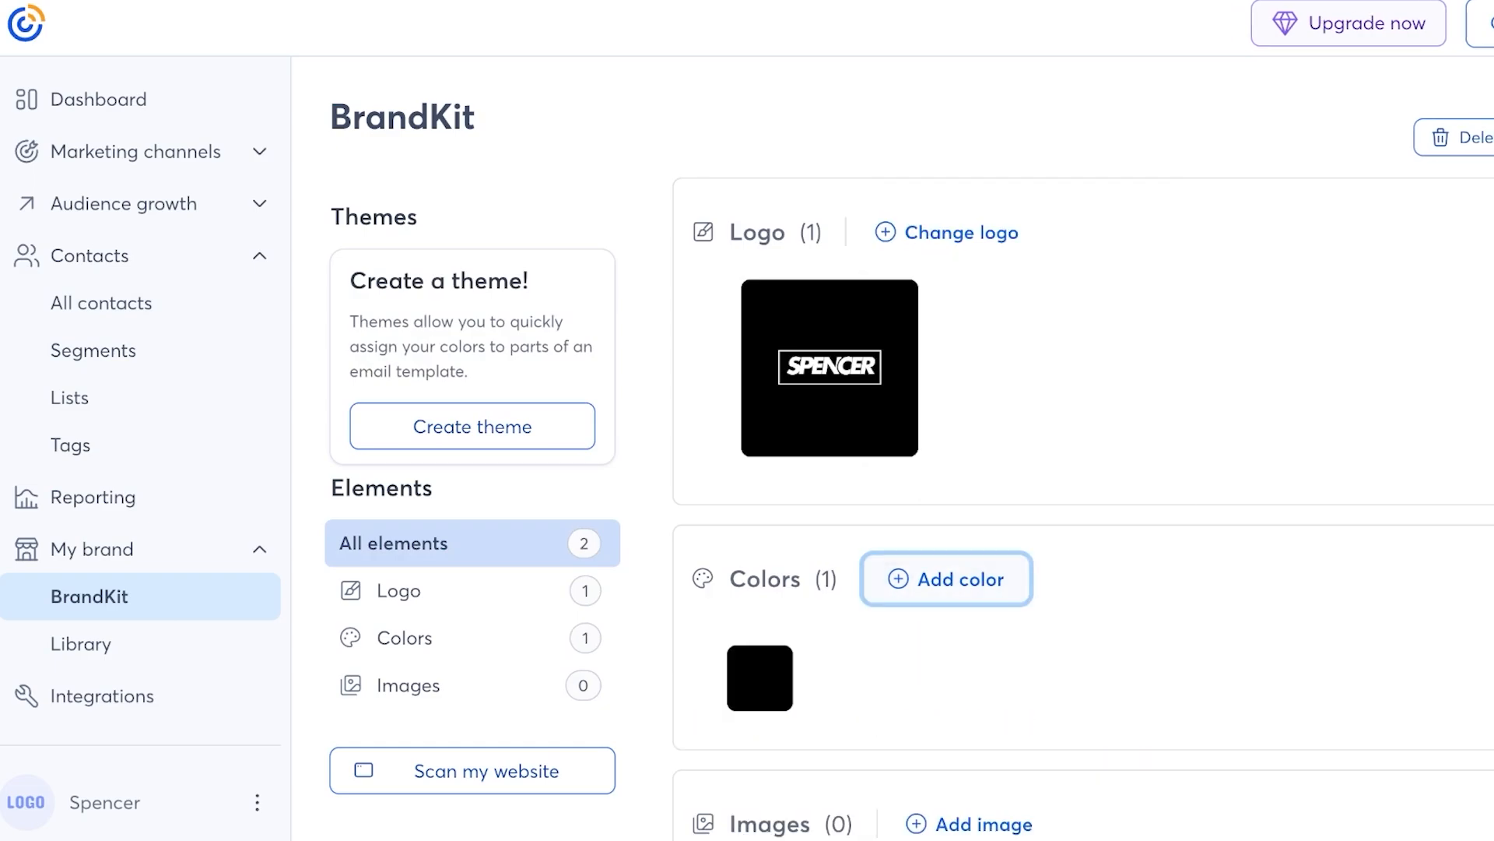
left_click(945, 578)
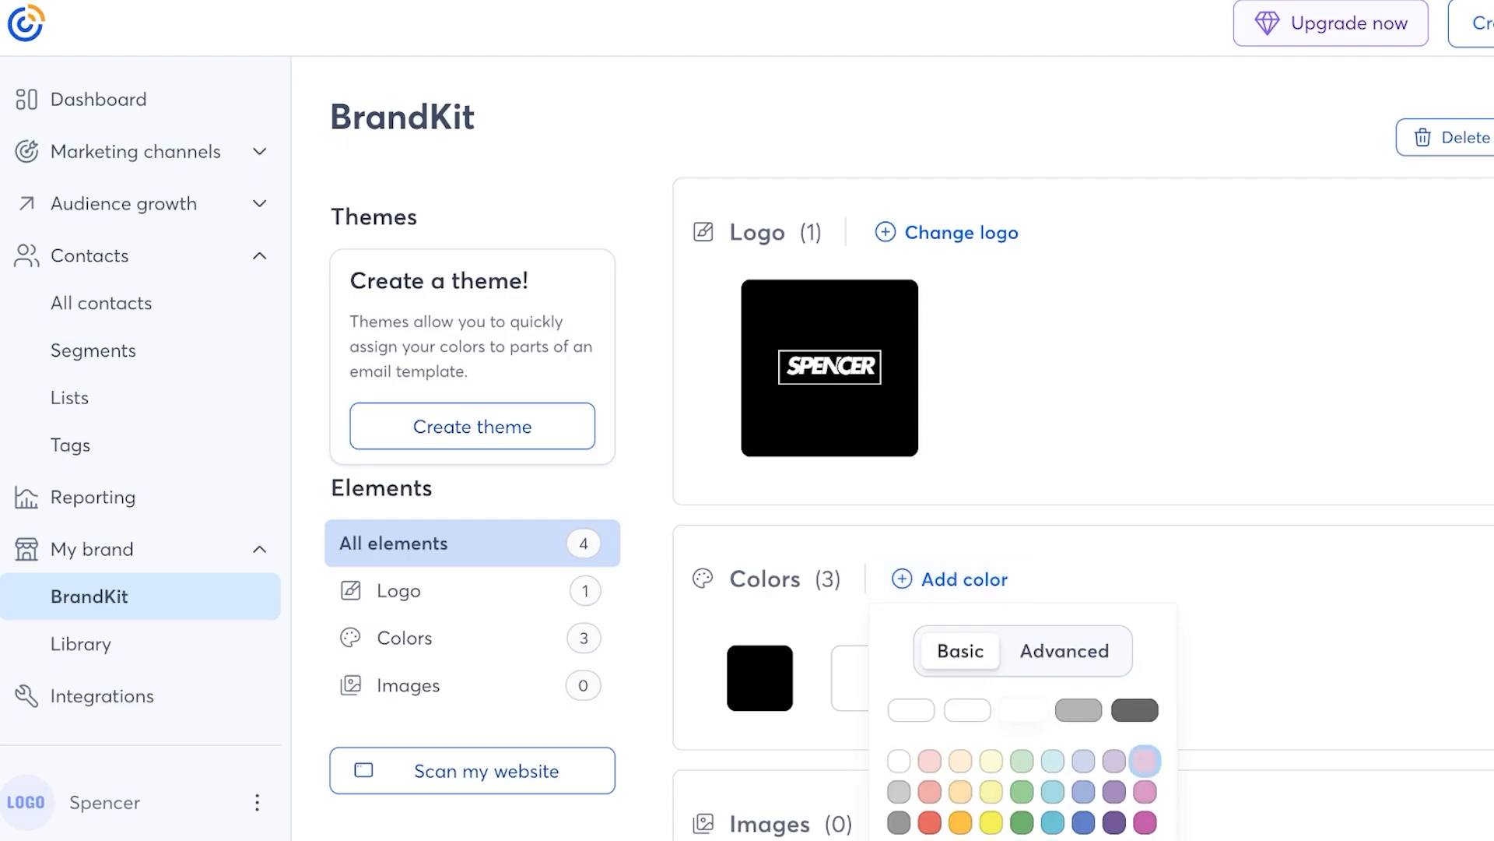
left_click(1144, 759)
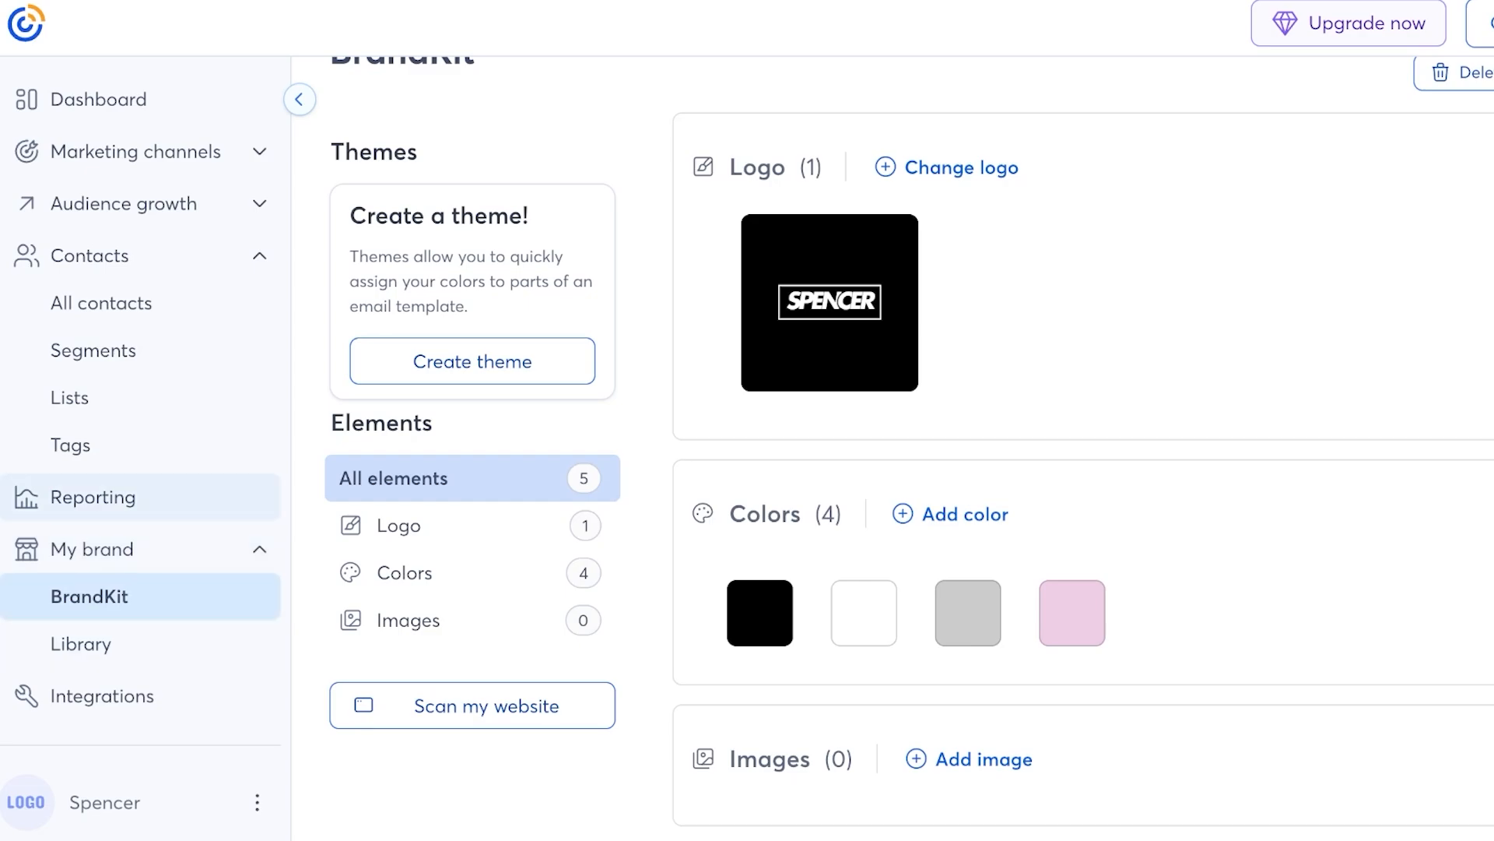
mouse_move(70, 444)
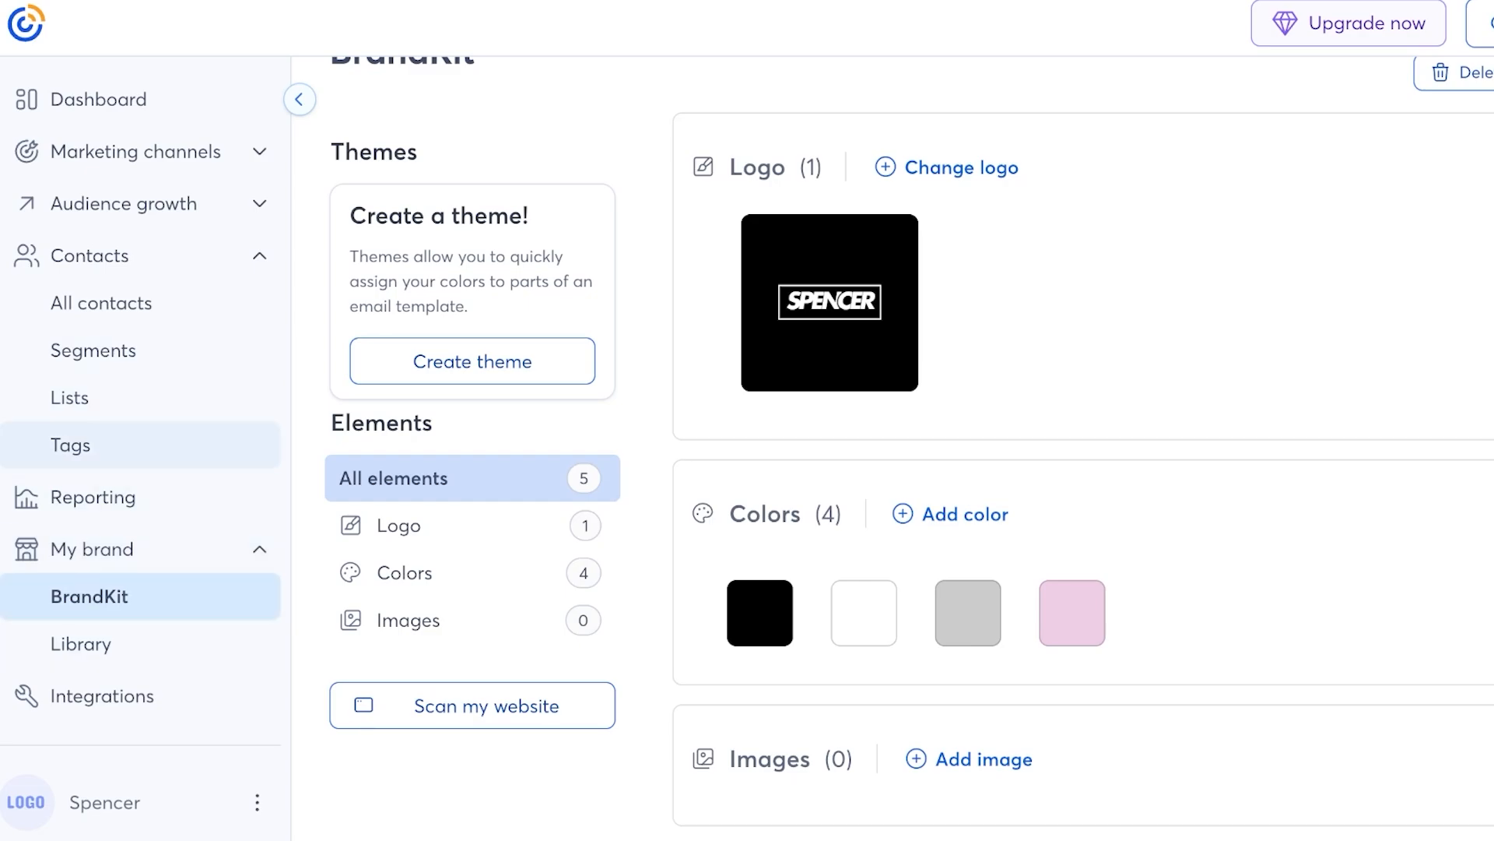
Browse Tags then Sign-up forms, and view the available sign-up form types (pop-up, flyout, banner, inline)
left_click(71, 444)
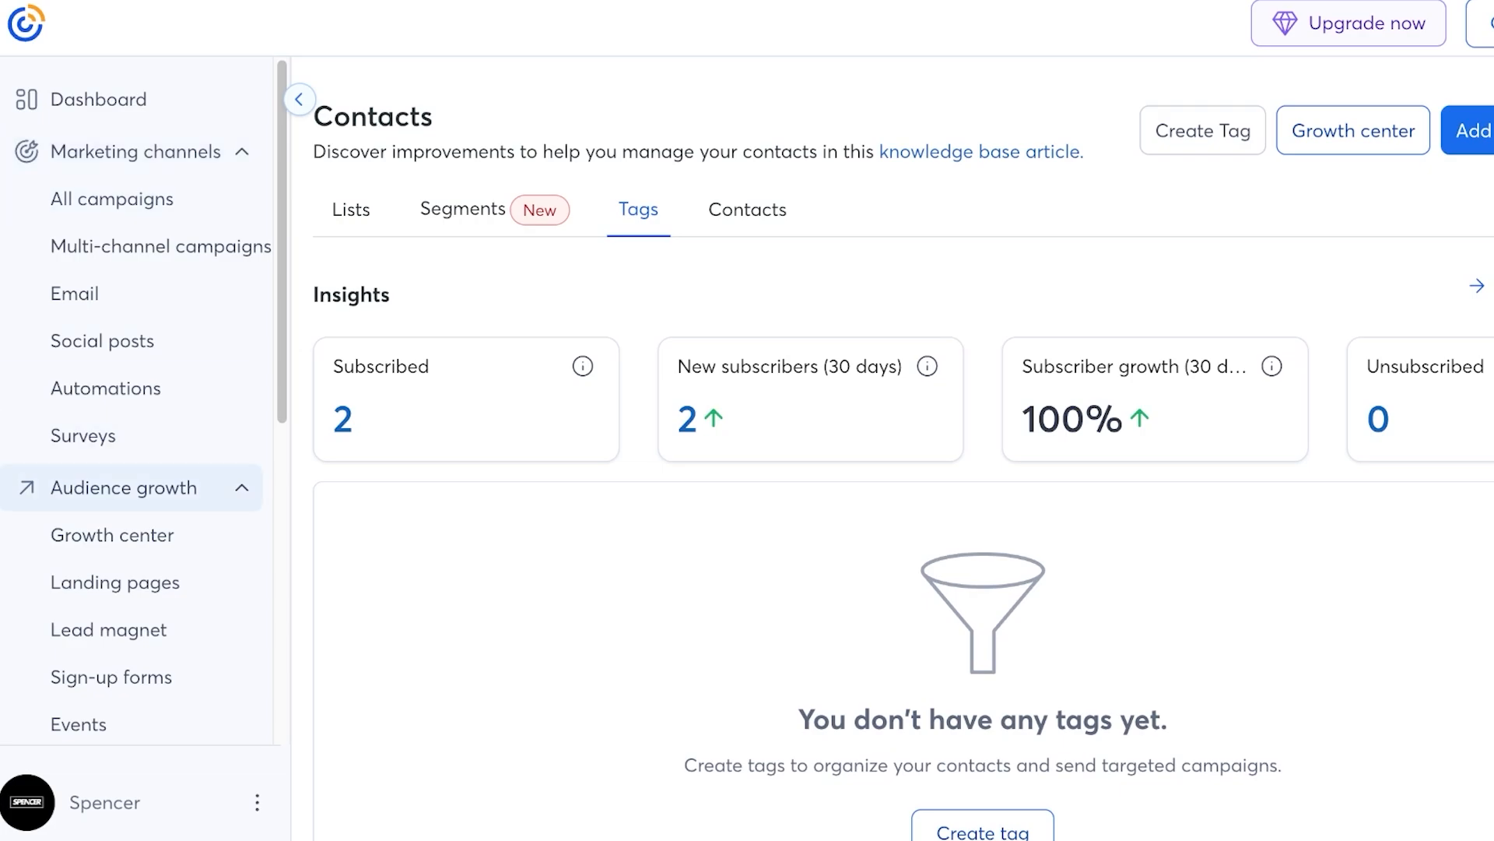
scroll("down", 3)
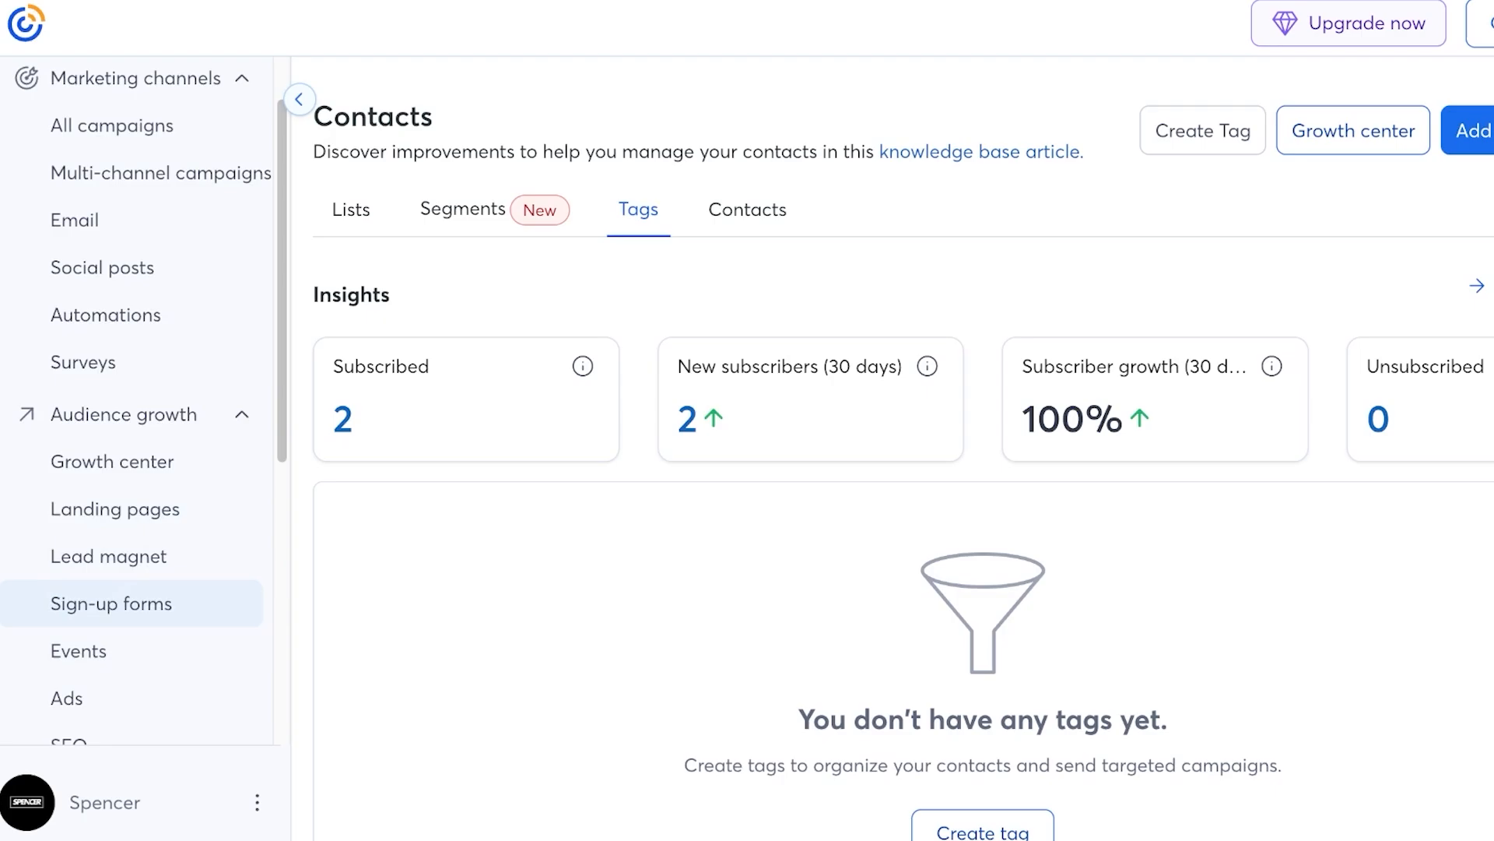
left_click(115, 582)
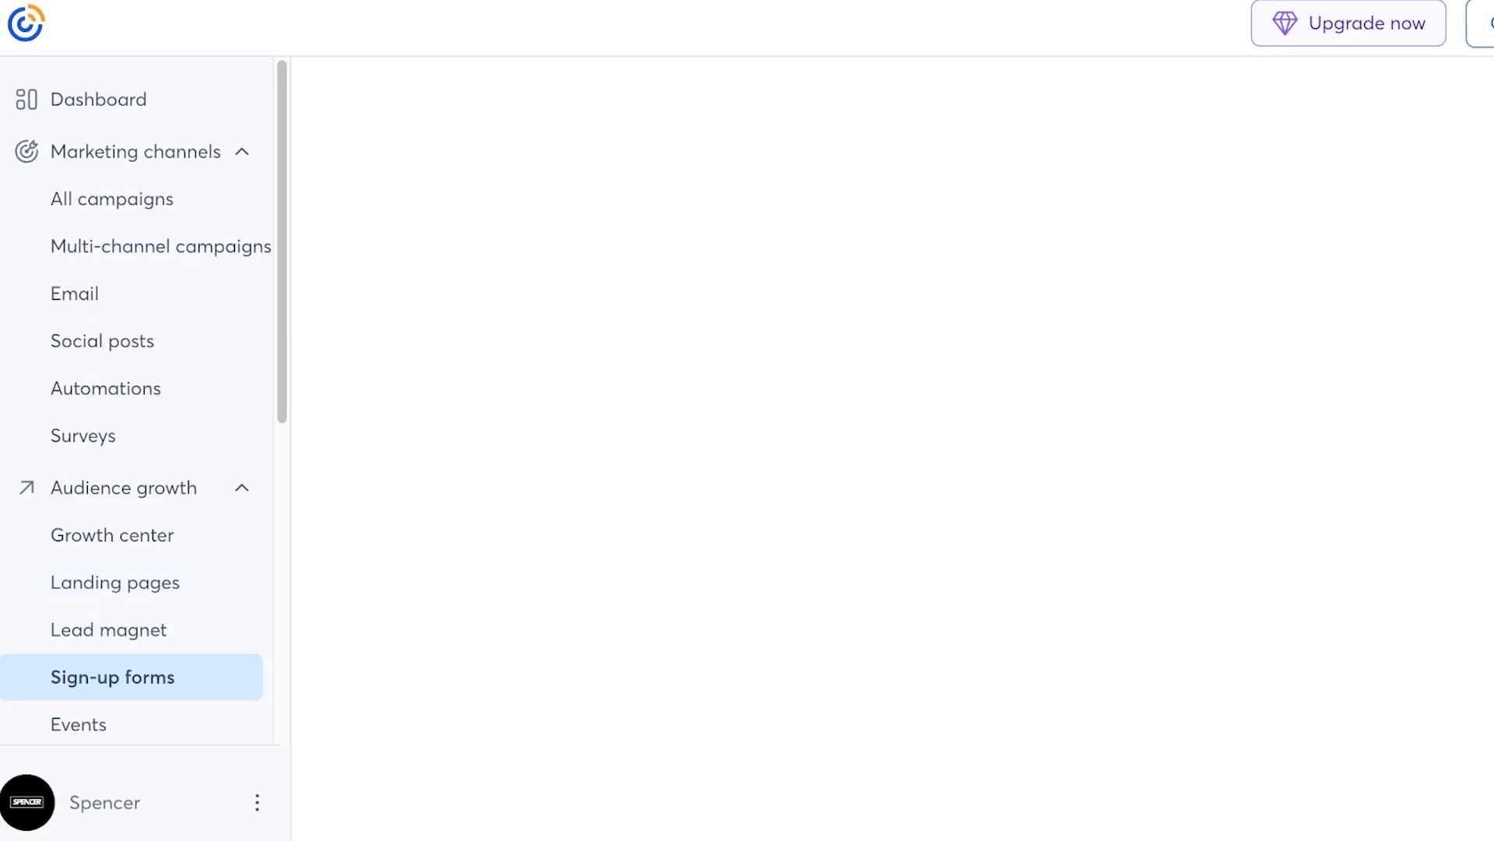
left_click(112, 677)
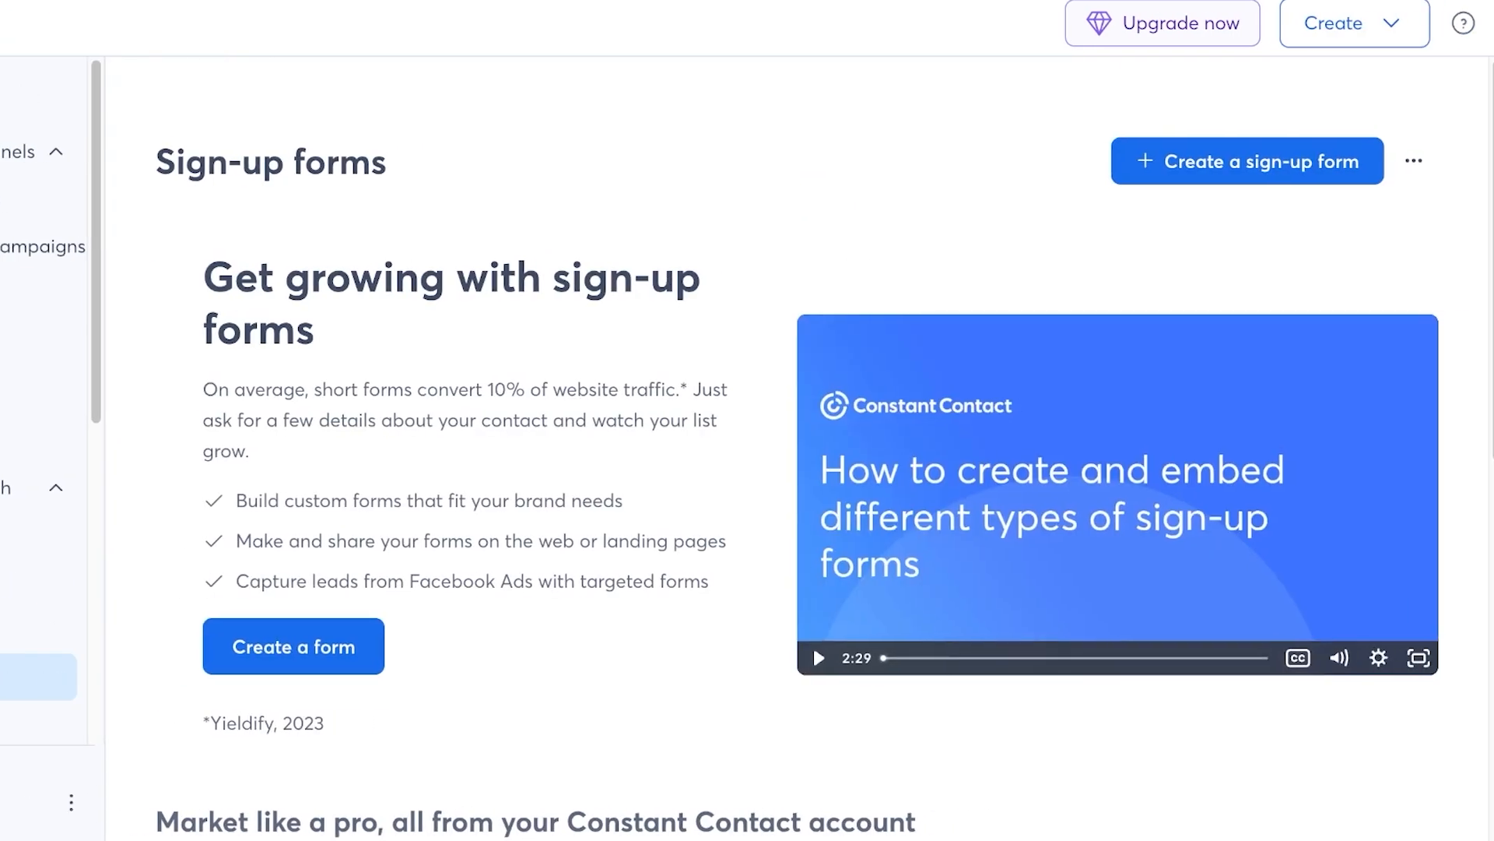
left_click(1245, 161)
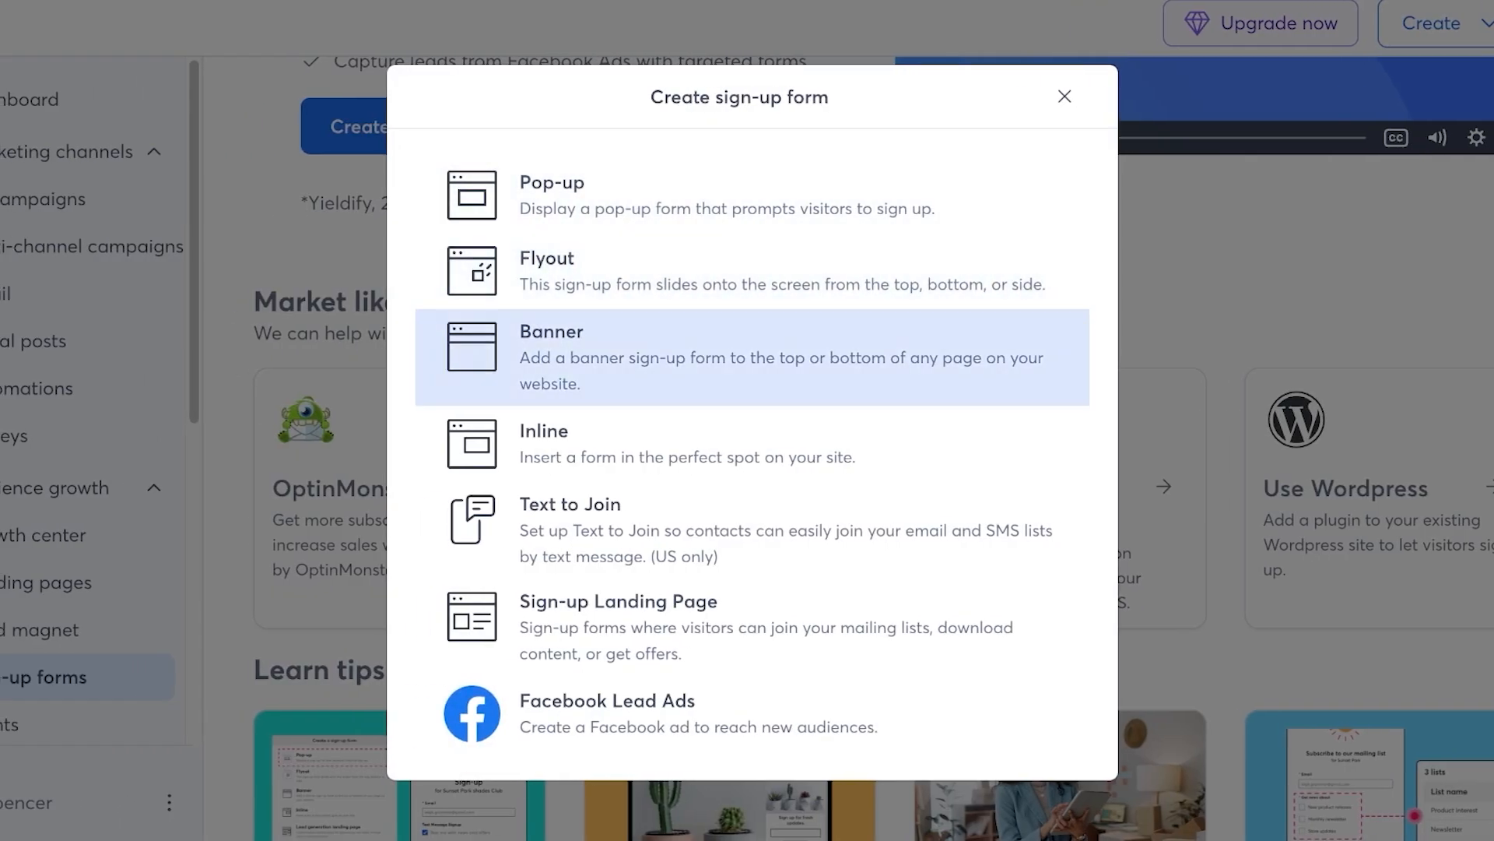
mouse_move(618, 626)
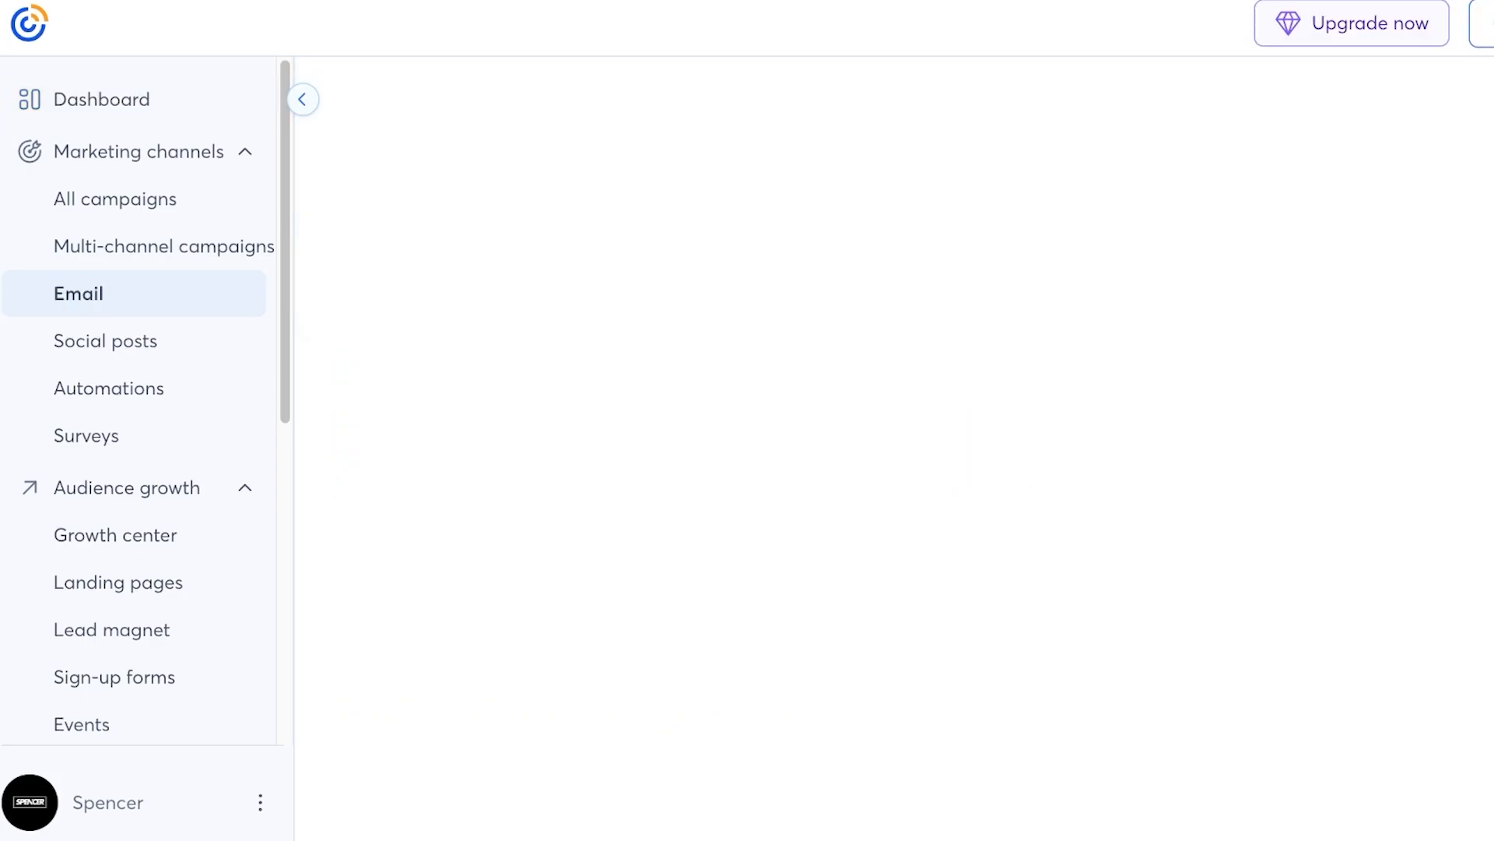
Start a new email campaign and filter the templates to Branded ones
left_click(78, 293)
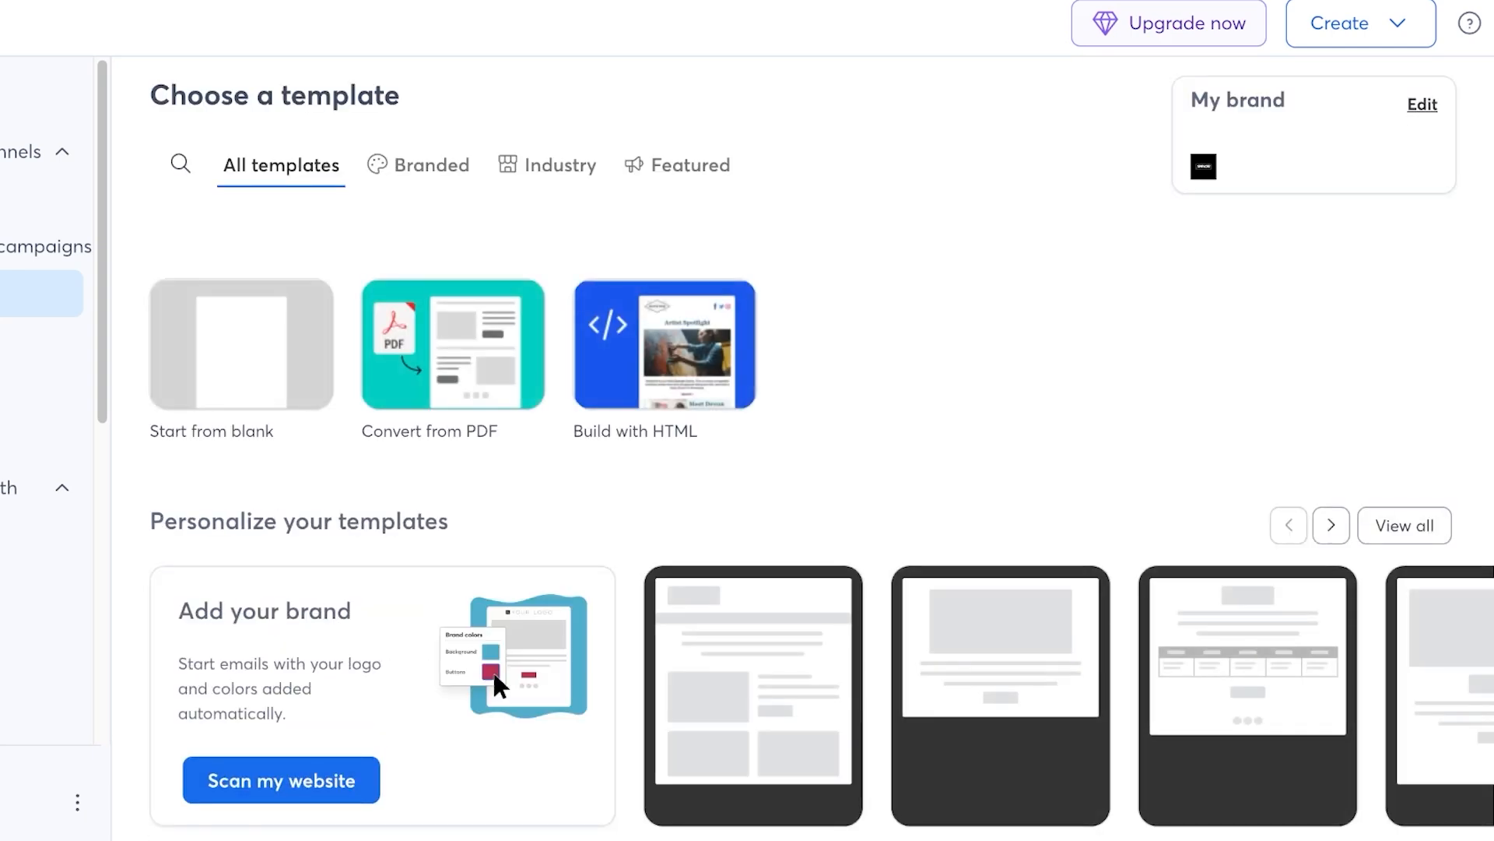
scroll("down", 3)
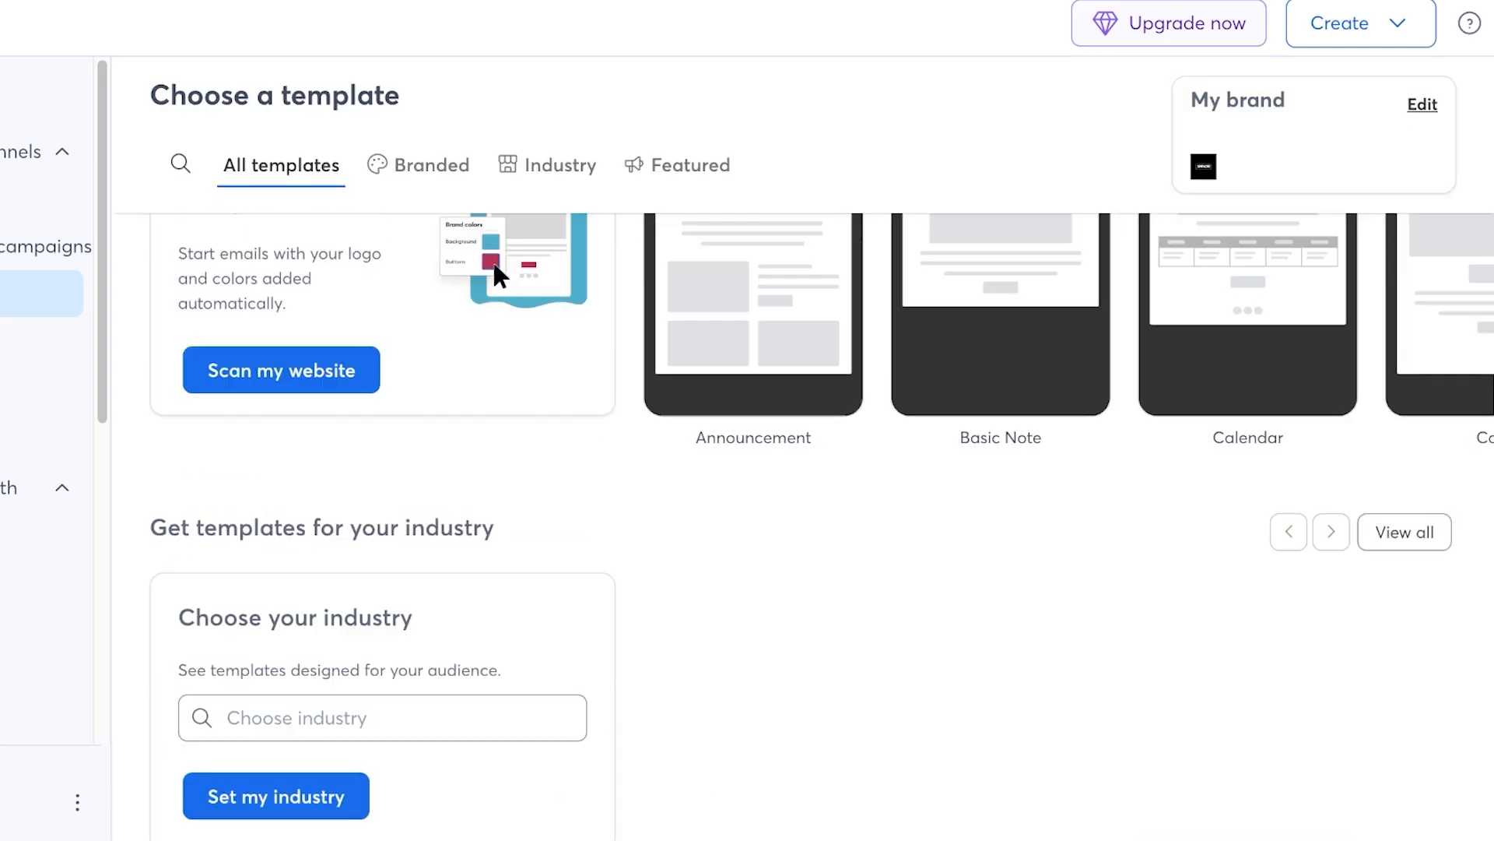
scroll("down", 3)
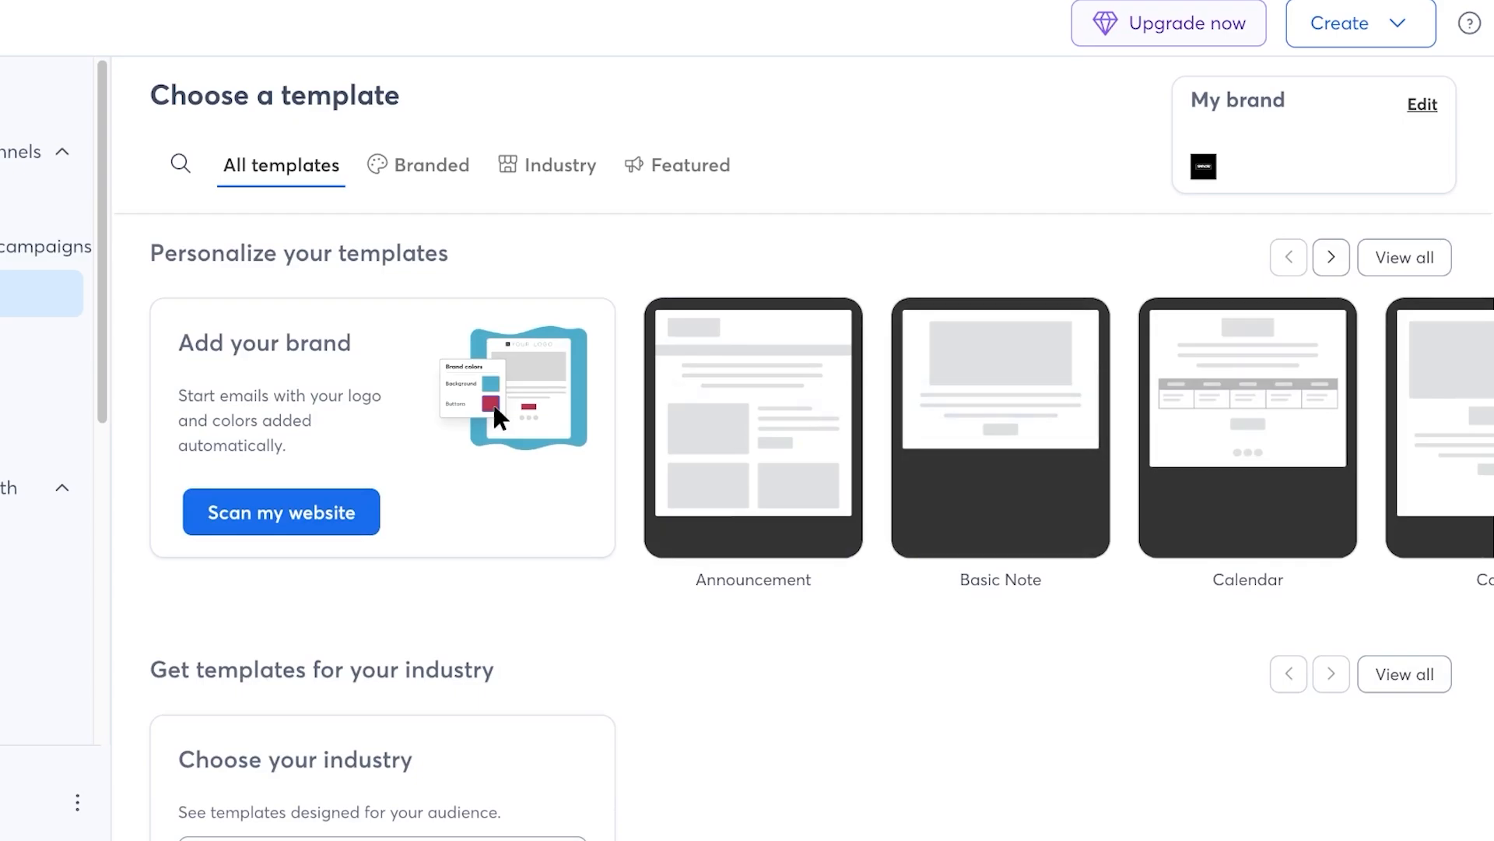
left_click(429, 165)
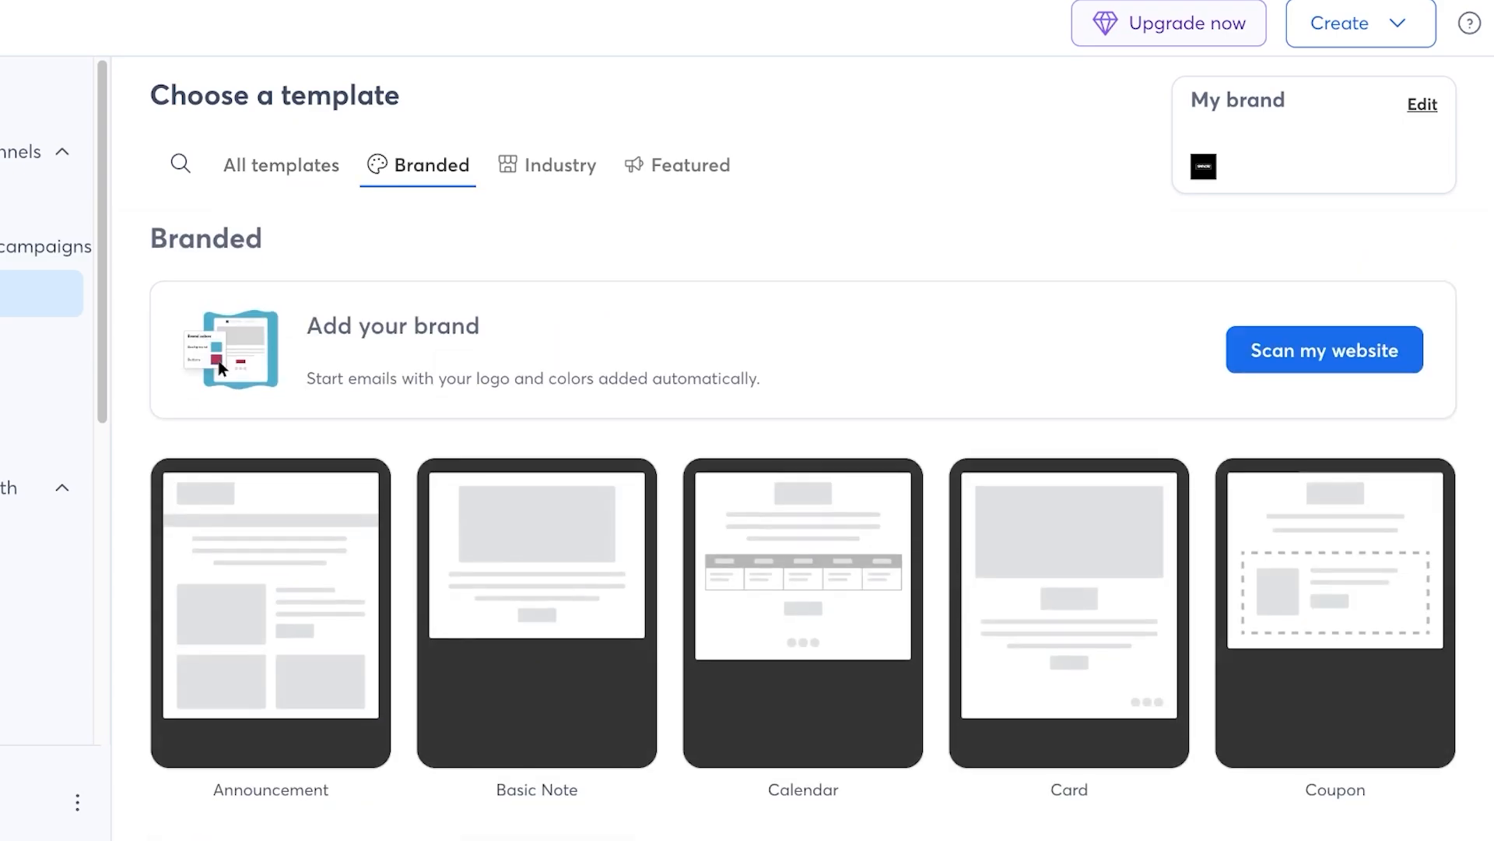
Build the email from the branded Basic Note template
scroll("down", 3)
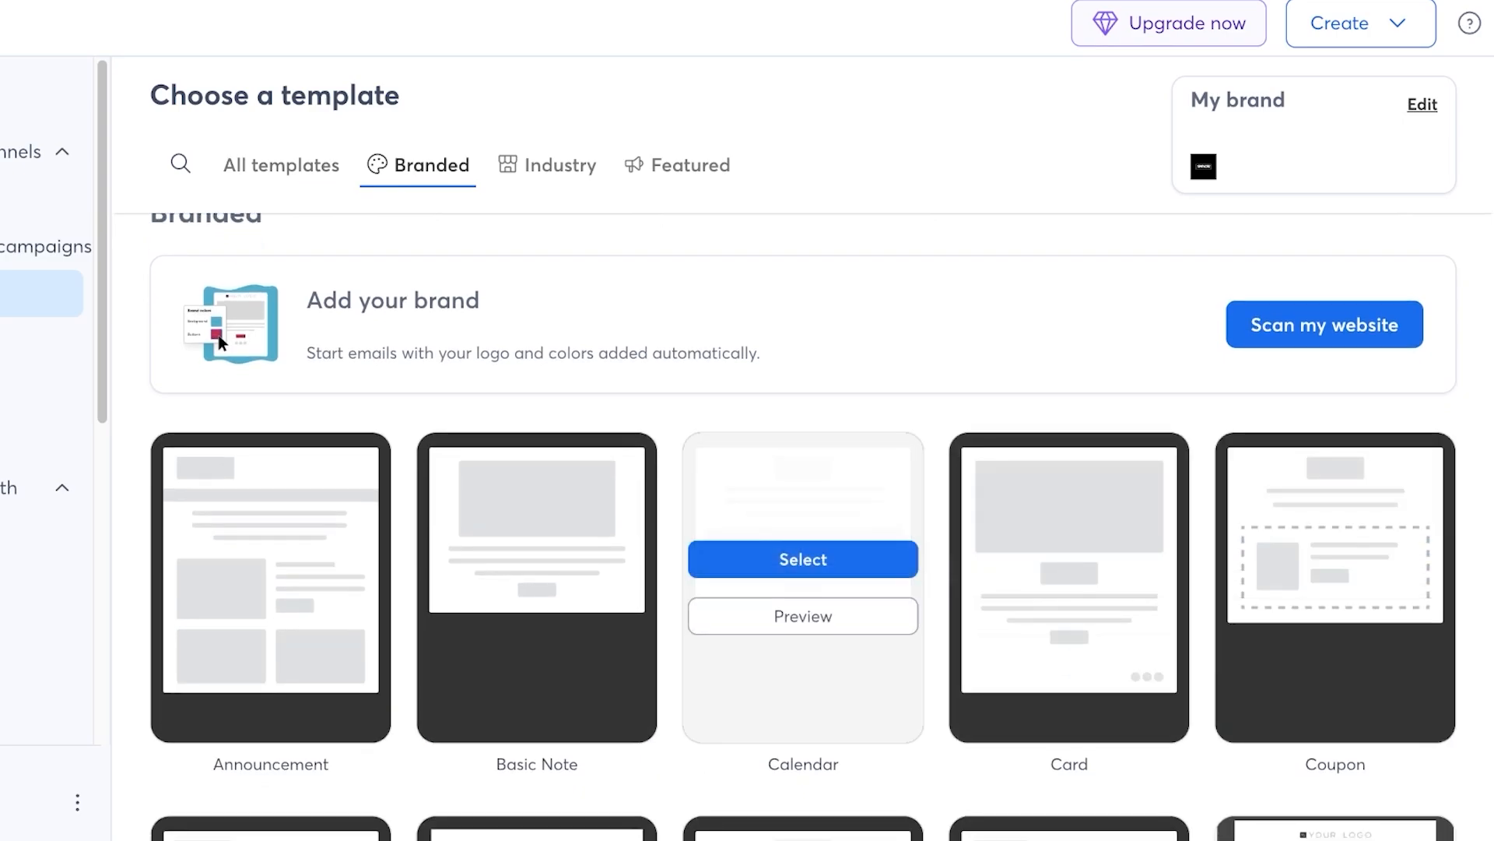
scroll("down", 3)
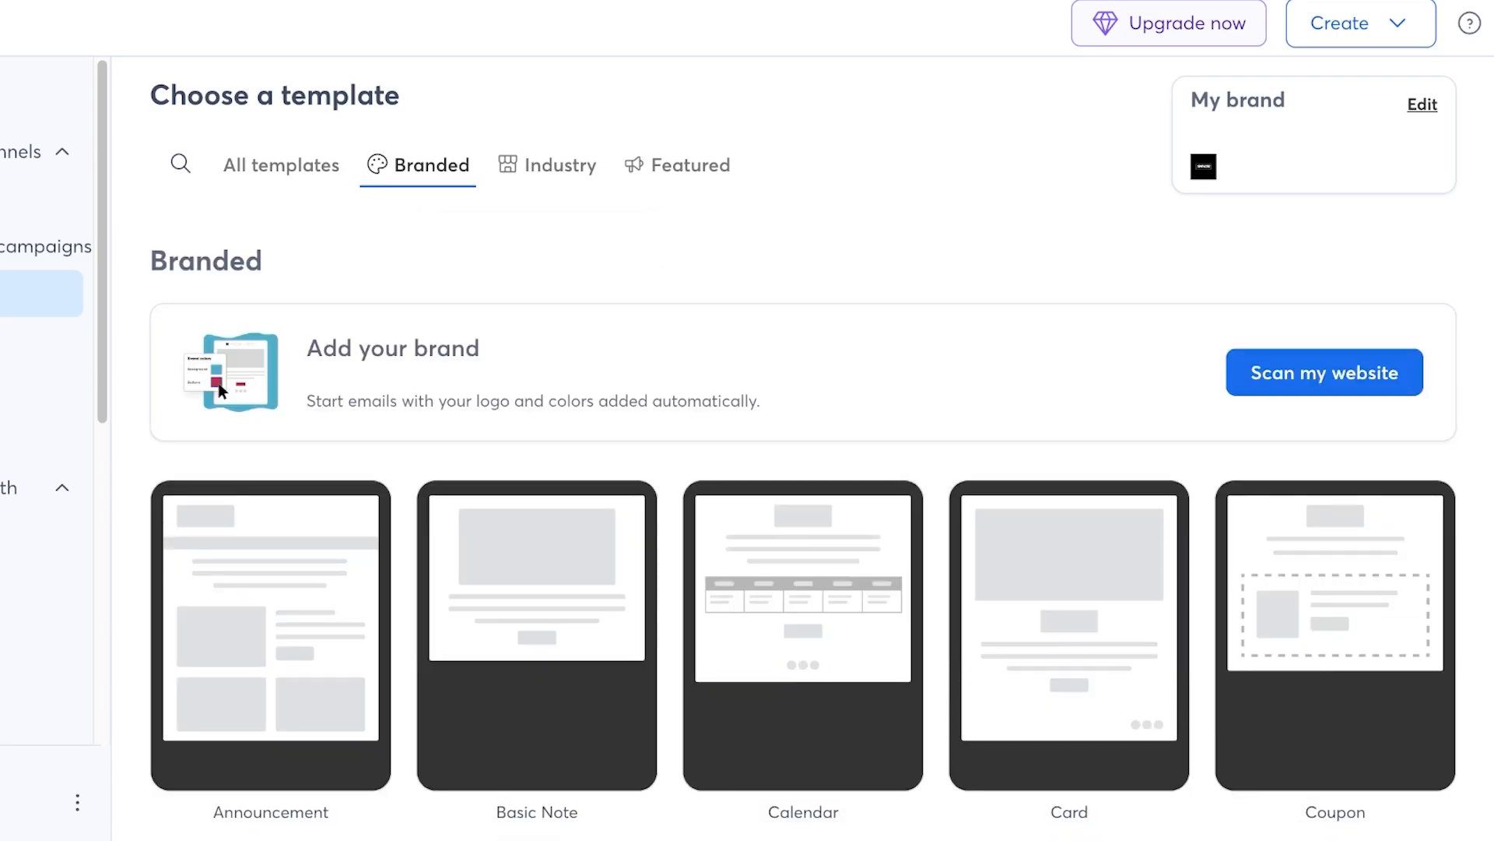
mouse_move(536, 571)
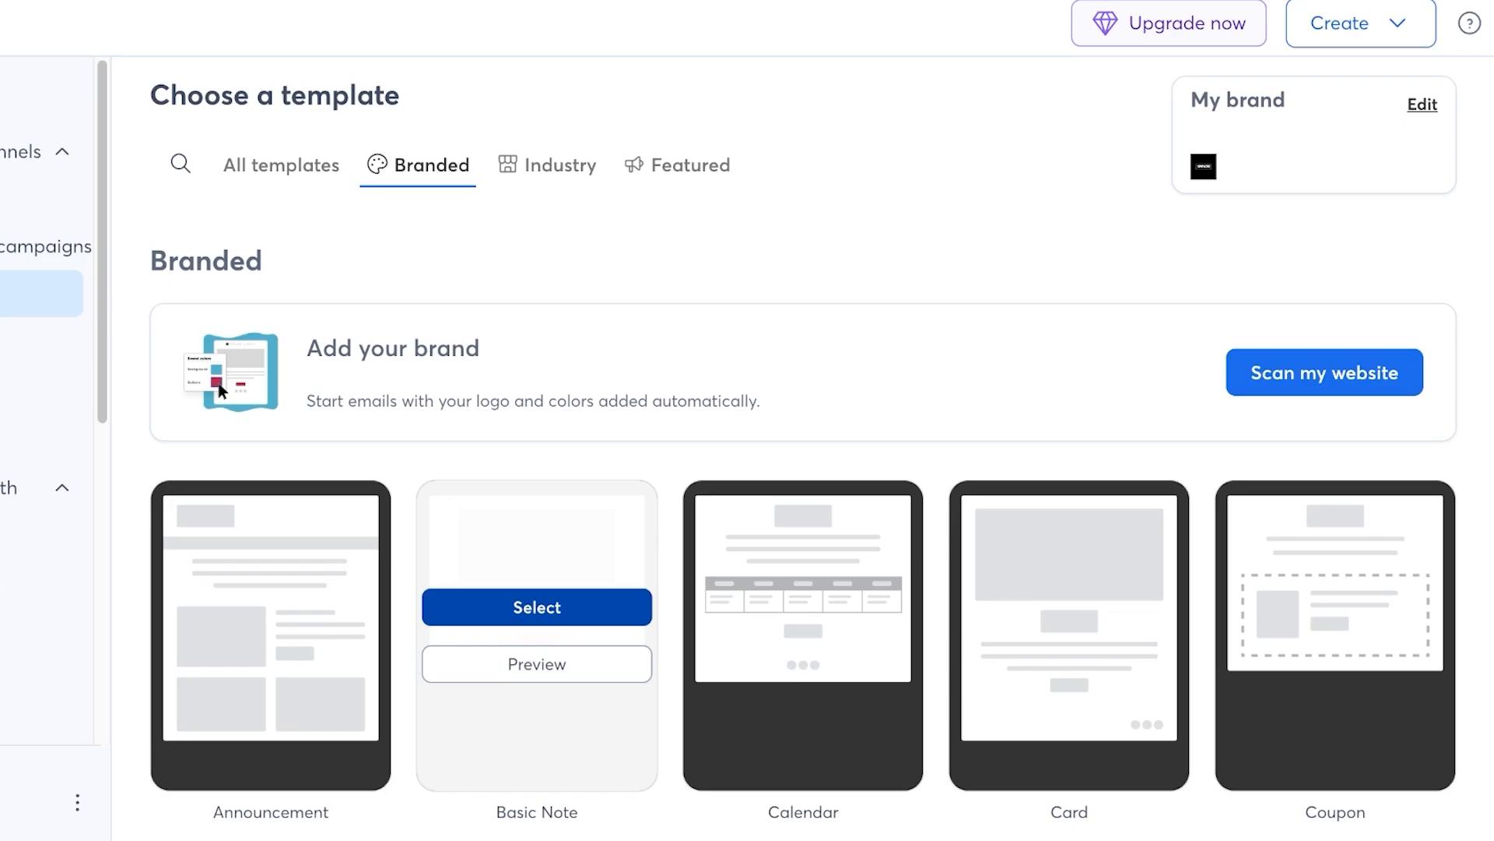
left_click(536, 607)
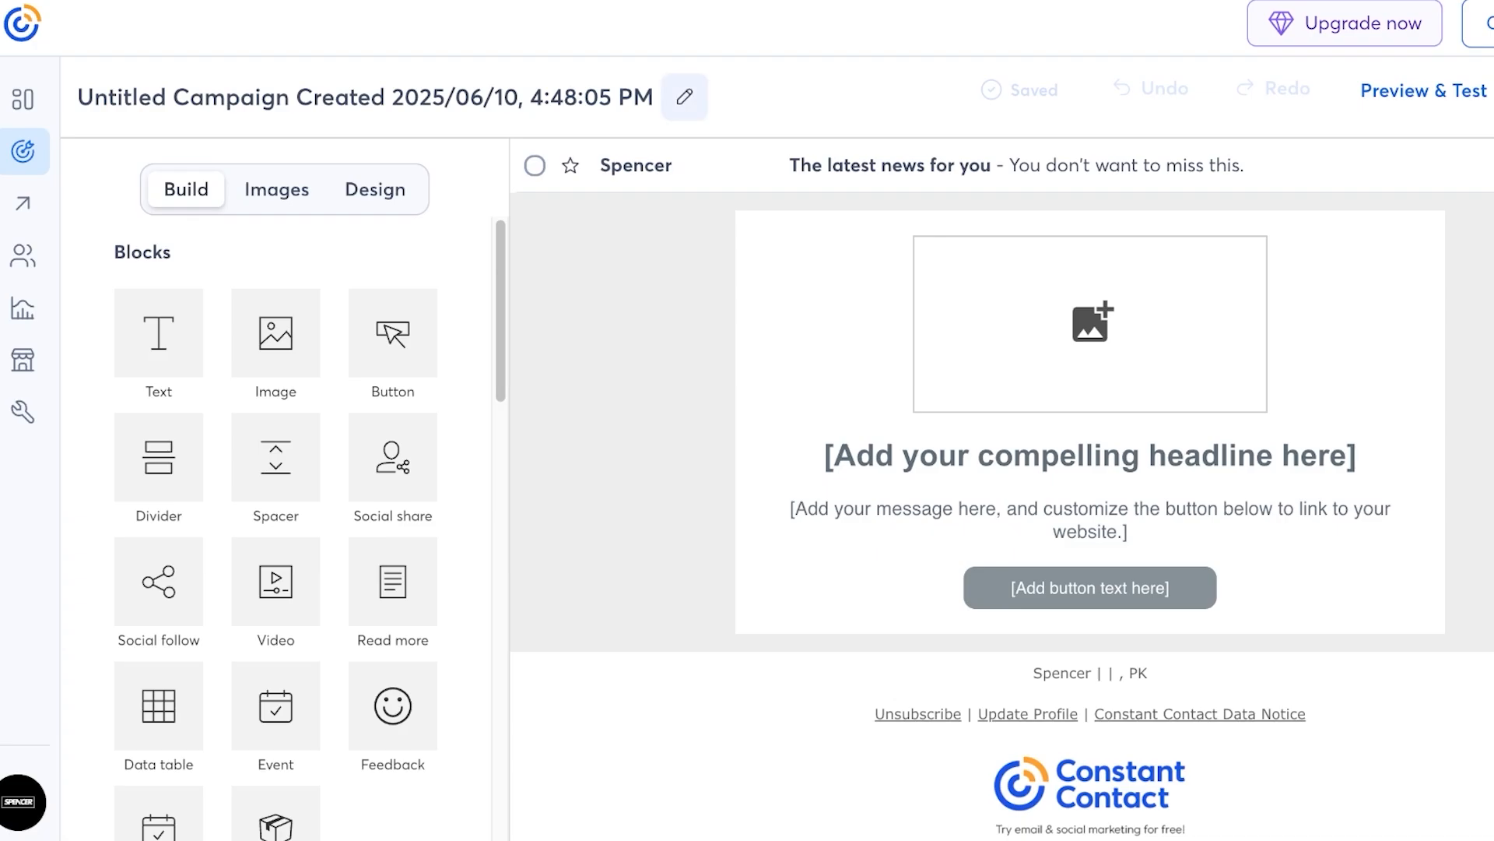
Name the campaign 'Thankyou for Signup' and place the SPENCER logo in the email's image spot
type("TH")
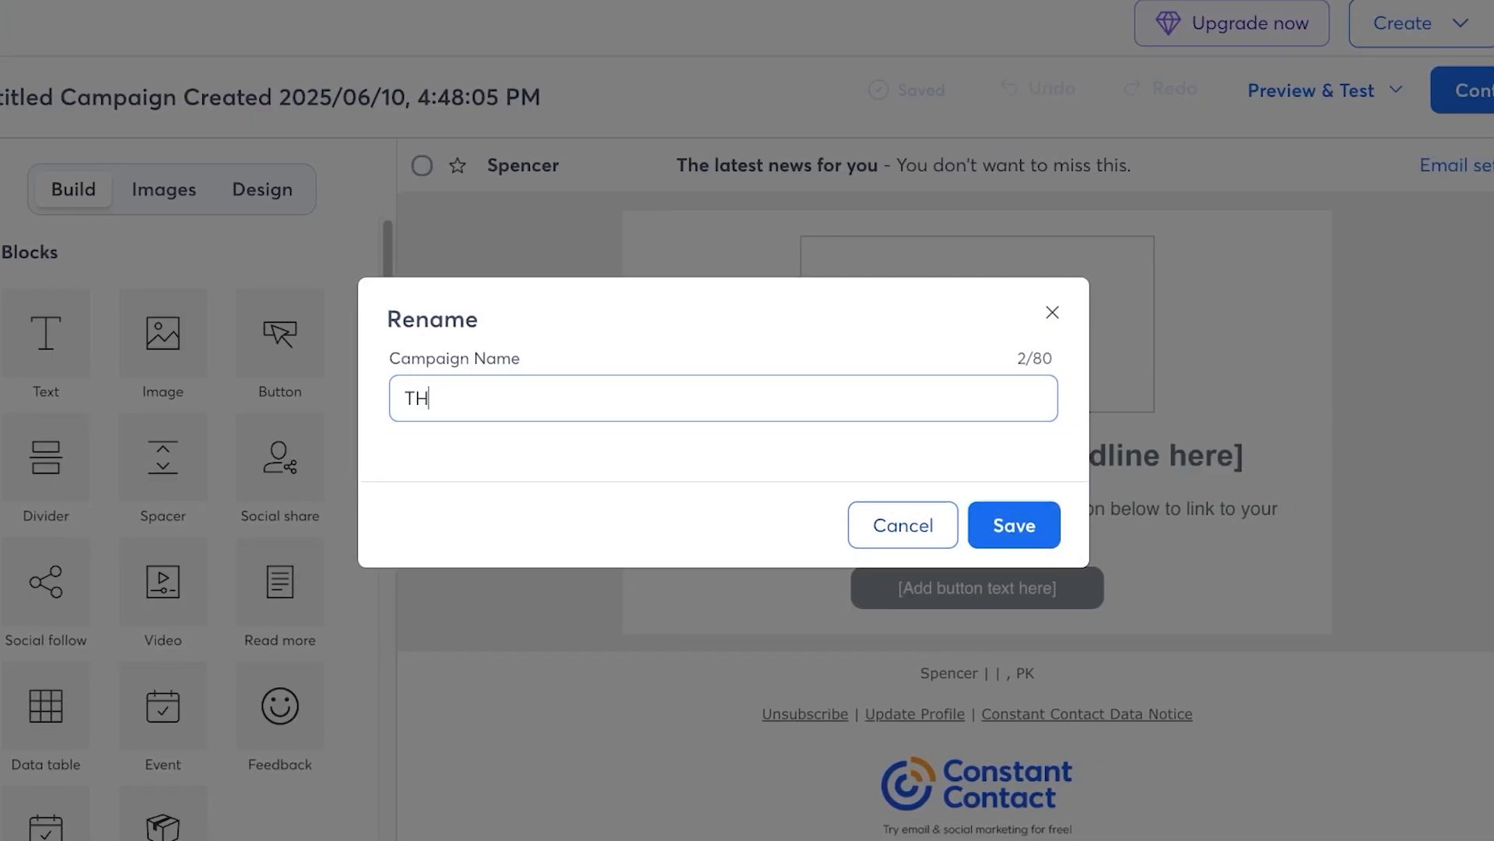
type("Thankyou for")
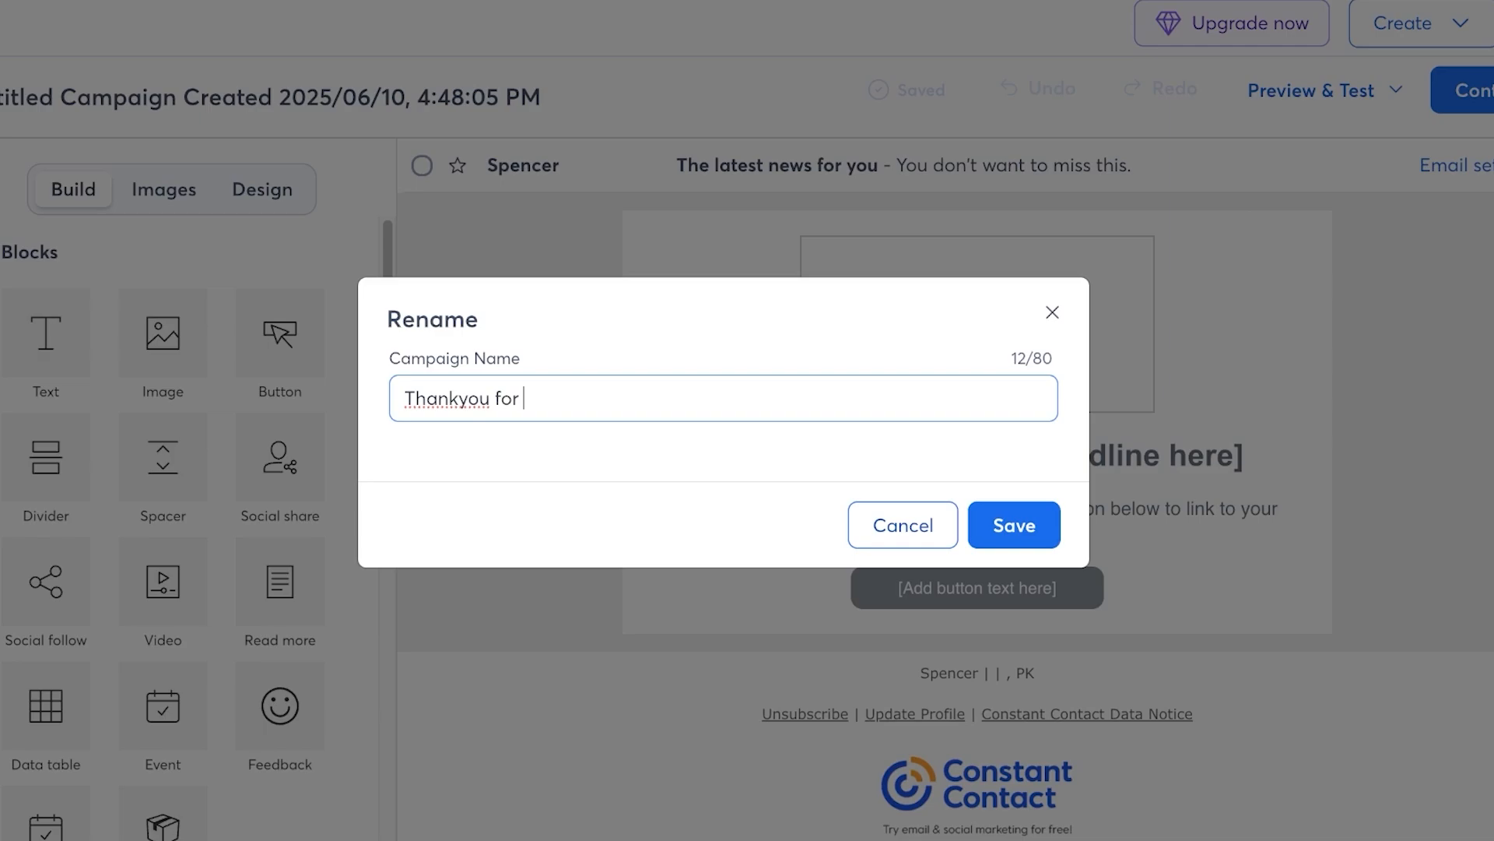
type("Signup")
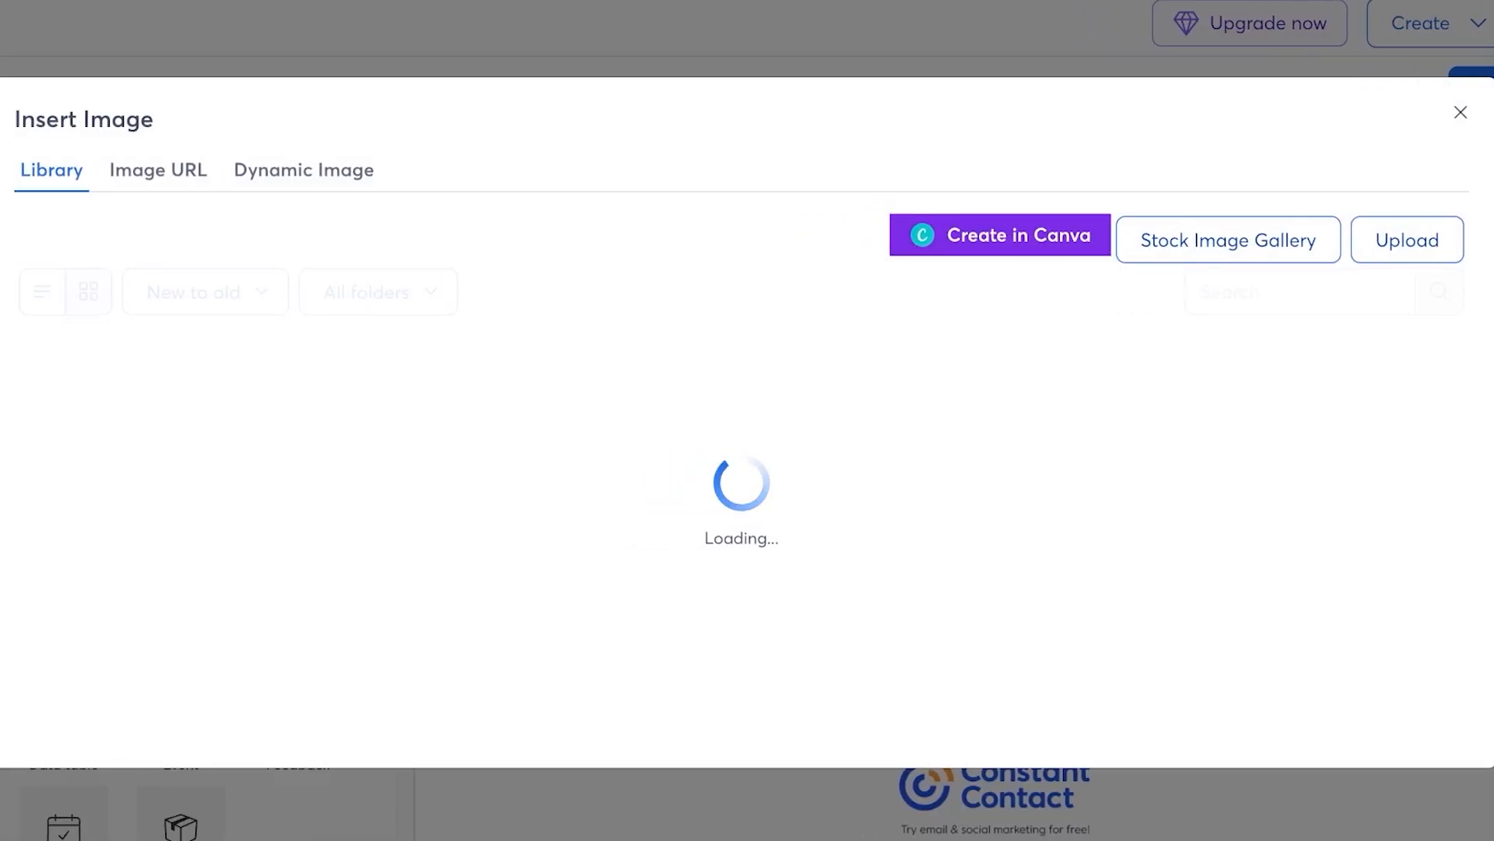
left_click(1460, 112)
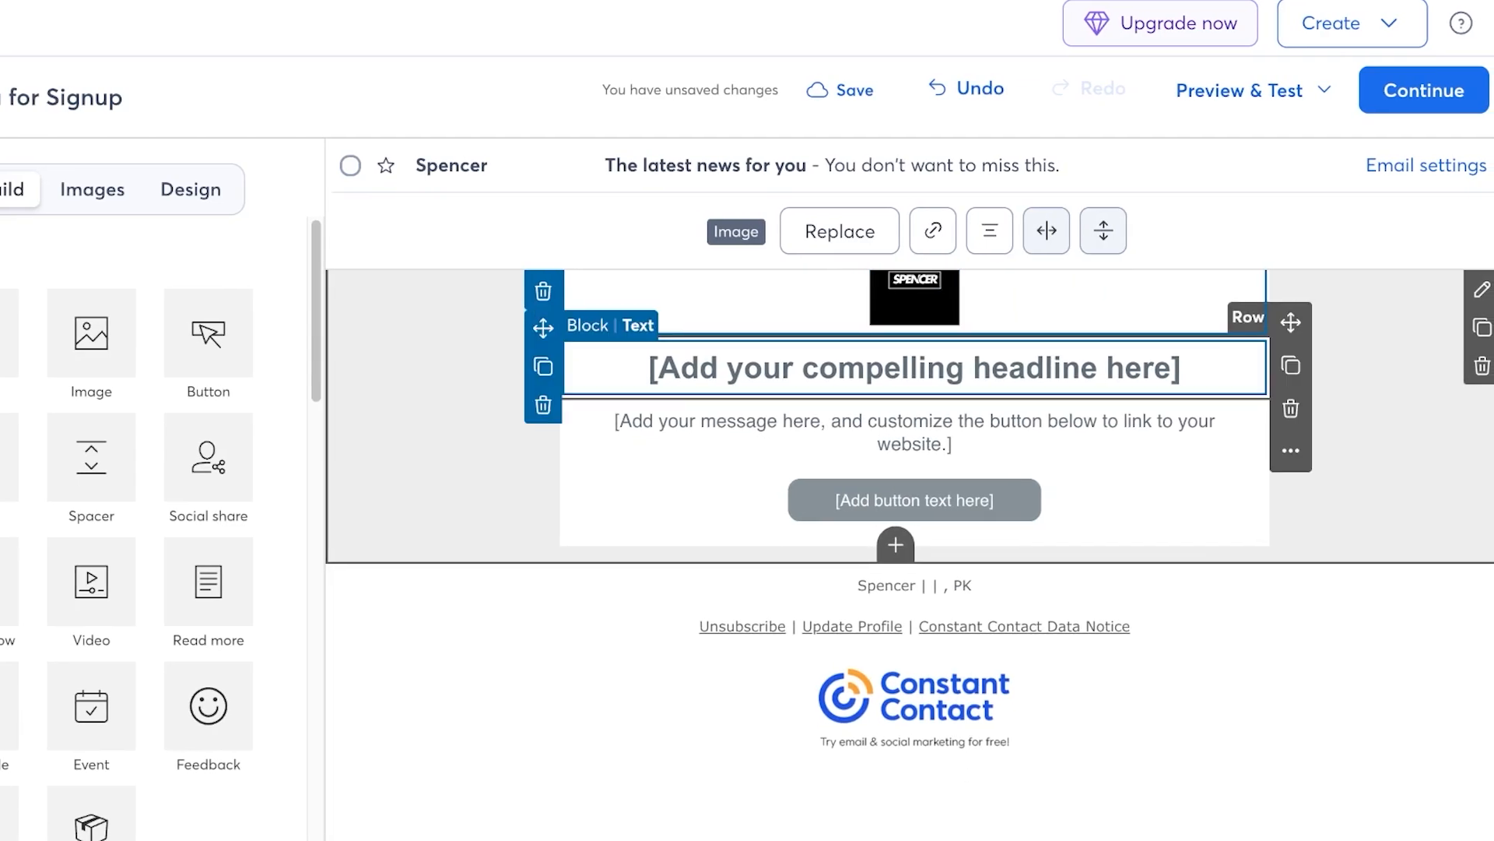
Set the headline to 'Thank-you for joining our Newsletter!'
type("Thank you for Registration")
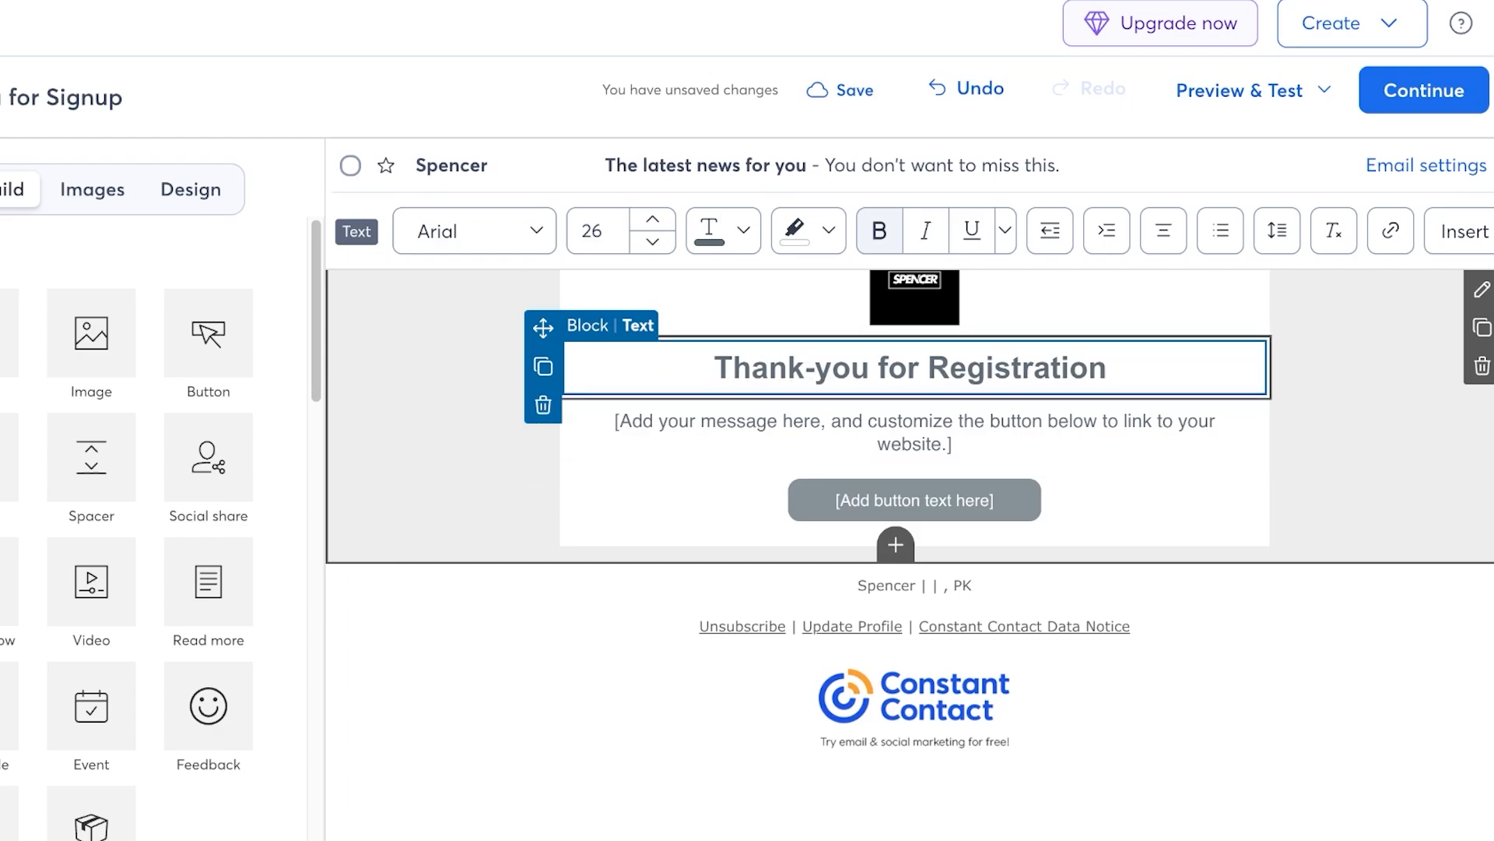
type("Thank-you for joining")
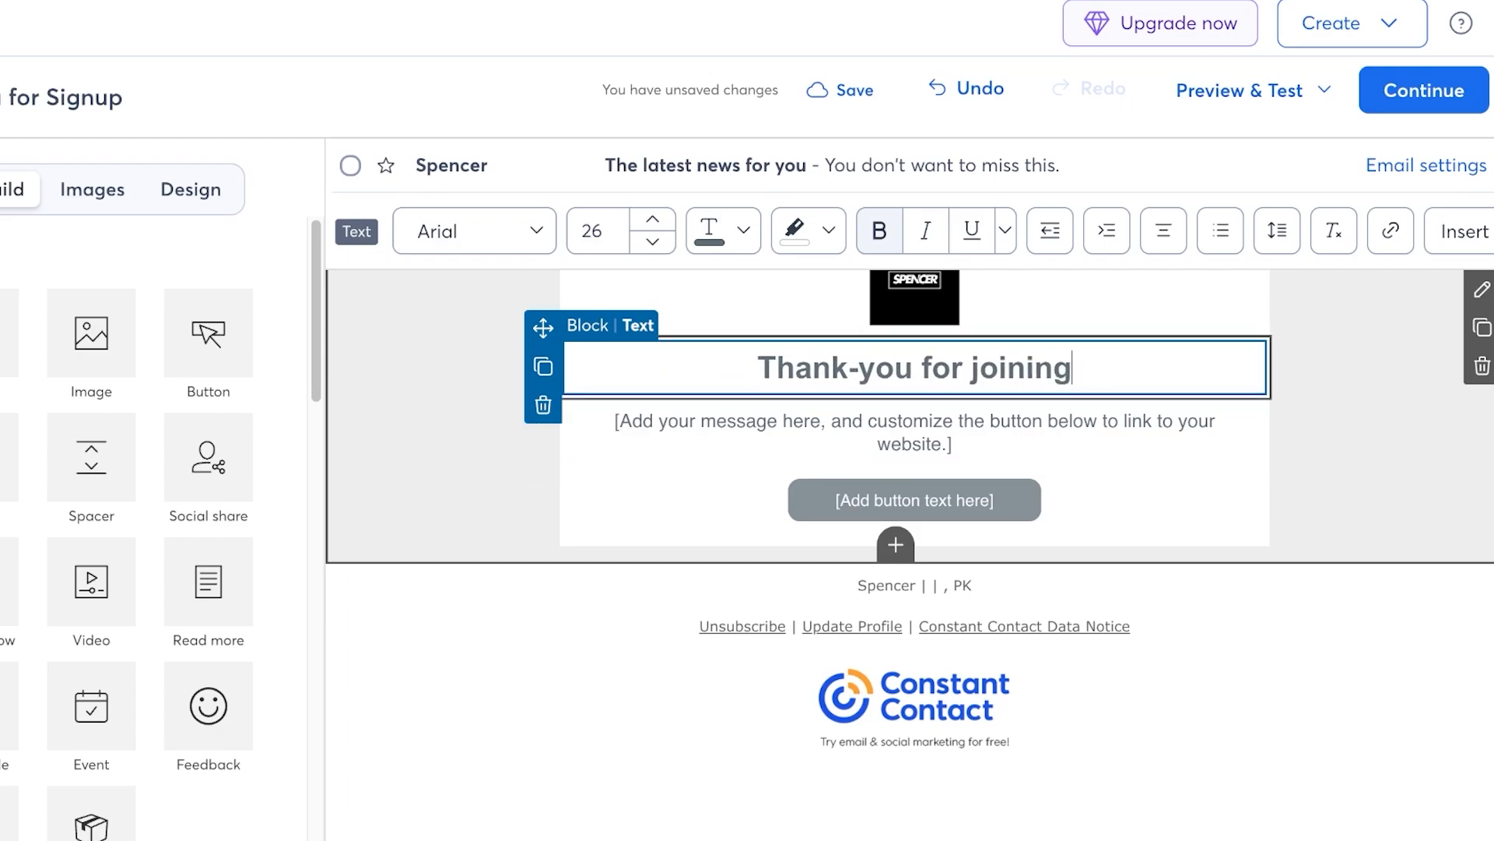
type("our Newsletter!")
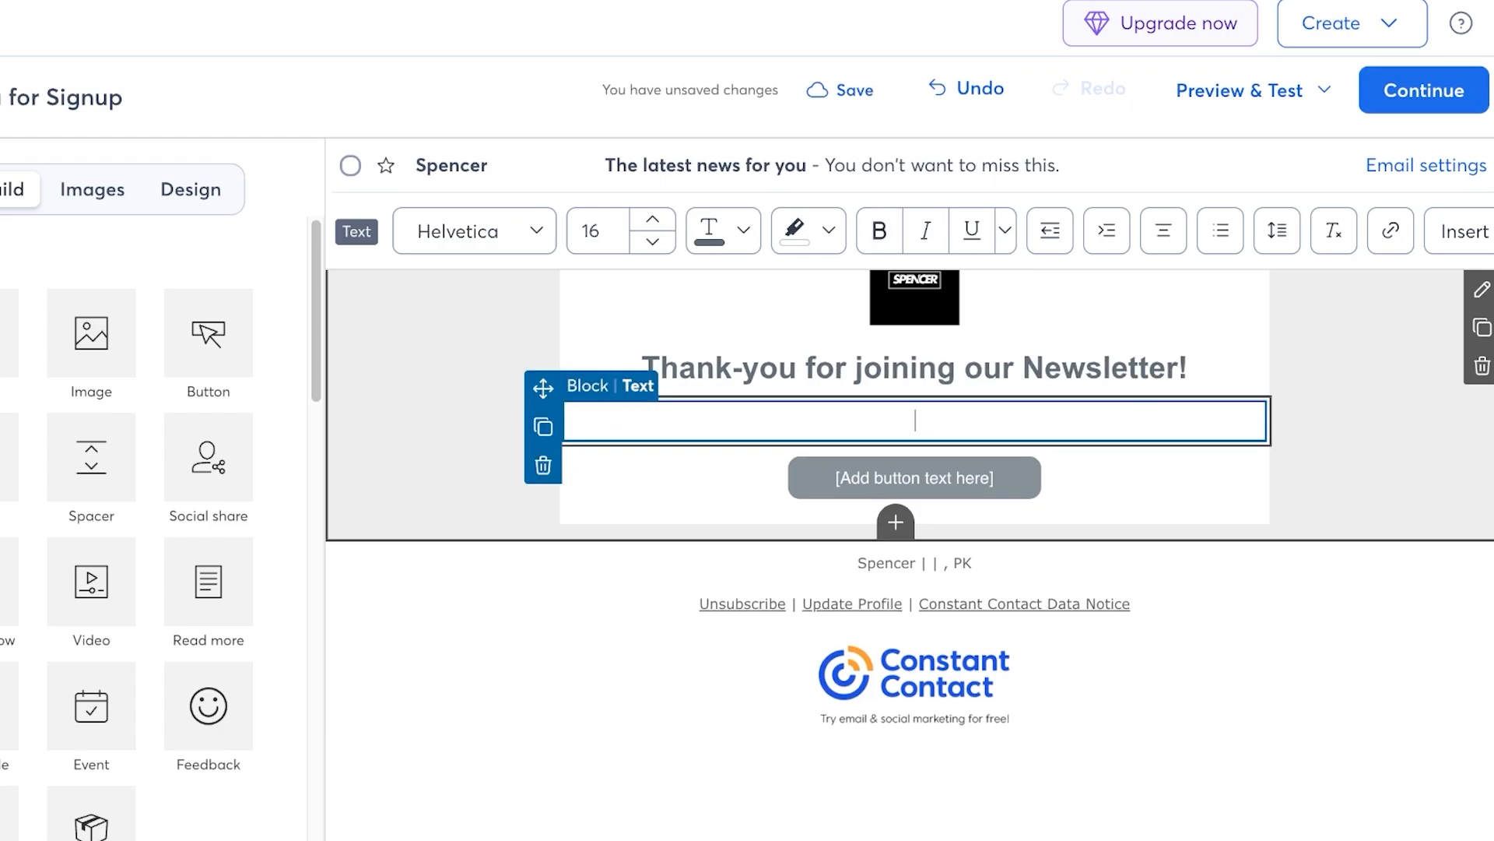
Replace the message text with a line about finding exclusive discounts here
type("Here you will")
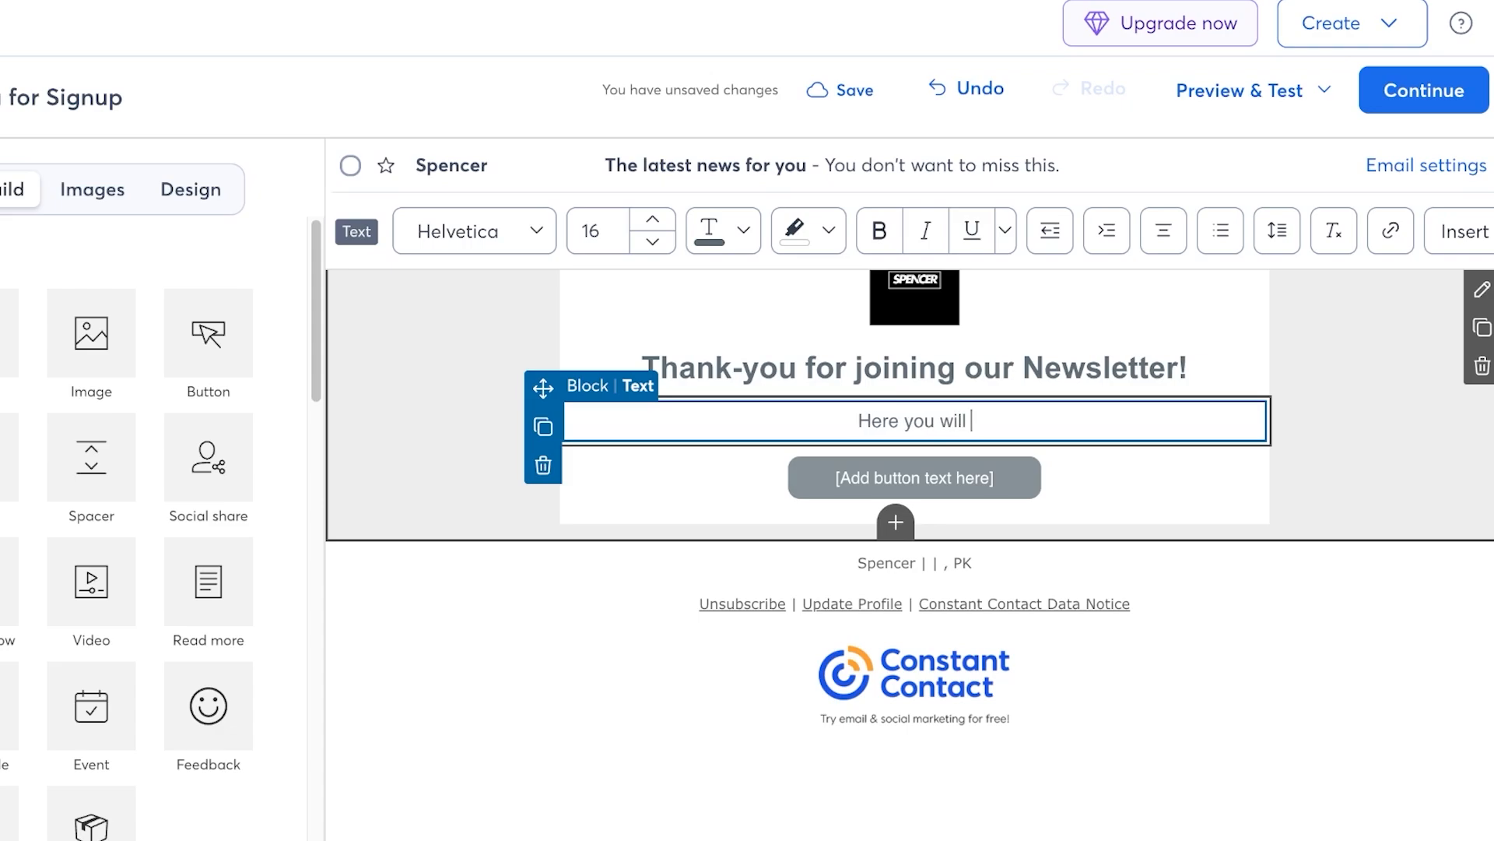
type("find all the ed")
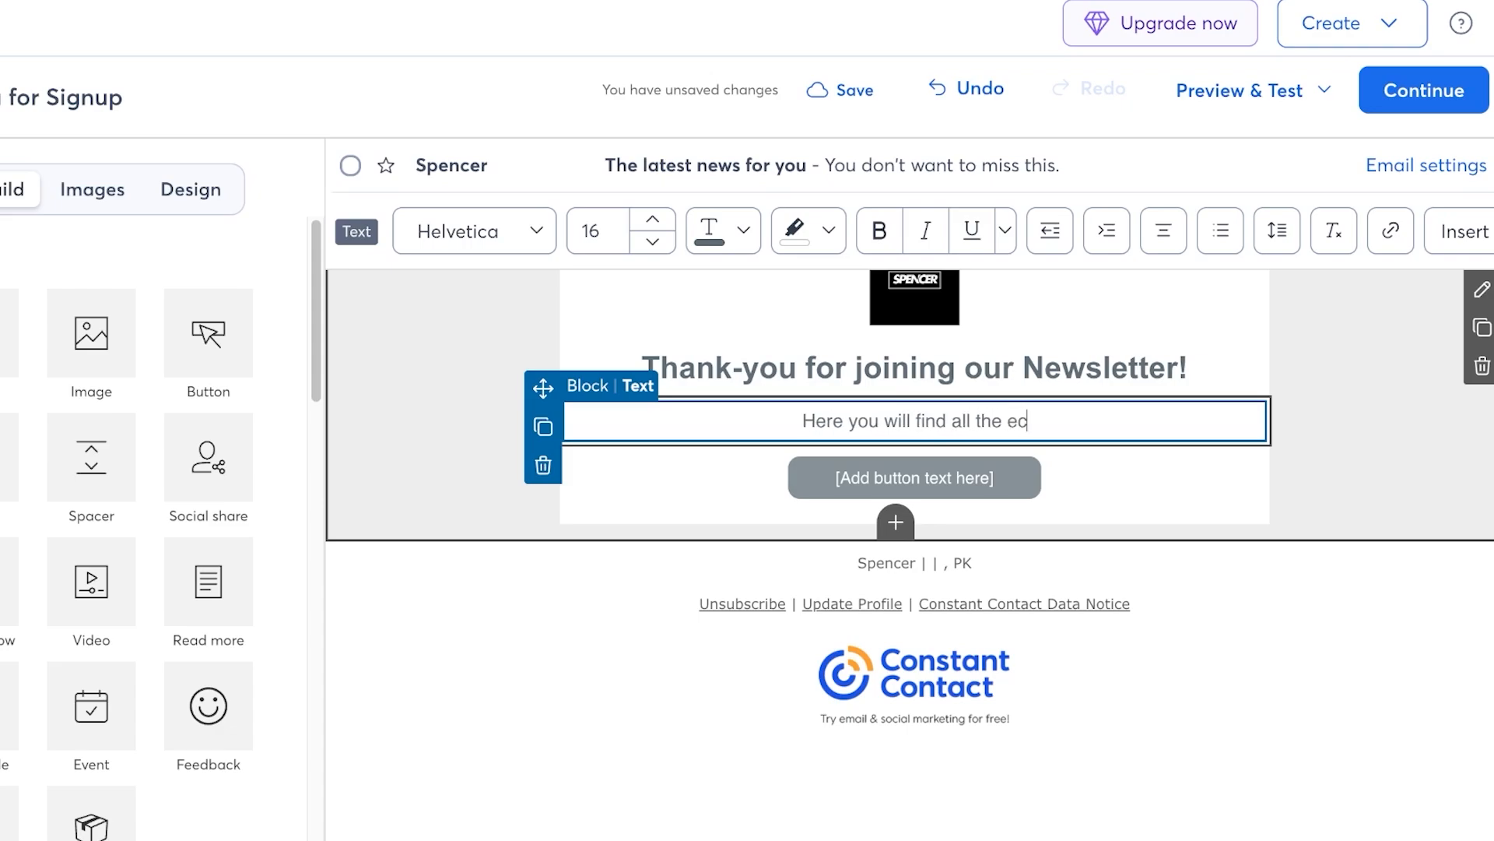
type("xclusive discounts.")
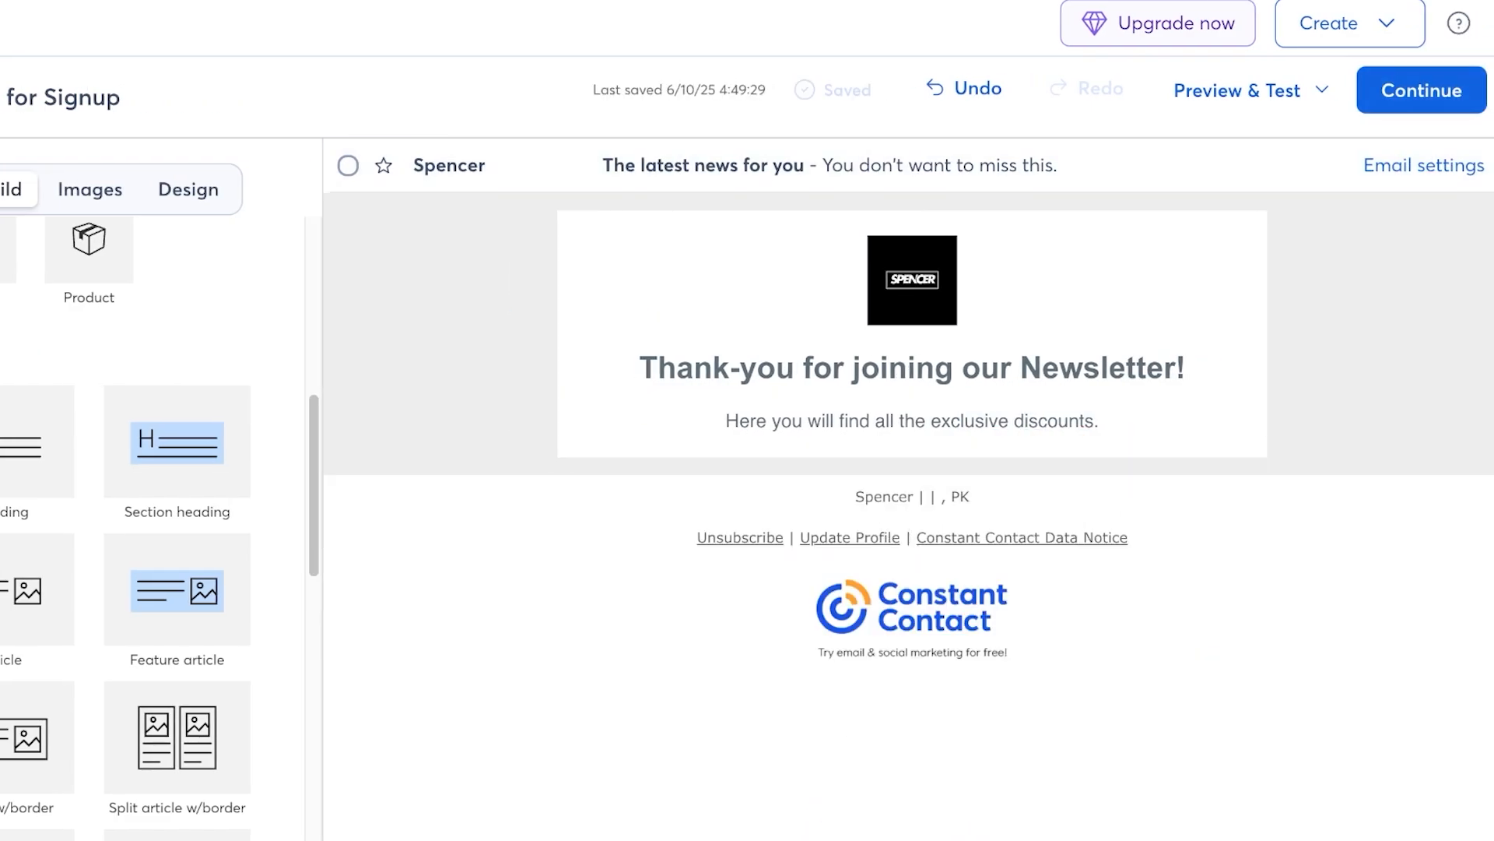
Continue to the pre-send review, then view the Lite, Standard and Premium pricing plans
left_click(1419, 91)
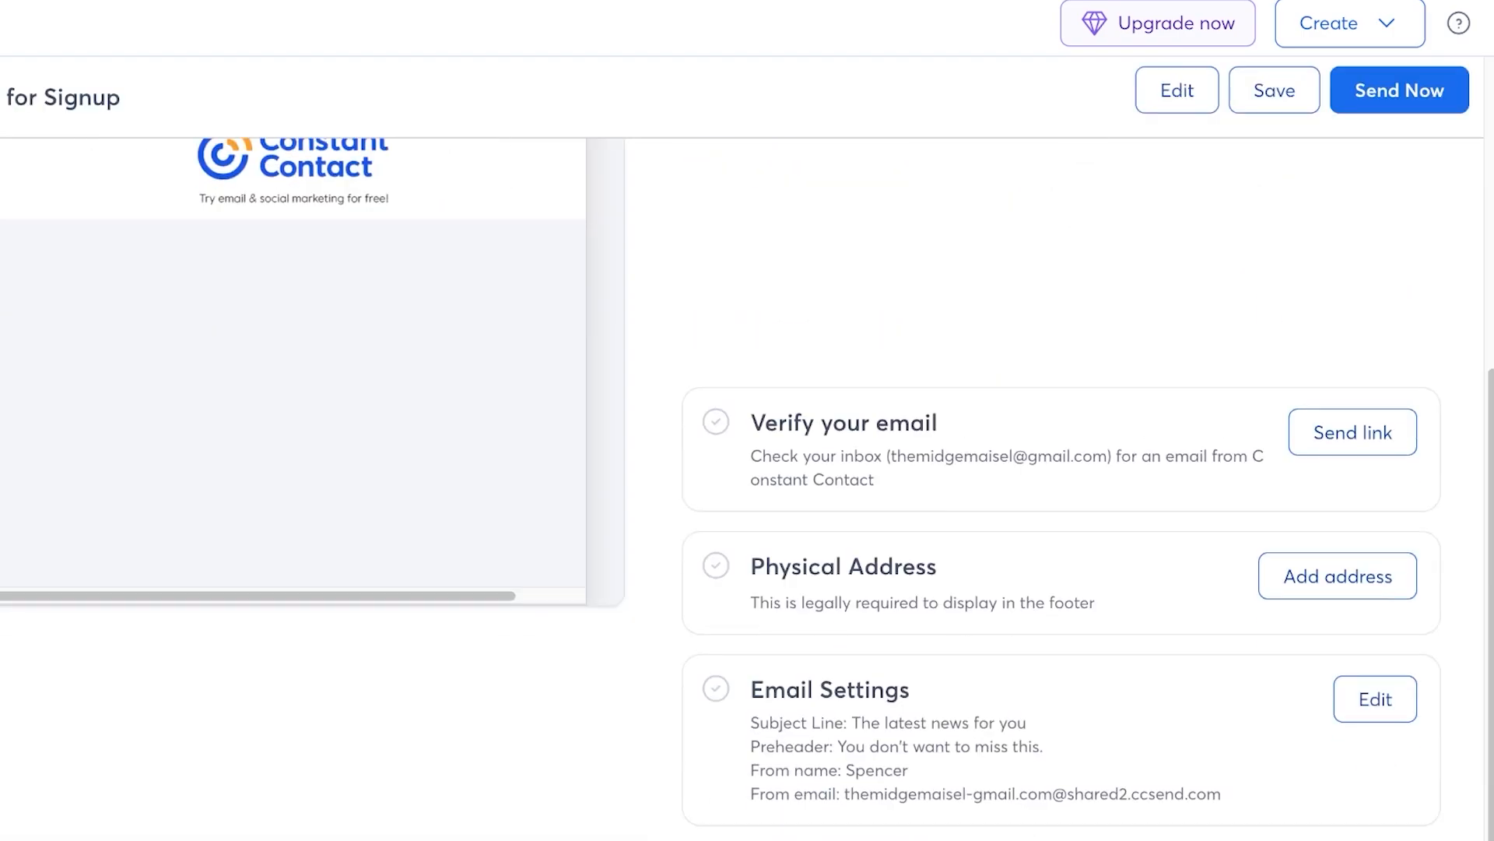
left_click(1398, 91)
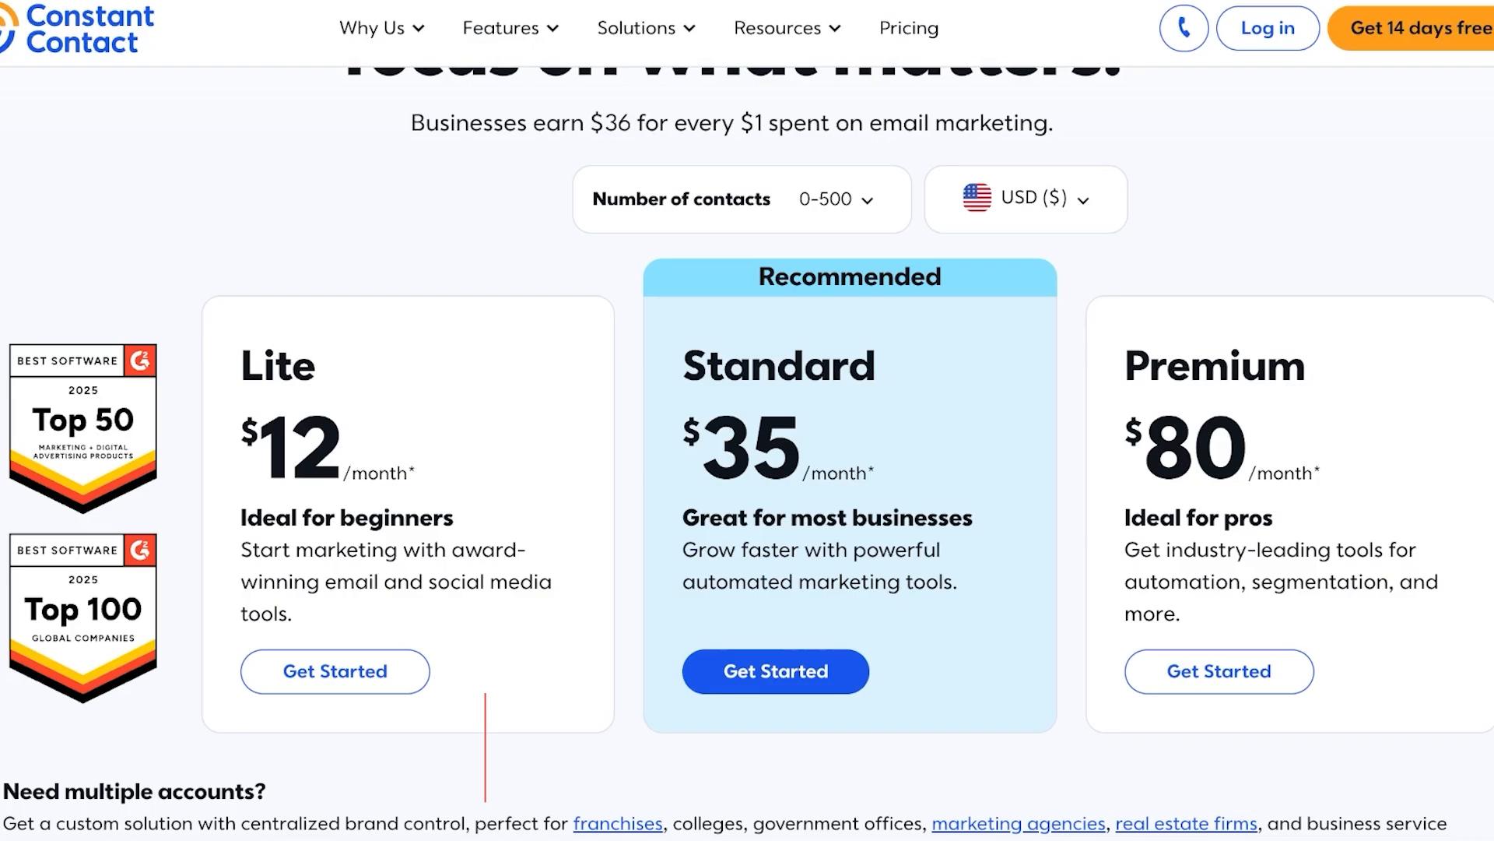
scroll("down", 3)
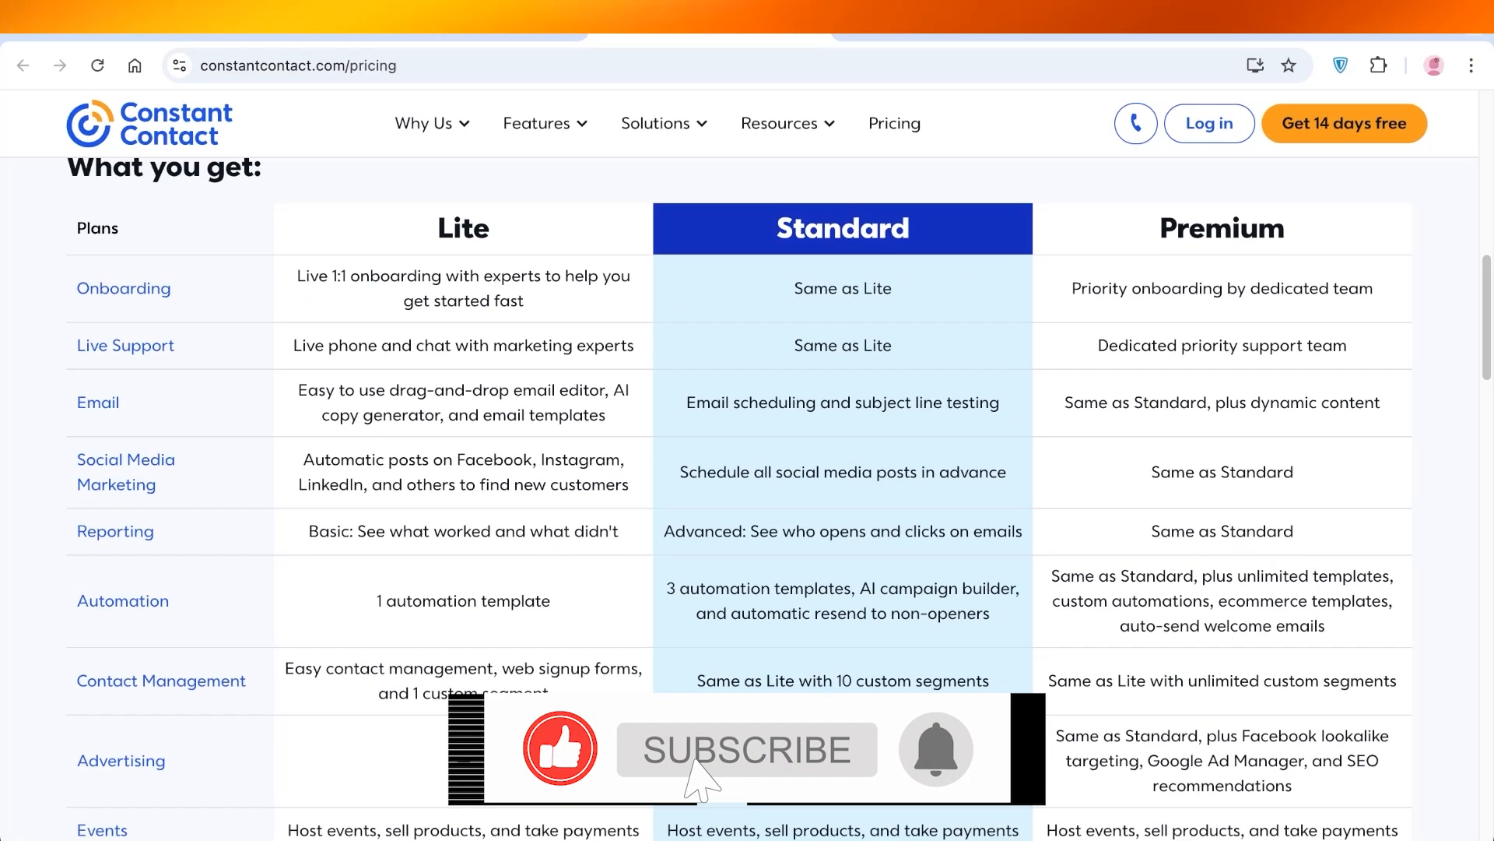
left_click(748, 748)
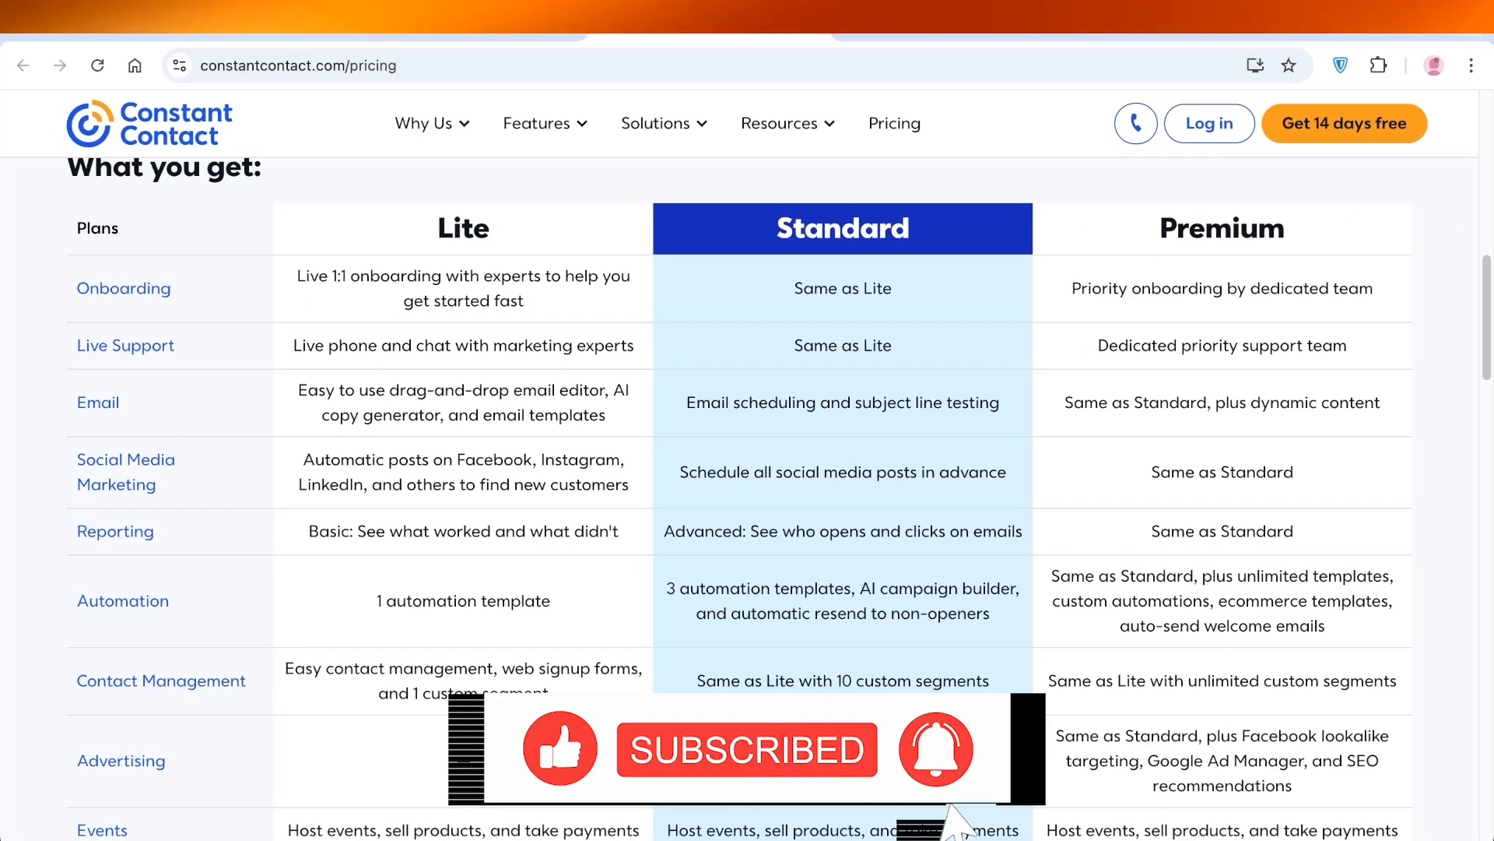